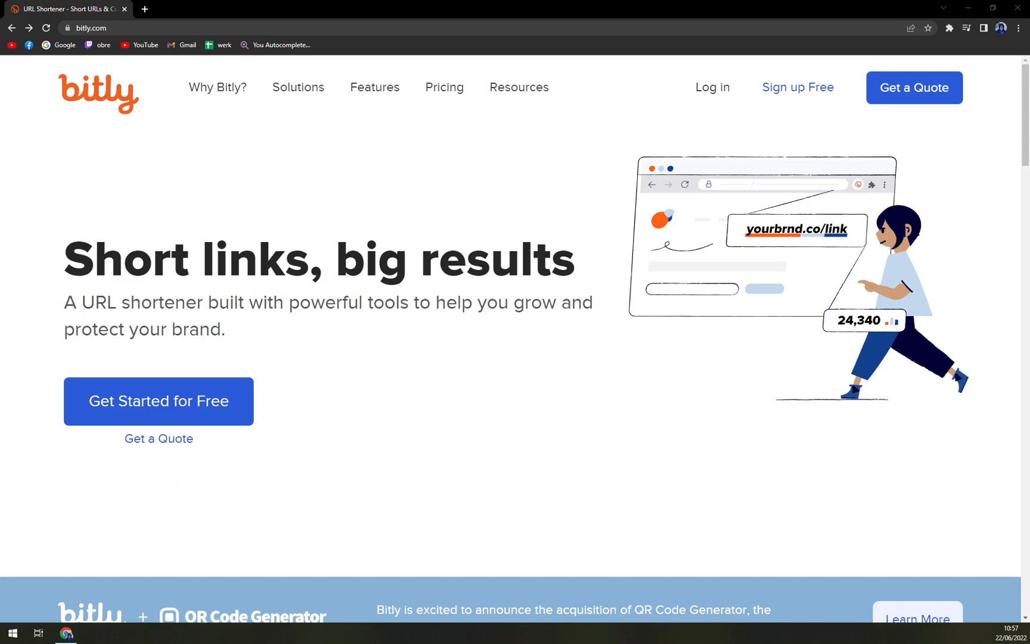
# Scroll through the Bitly homepage to review its content before navigating further
pyautogui.scroll(-3)
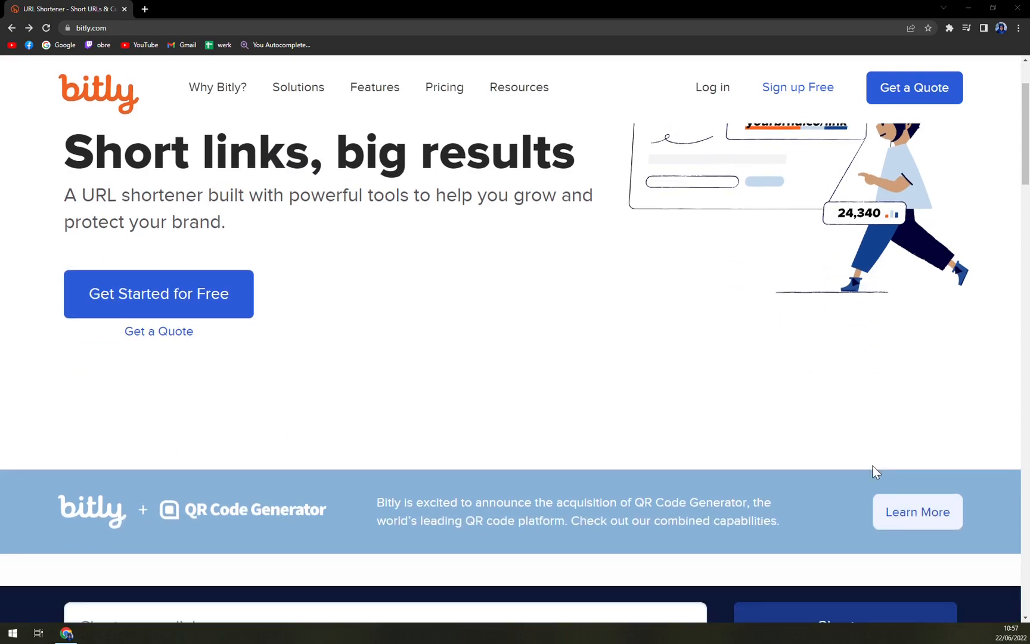
pyautogui.scroll(-3)
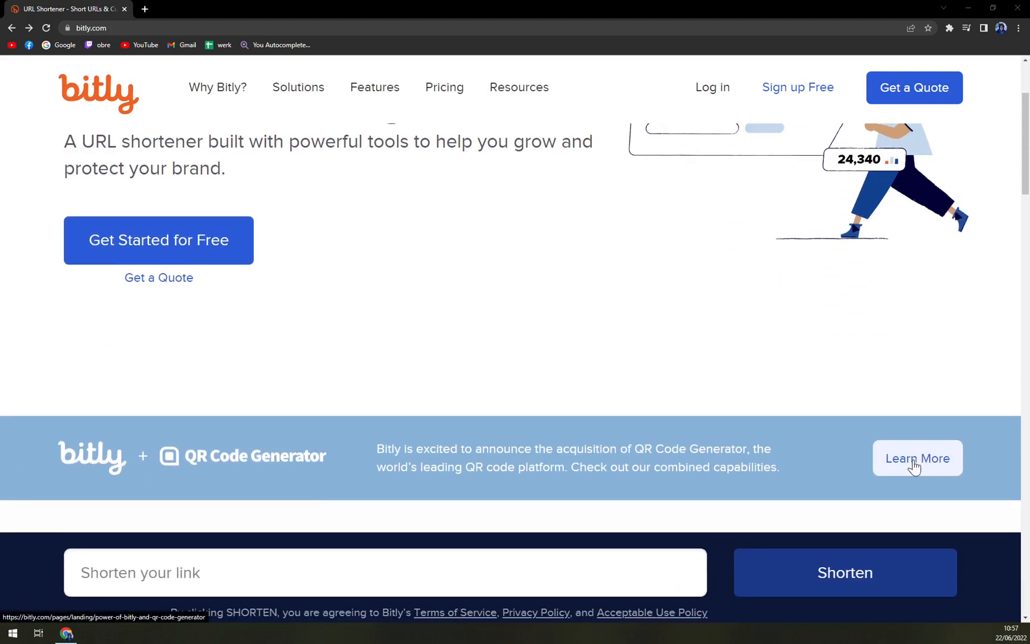
pyautogui.scroll(-3)
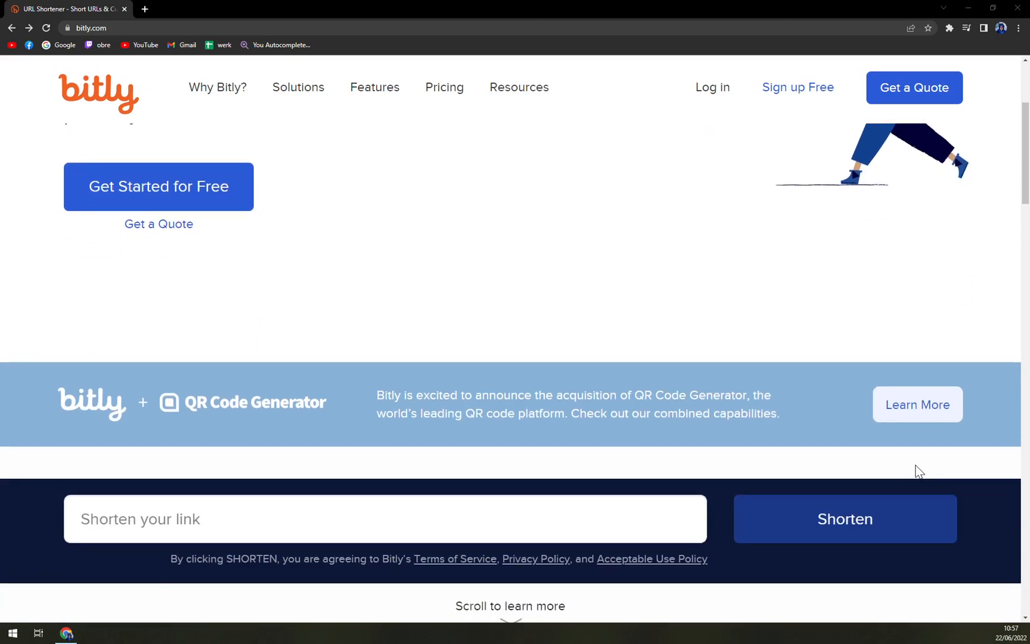
pyautogui.scroll(-3)
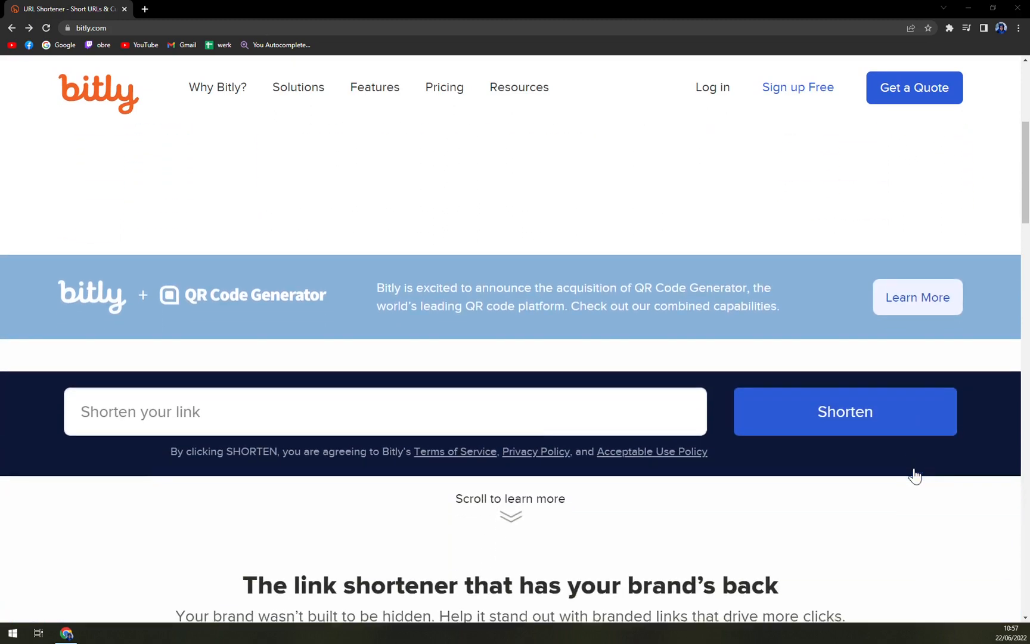
pyautogui.scroll(-3)
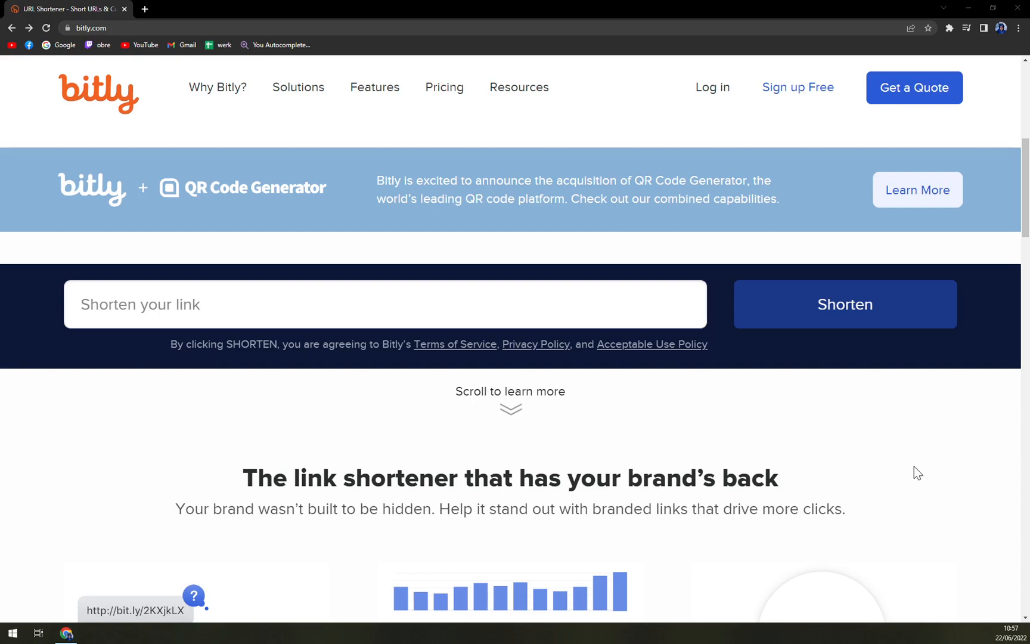
pyautogui.scroll(-3)
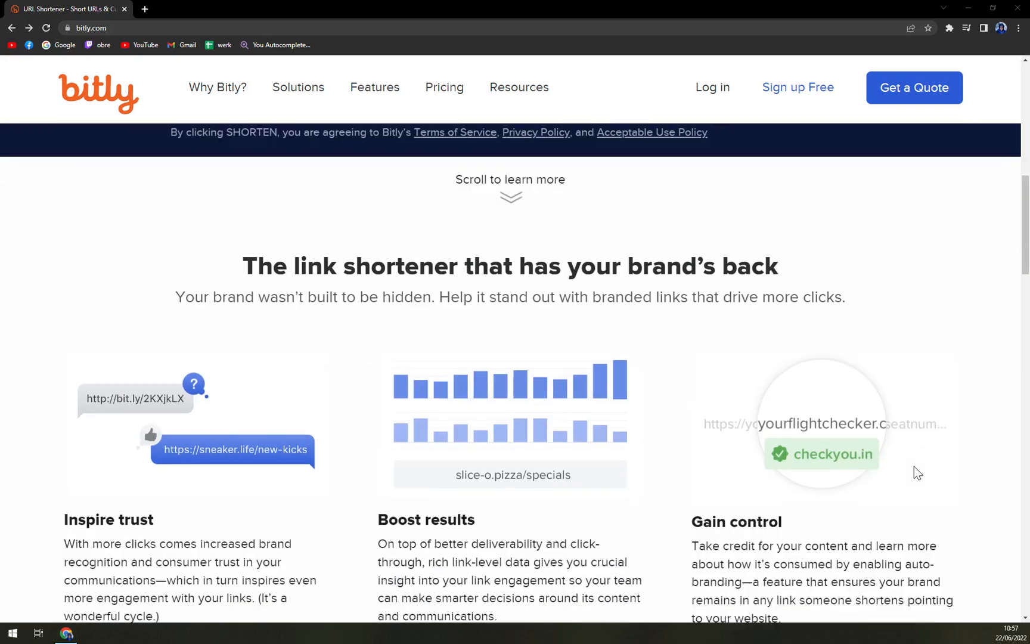
pyautogui.scroll(3)
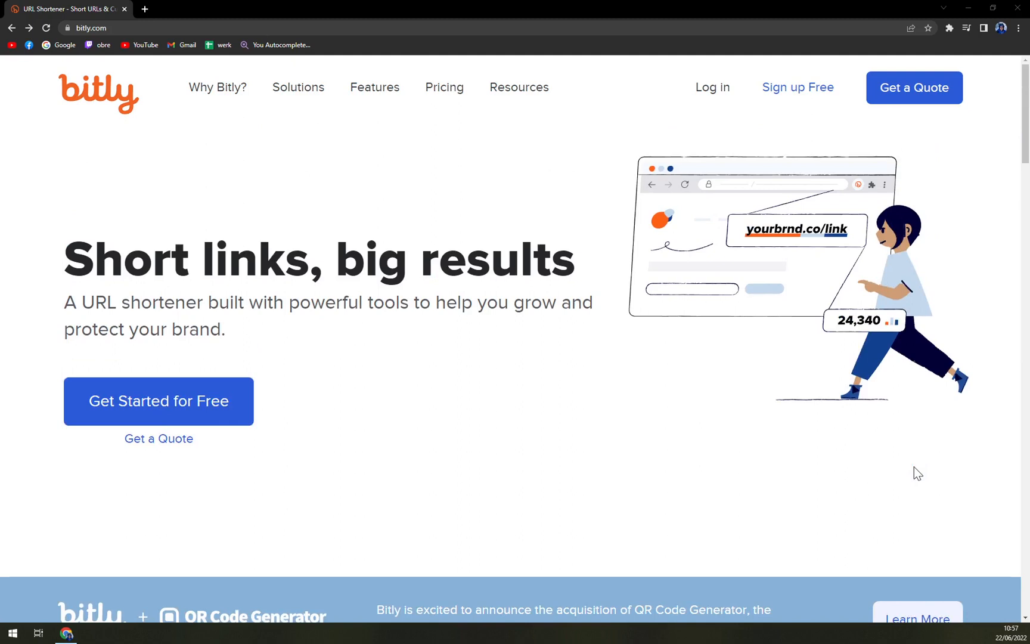
# Go to Bitly 101 under Why Bitly? and browse its custom links, analytics and integrations sections
pyautogui.click(217, 87)
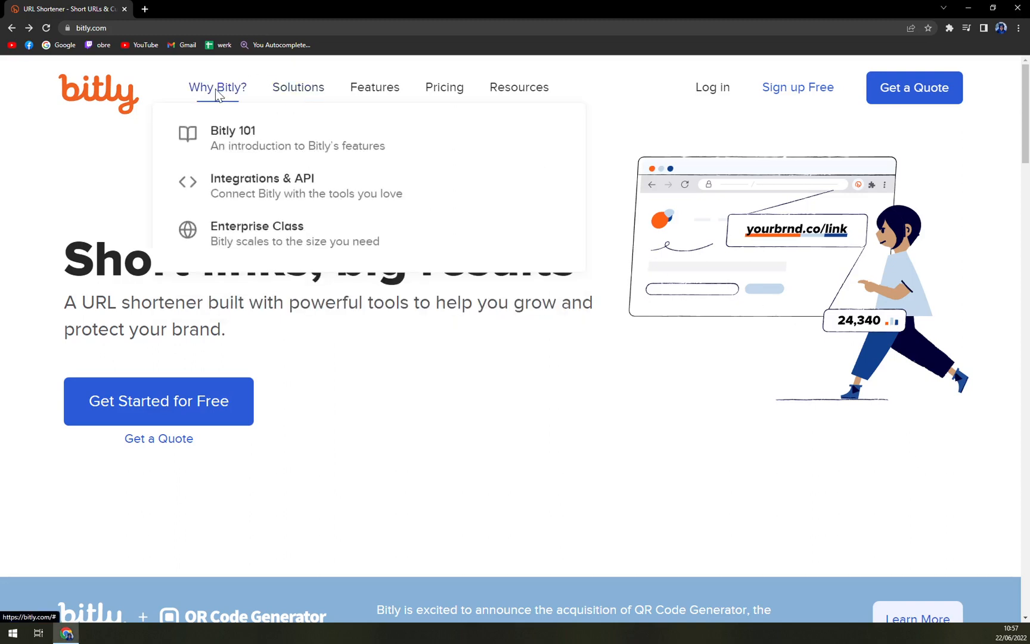
pyautogui.moveTo(242, 127)
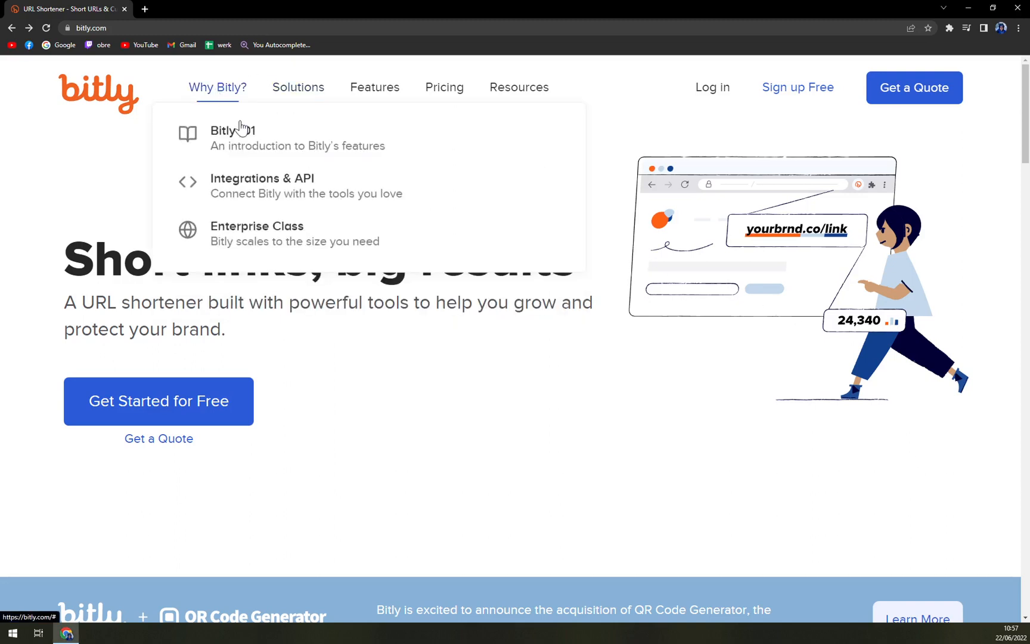
pyautogui.click(233, 130)
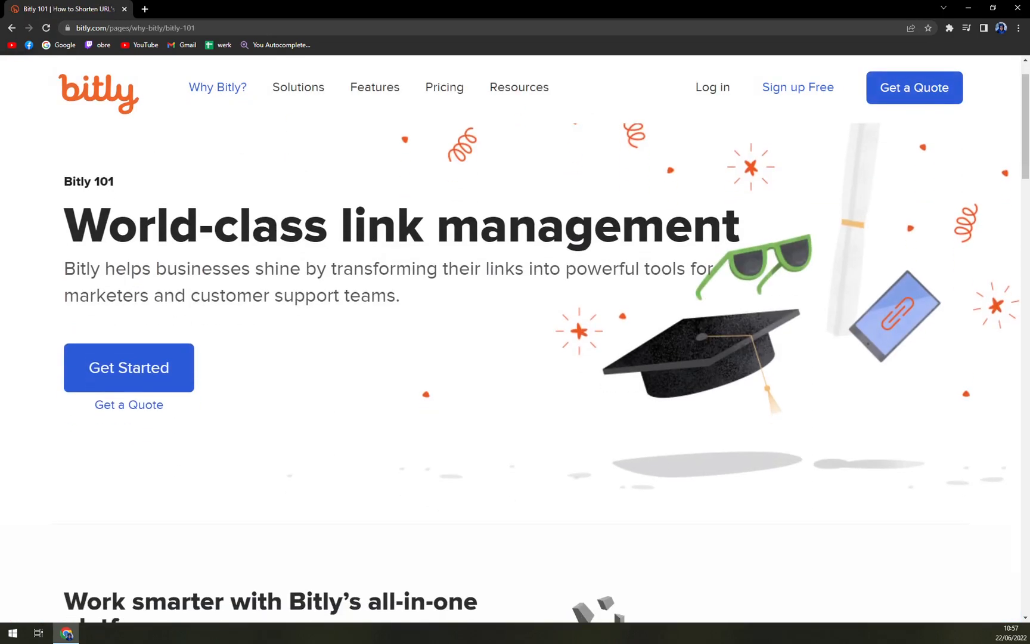
pyautogui.scroll(-3)
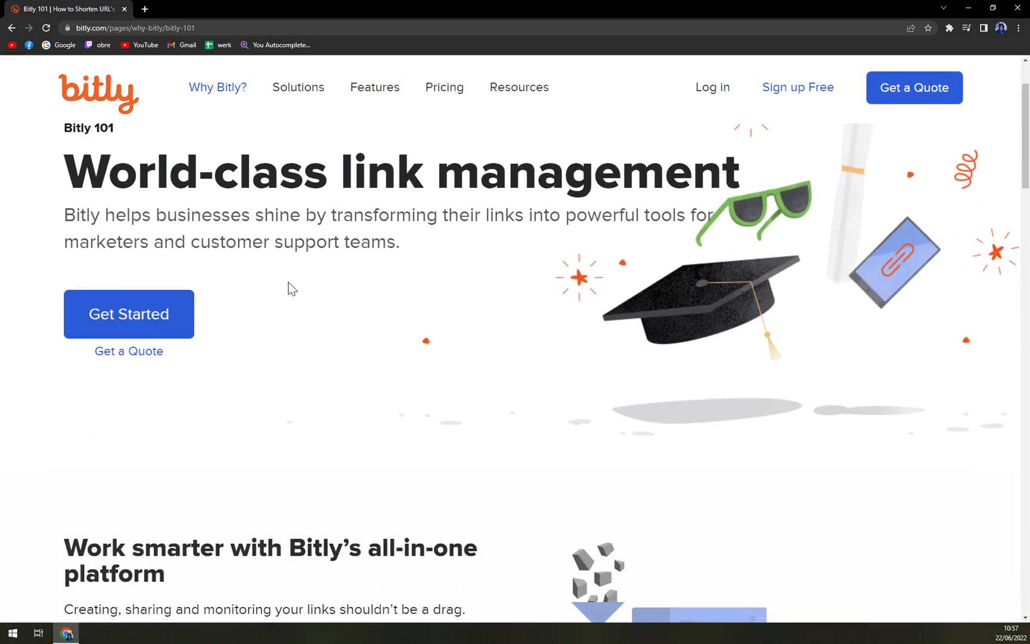
pyautogui.moveTo(291, 273)
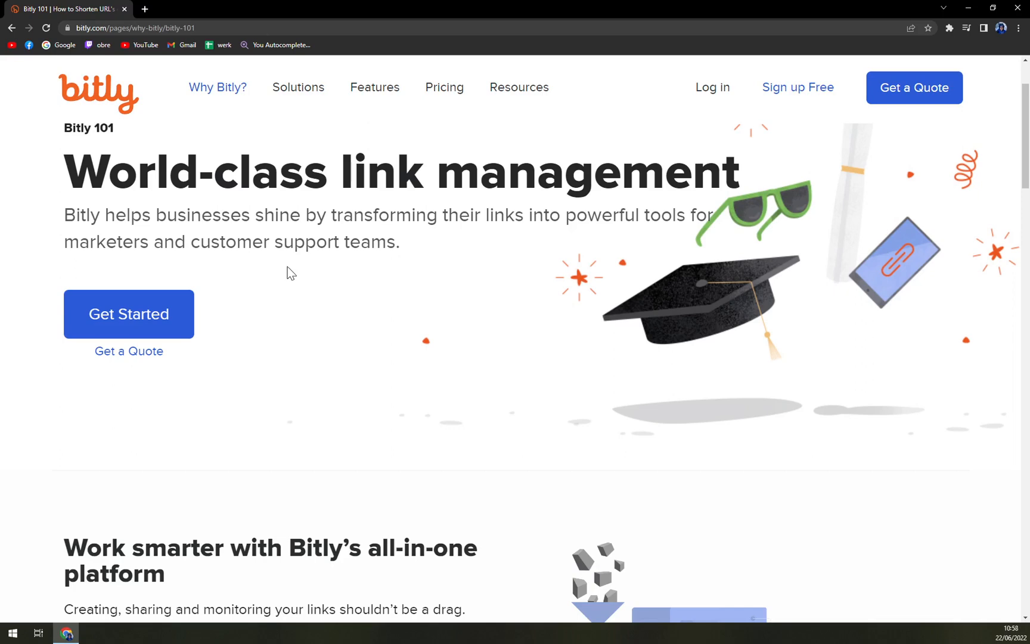
pyautogui.scroll(-3)
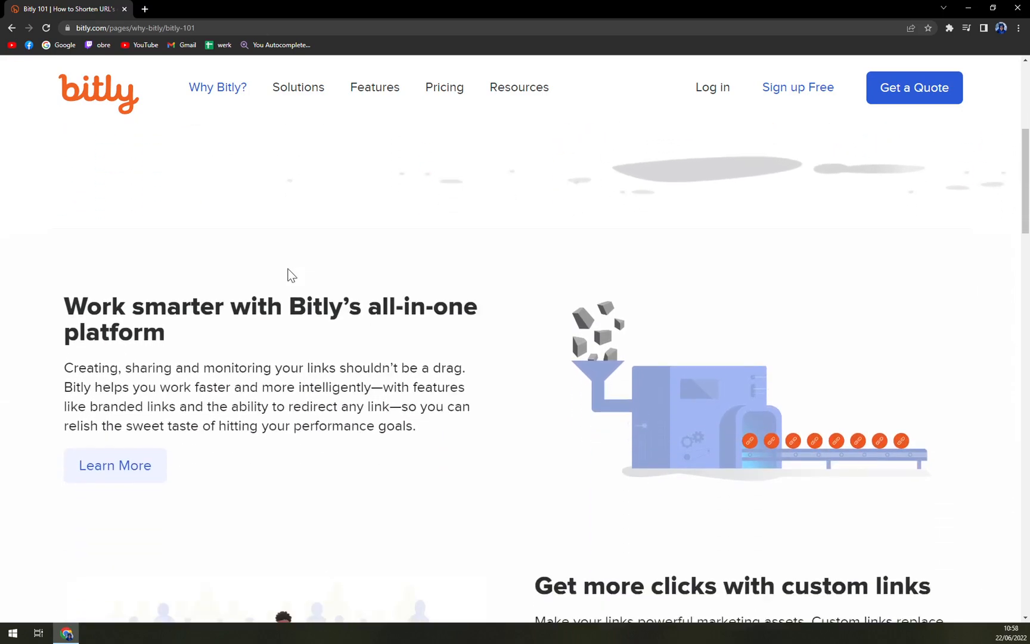
pyautogui.scroll(-3)
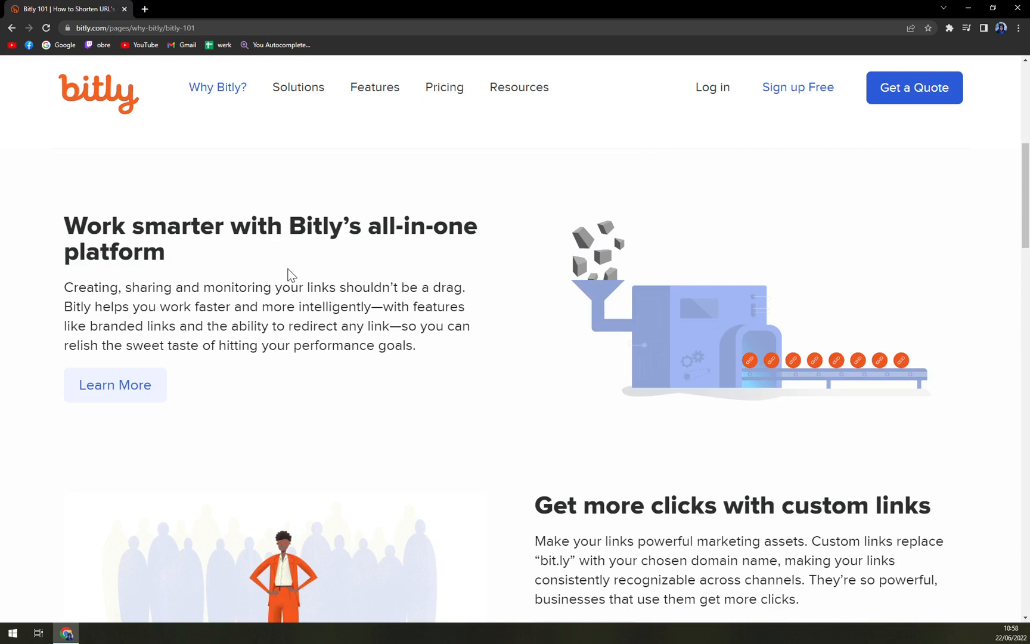
pyautogui.scroll(-3)
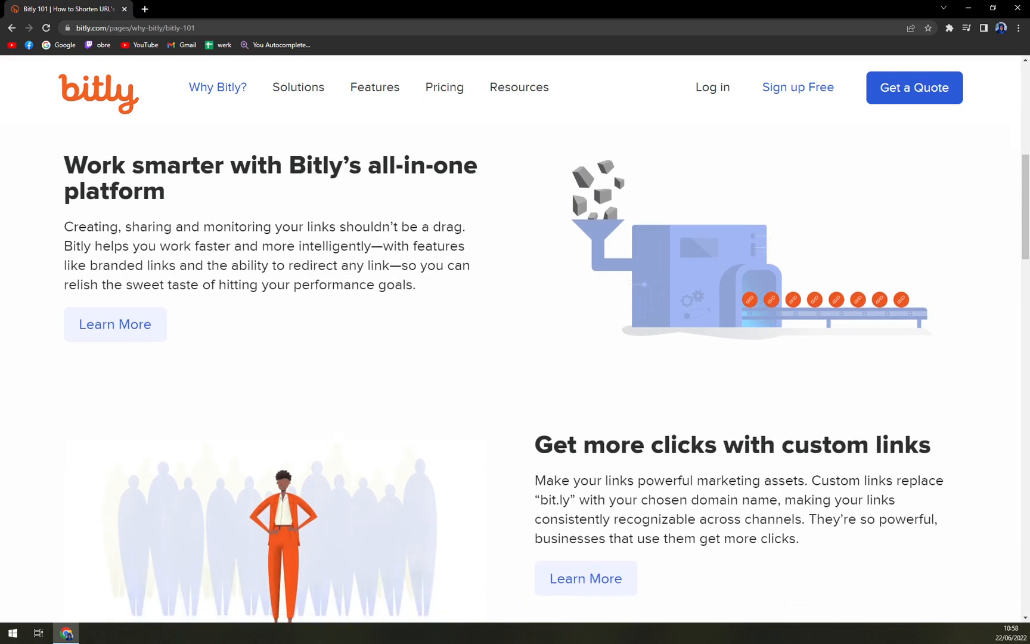
pyautogui.scroll(-3)
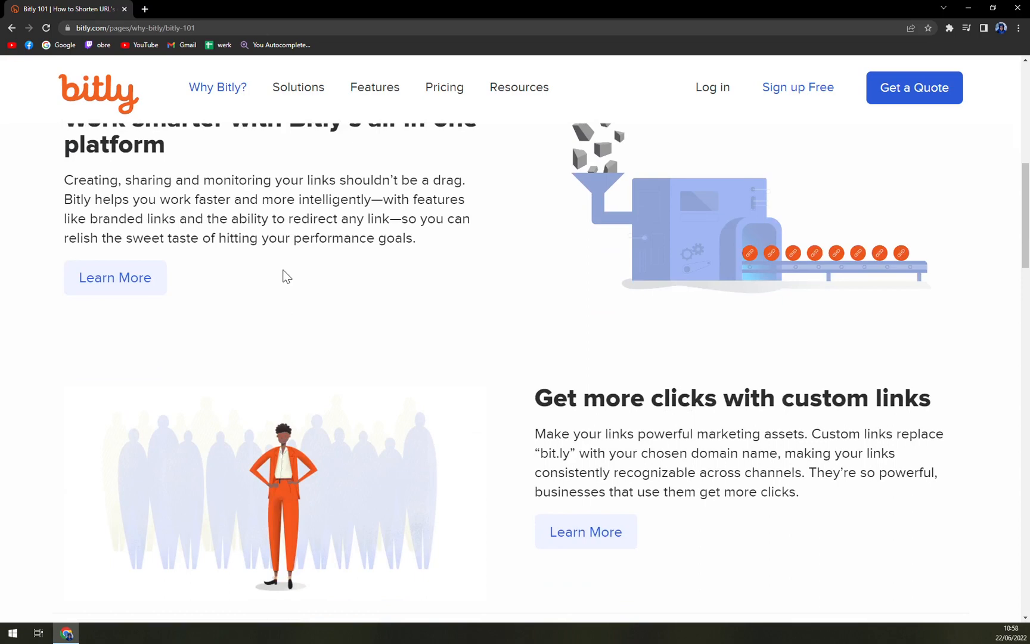
pyautogui.scroll(-3)
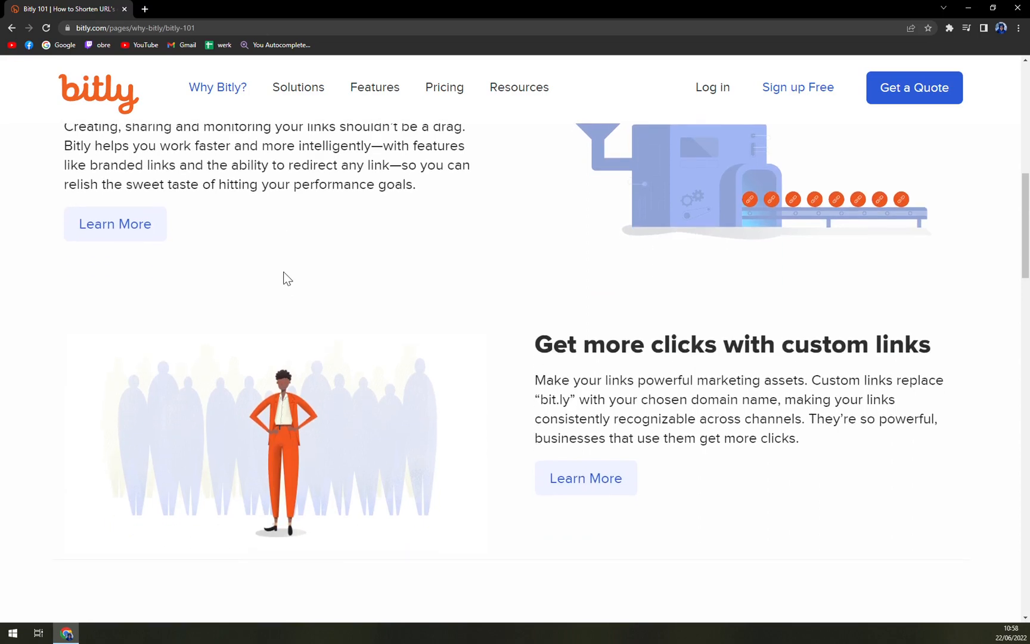
pyautogui.scroll(-3)
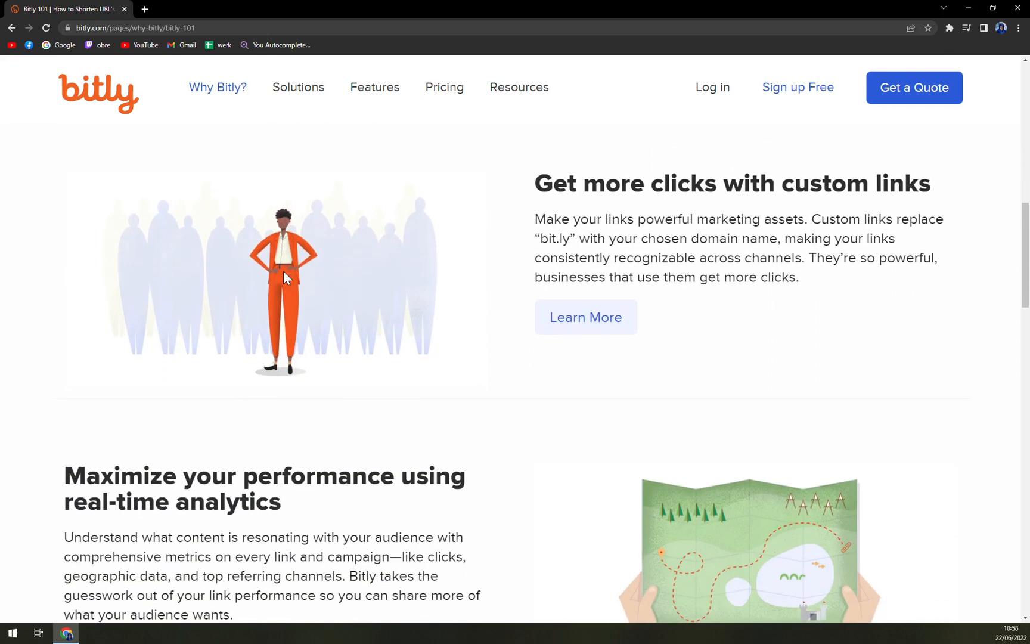
pyautogui.scroll(-3)
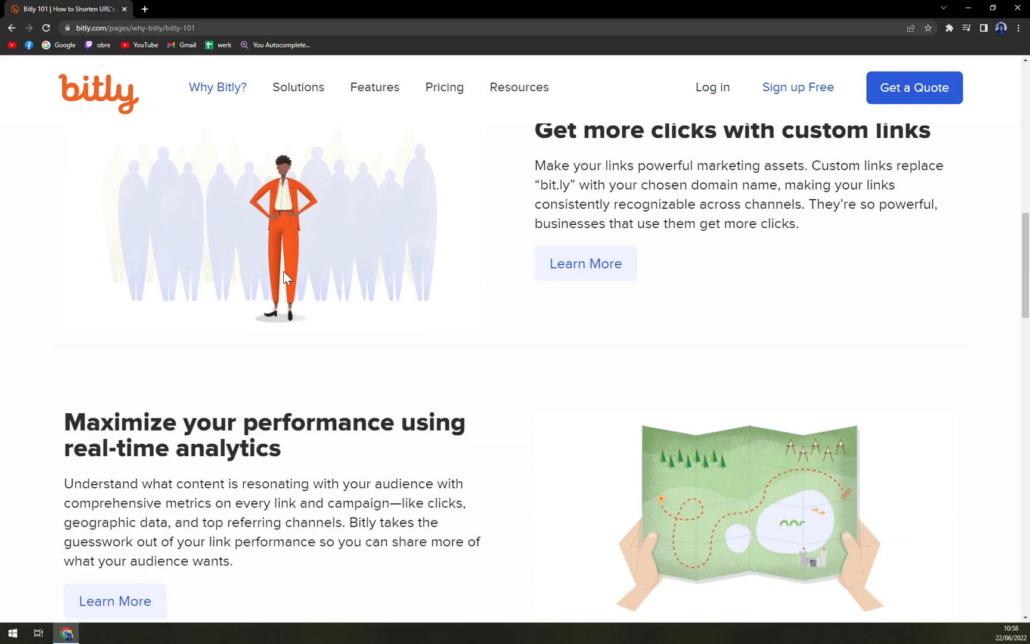
pyautogui.scroll(-3)
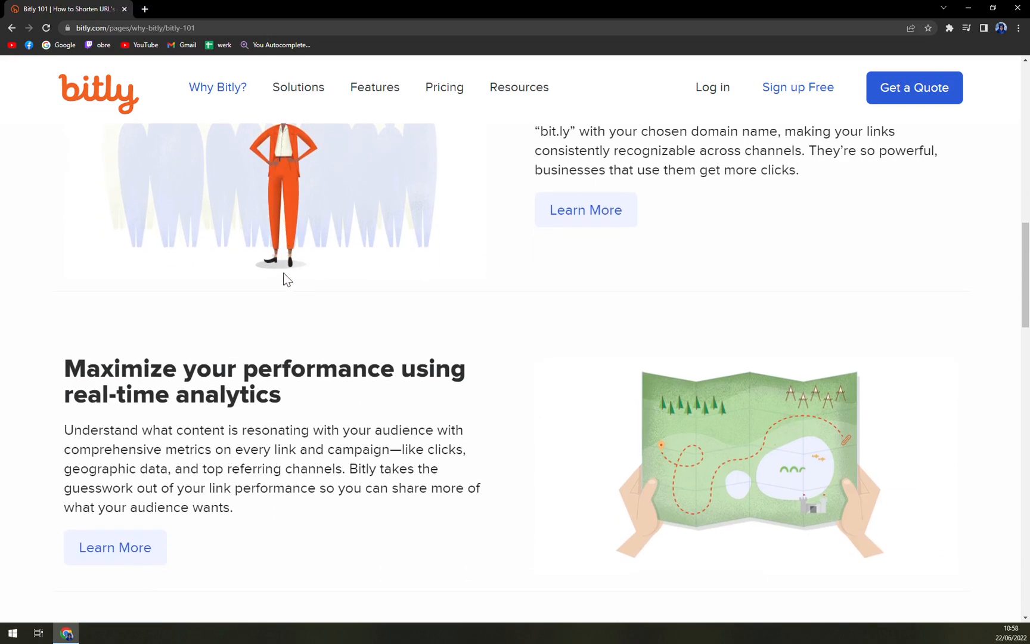
pyautogui.scroll(-3)
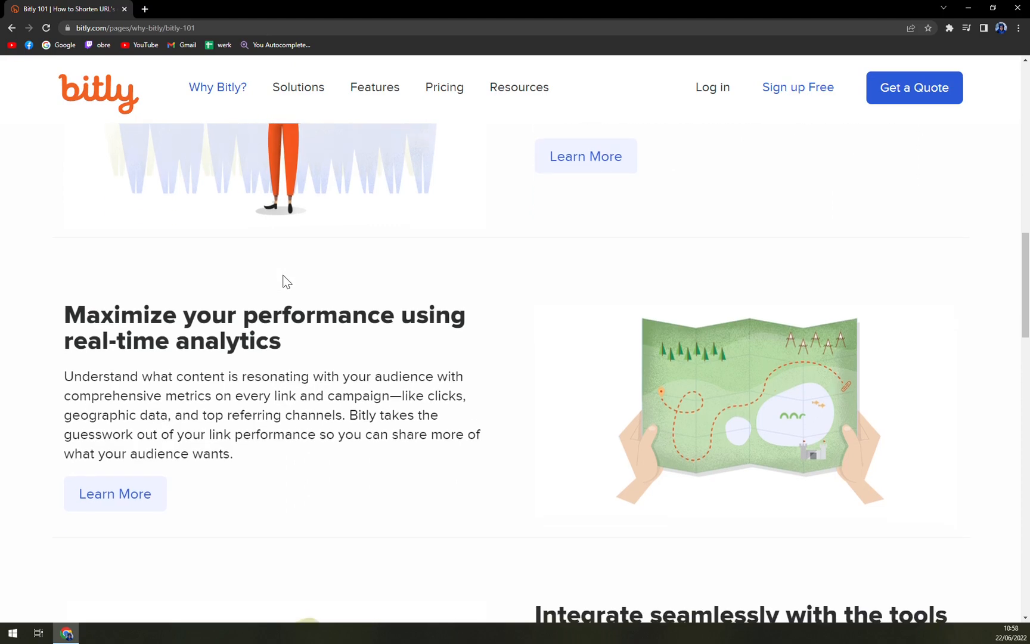
pyautogui.scroll(-3)
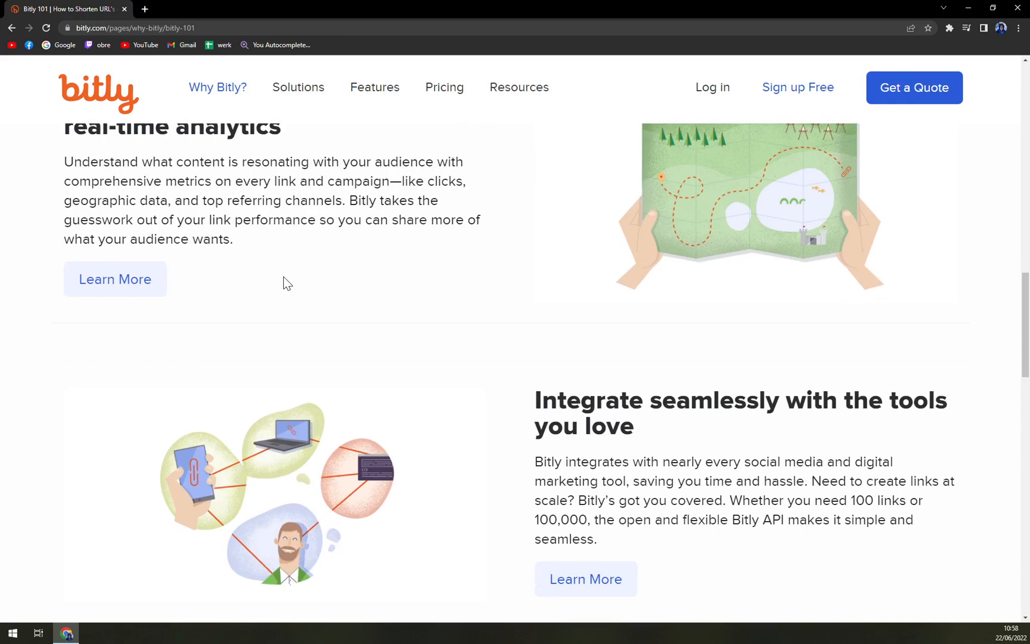
pyautogui.scroll(3)
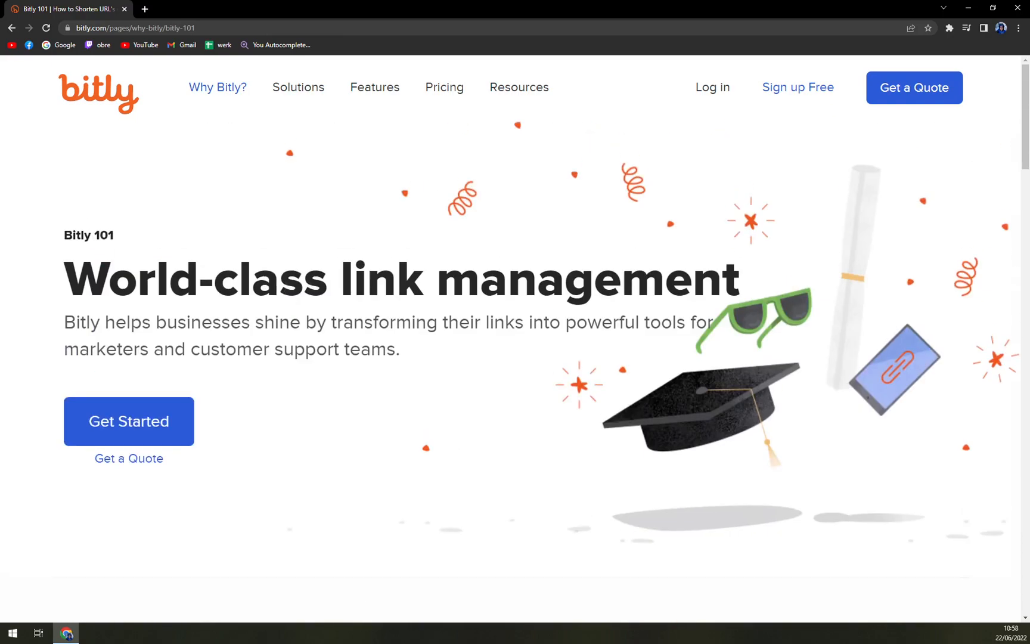
# Return to the Bitly homepage via the bitly logo
pyautogui.click(99, 92)
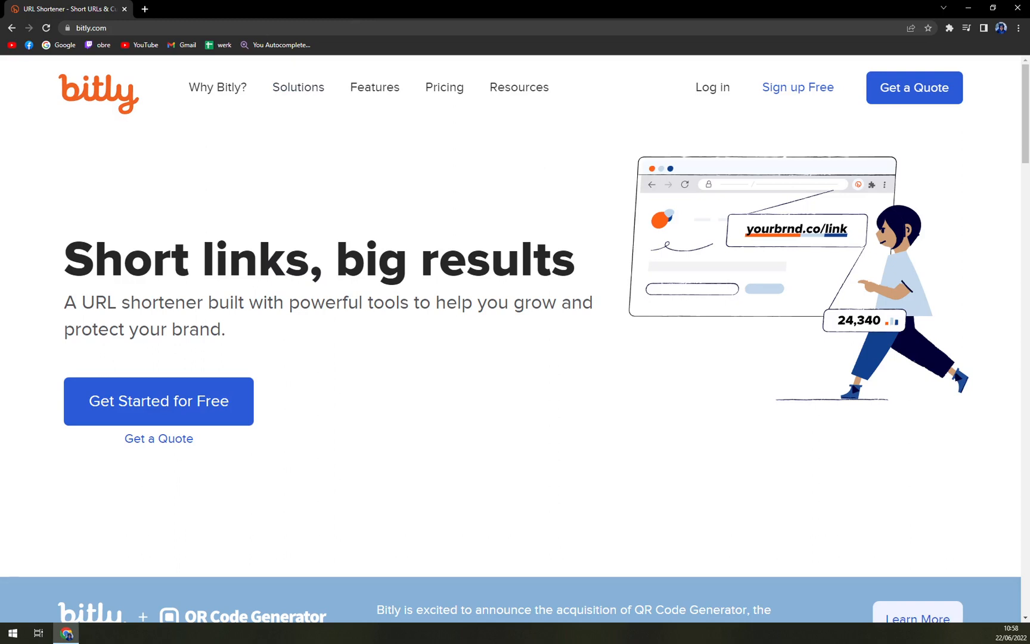
# Review the Free, Basic, Premium and Enterprise plans on the pricing page, toggling monthly billing
pyautogui.click(444, 87)
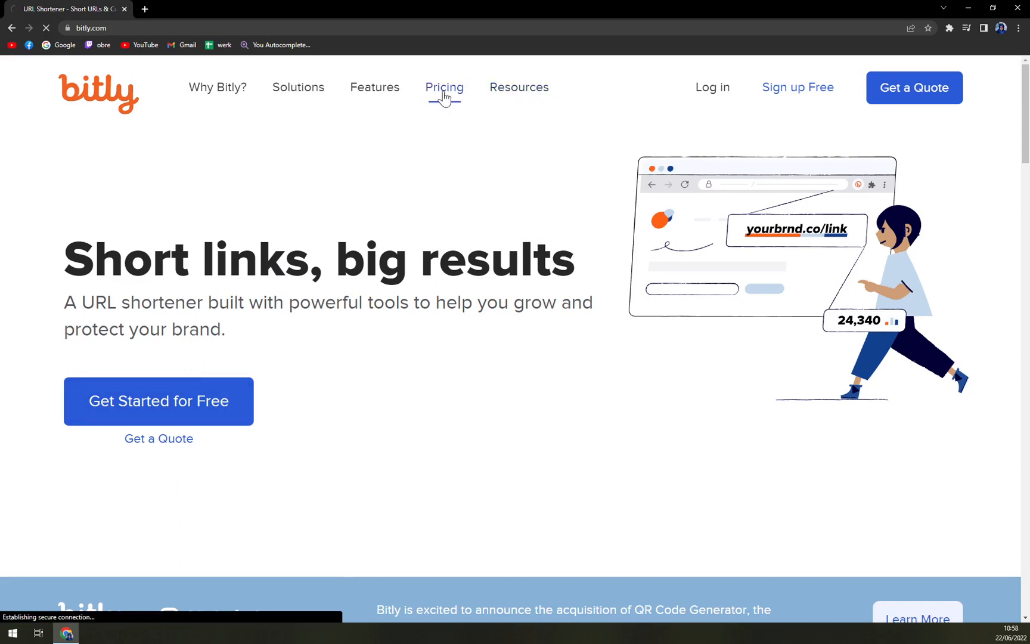
pyautogui.click(444, 87)
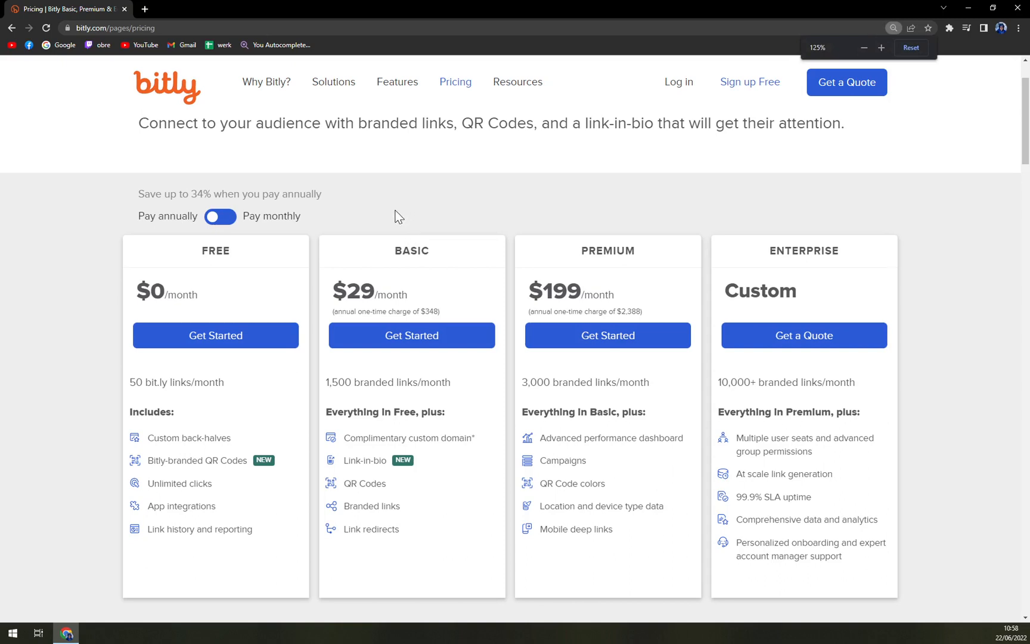
pyautogui.click(220, 216)
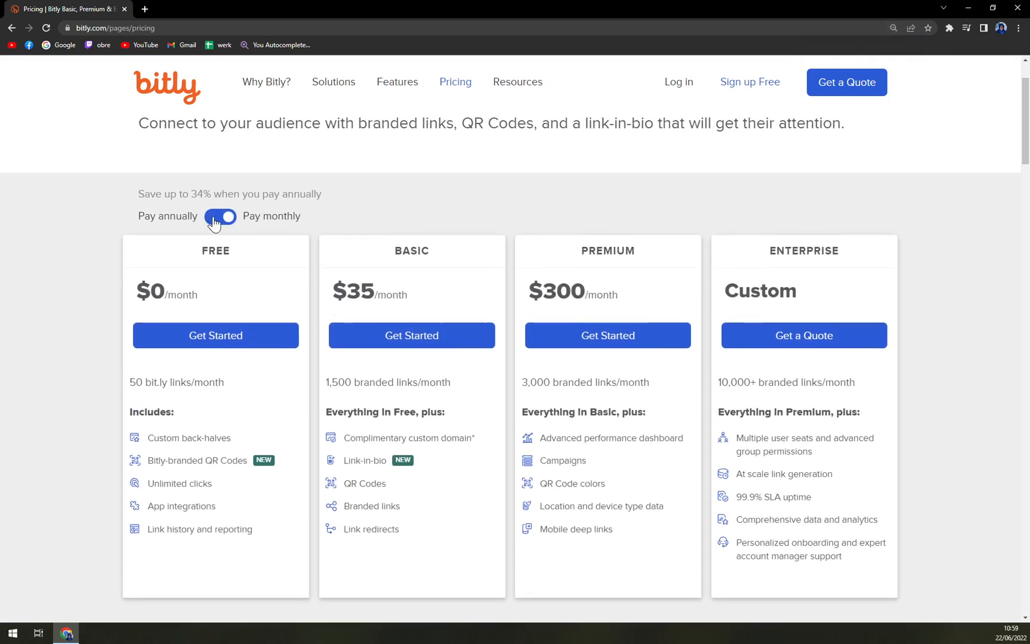
pyautogui.click(221, 217)
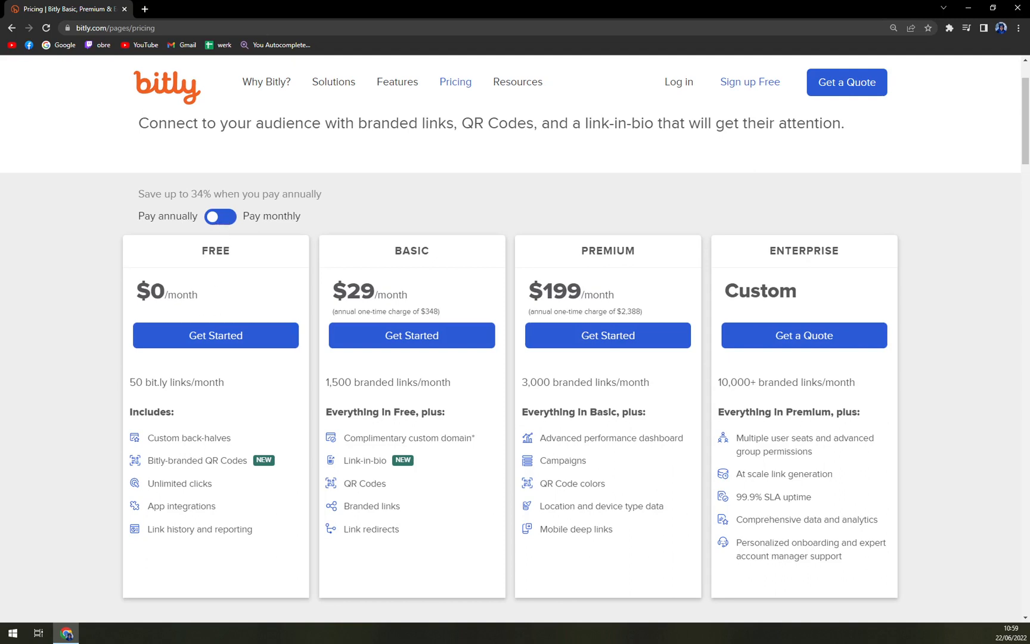
pyautogui.moveTo(218, 400)
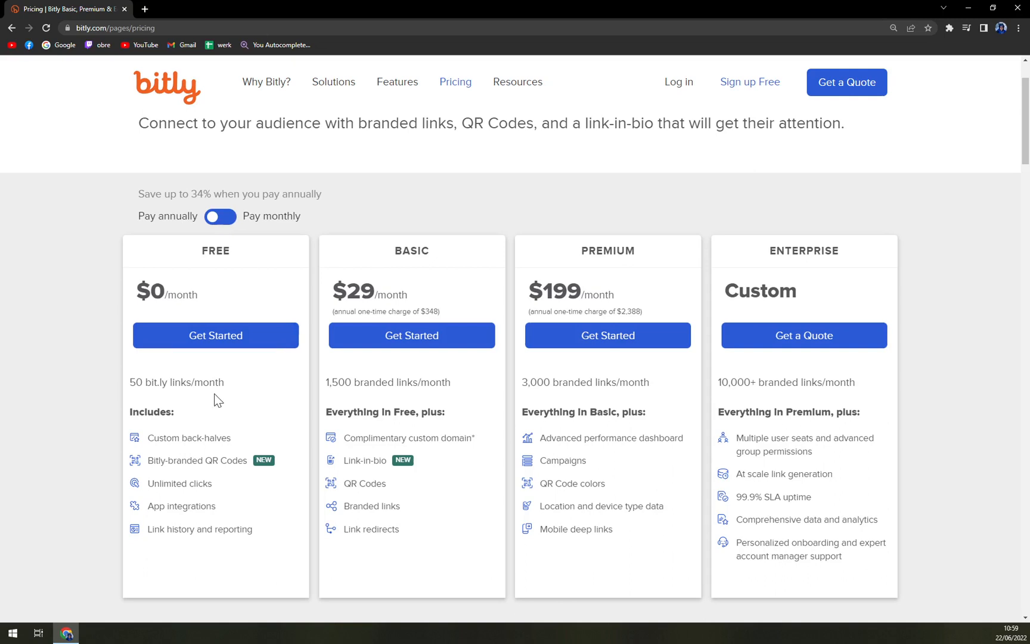
pyautogui.moveTo(254, 447)
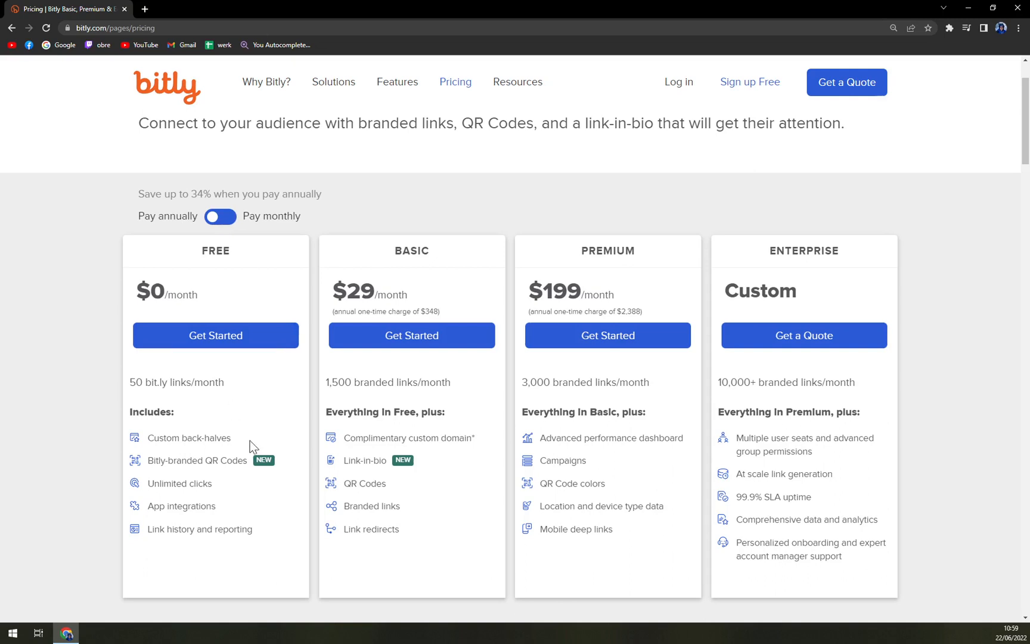
pyautogui.moveTo(231, 480)
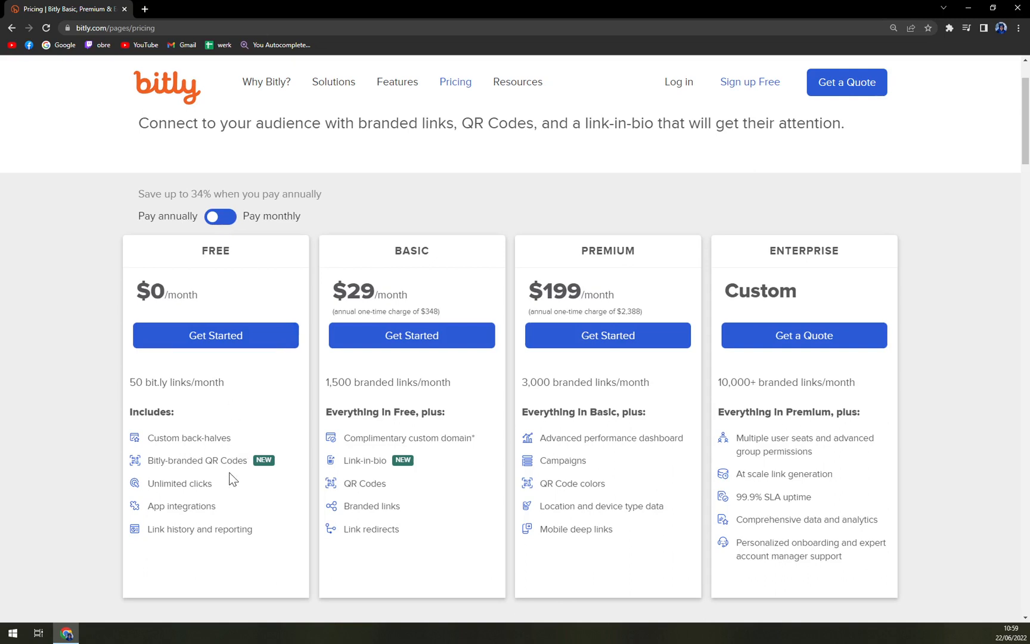
pyautogui.moveTo(226, 519)
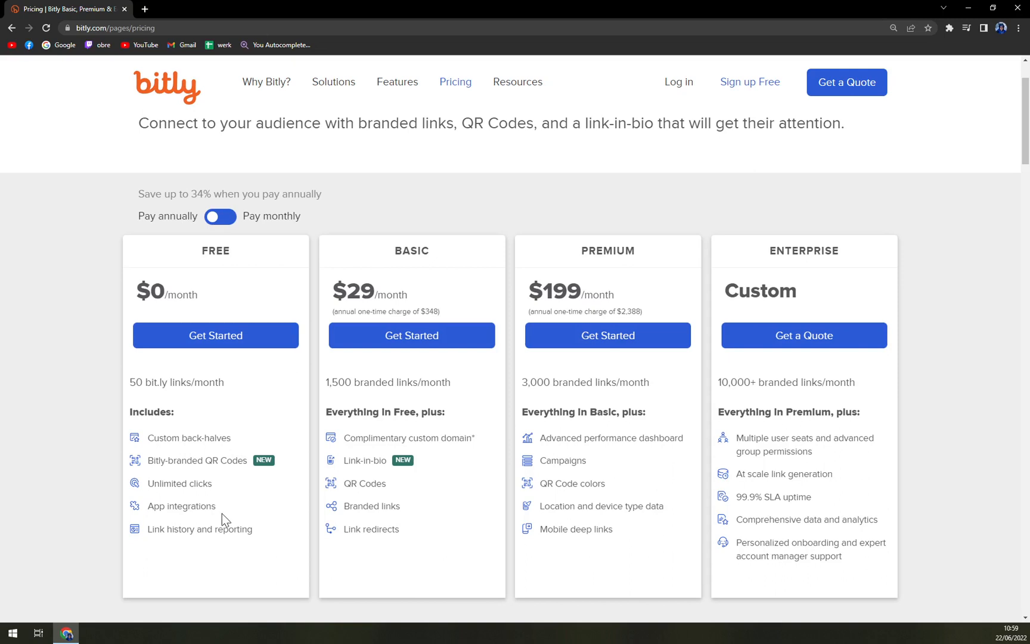
pyautogui.moveTo(243, 541)
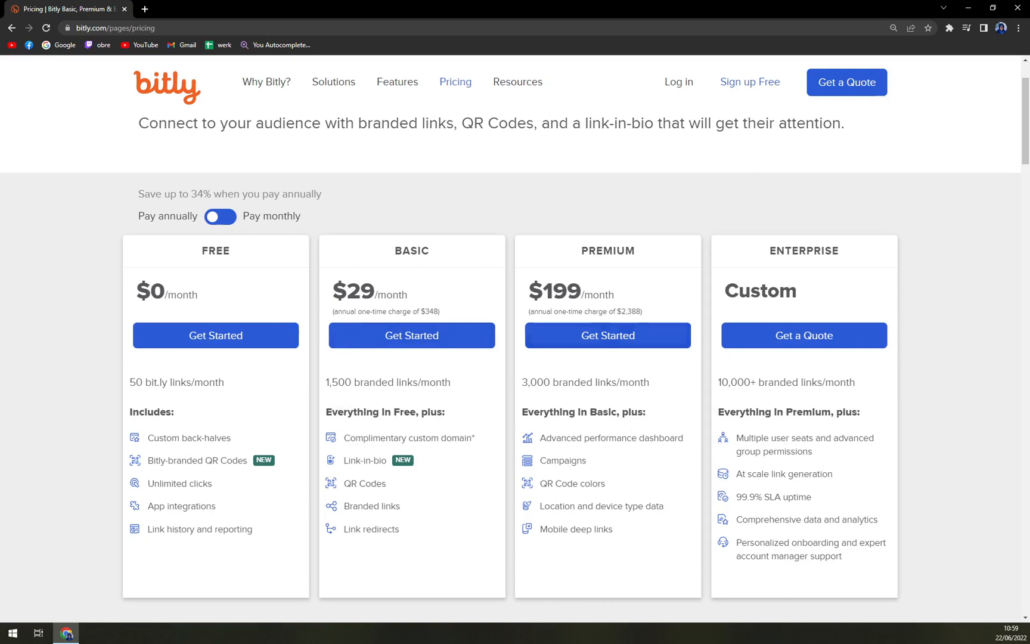
pyautogui.moveTo(731, 305)
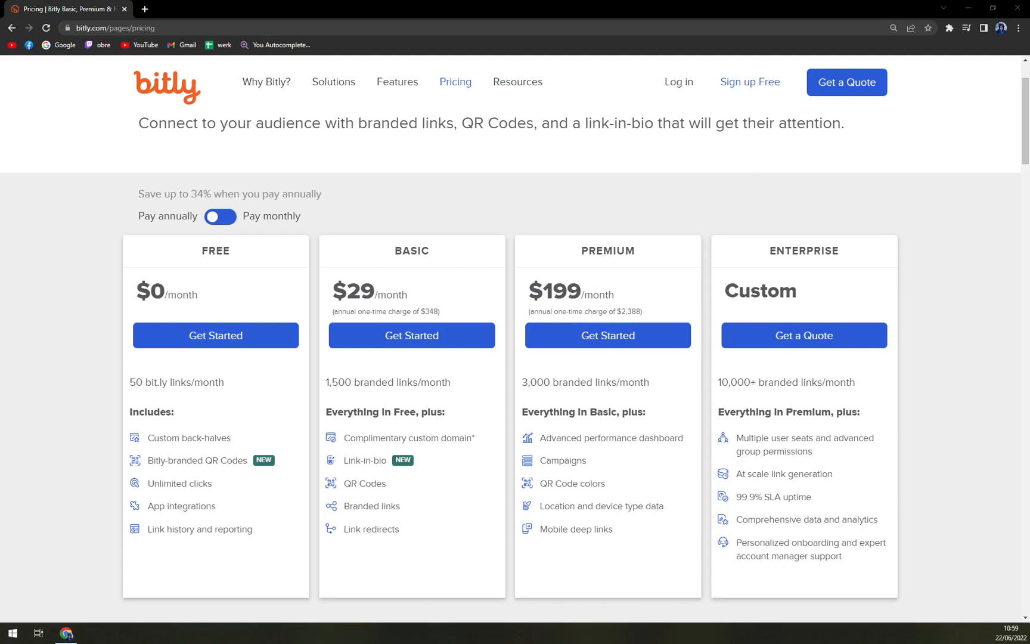
pyautogui.moveTo(266, 275)
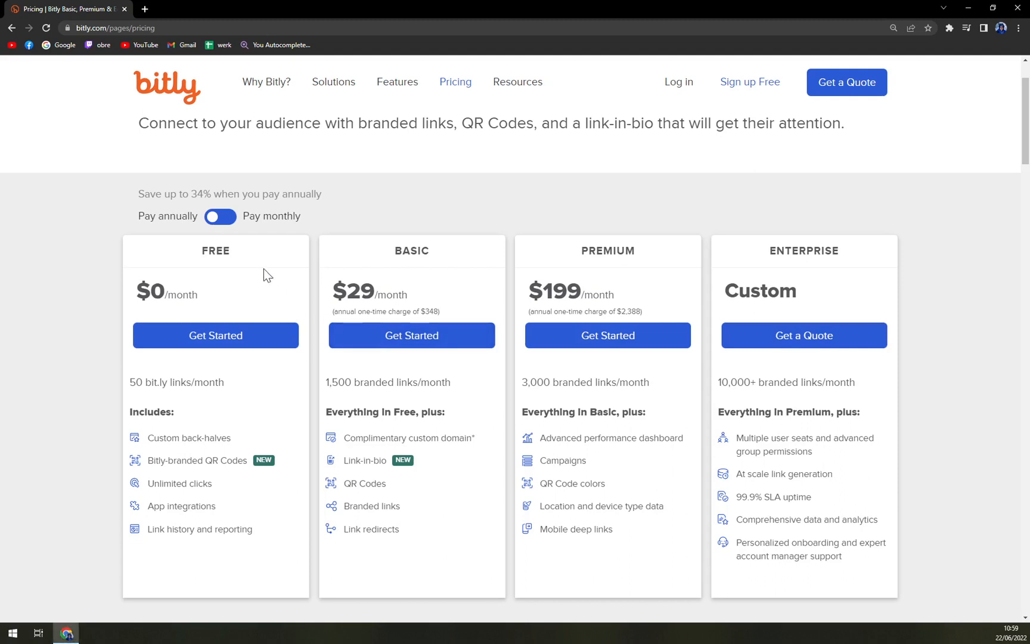
pyautogui.moveTo(247, 300)
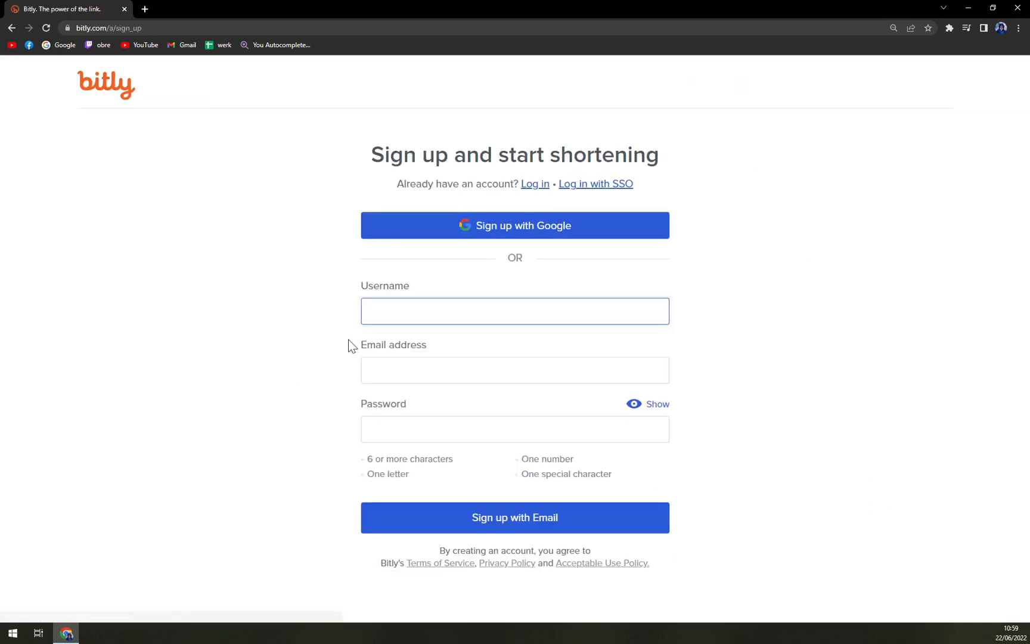
pyautogui.moveTo(456, 241)
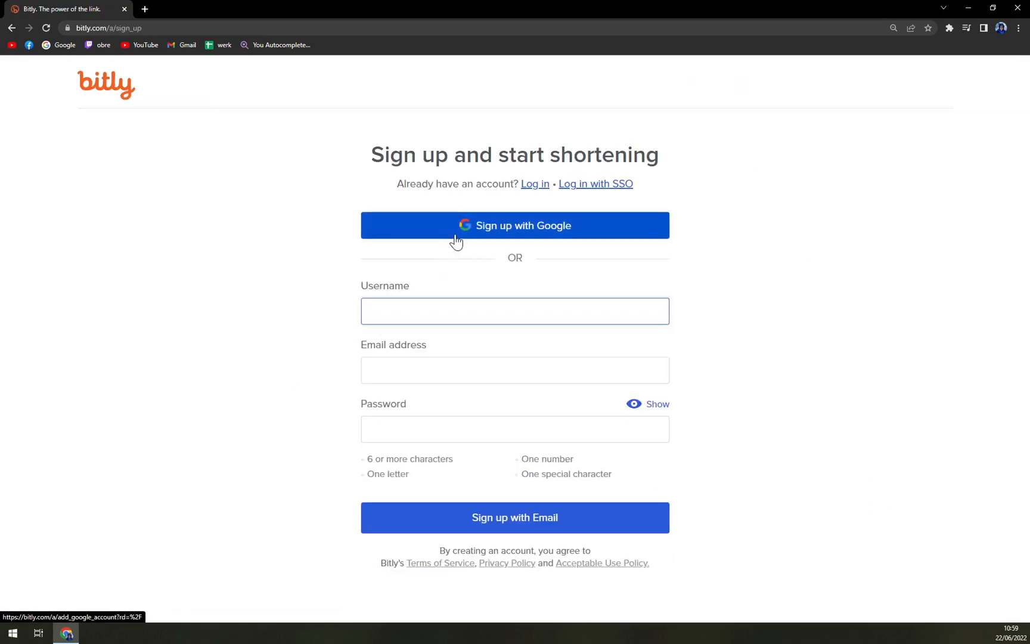
# Sign up with Google, choose the Google account and create the new Bitly account
pyautogui.click(514, 226)
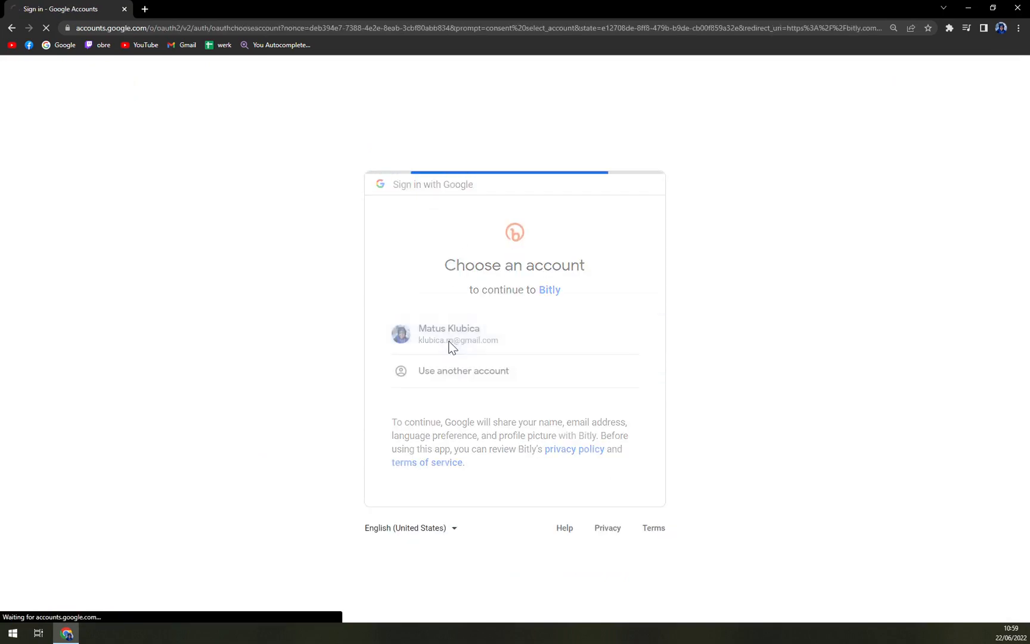
pyautogui.click(457, 334)
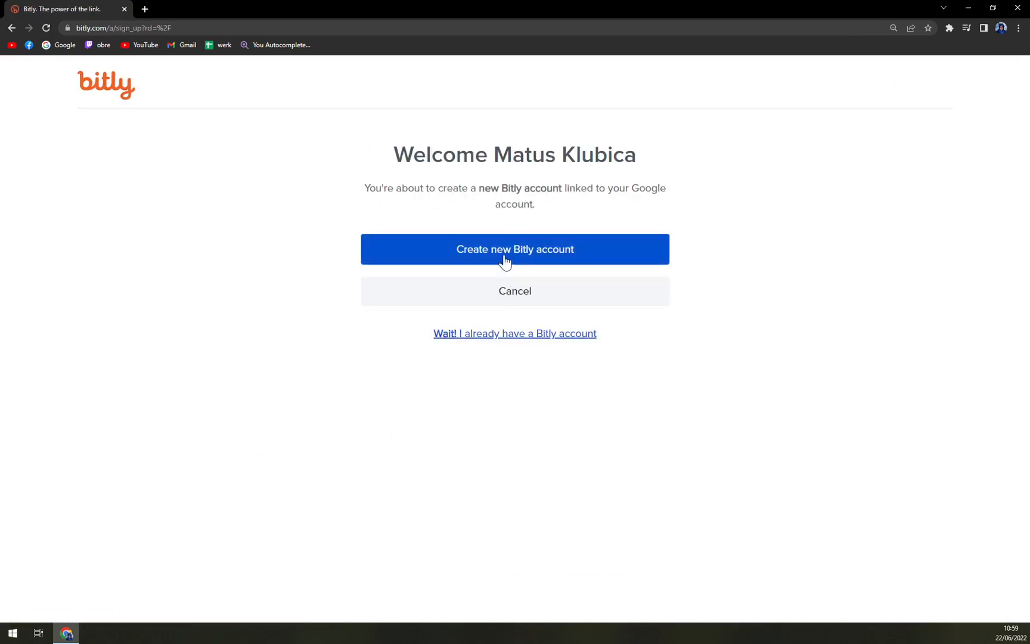
pyautogui.click(514, 250)
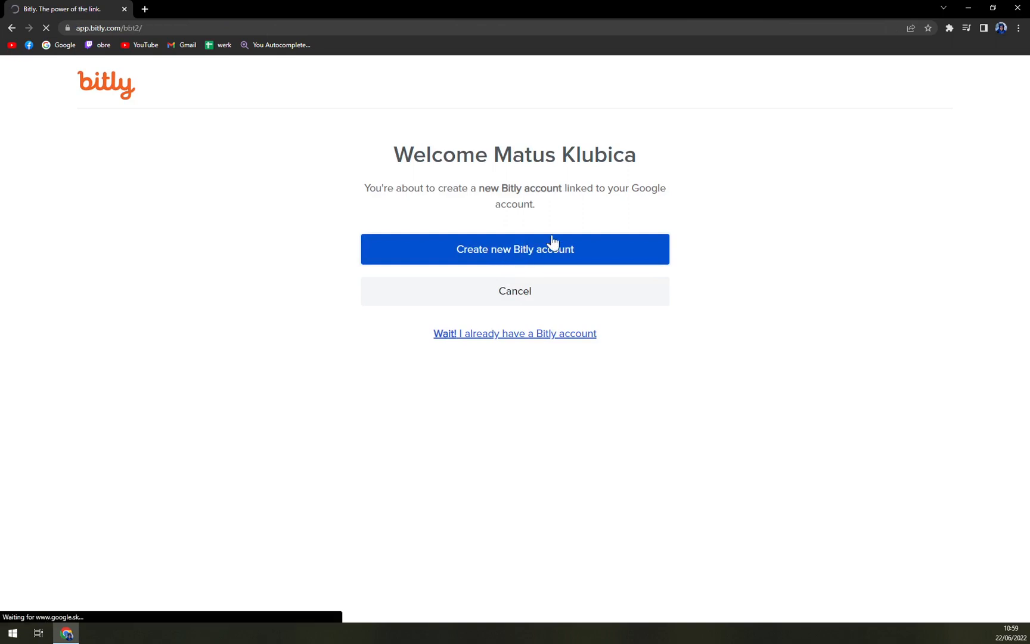
pyautogui.click(514, 249)
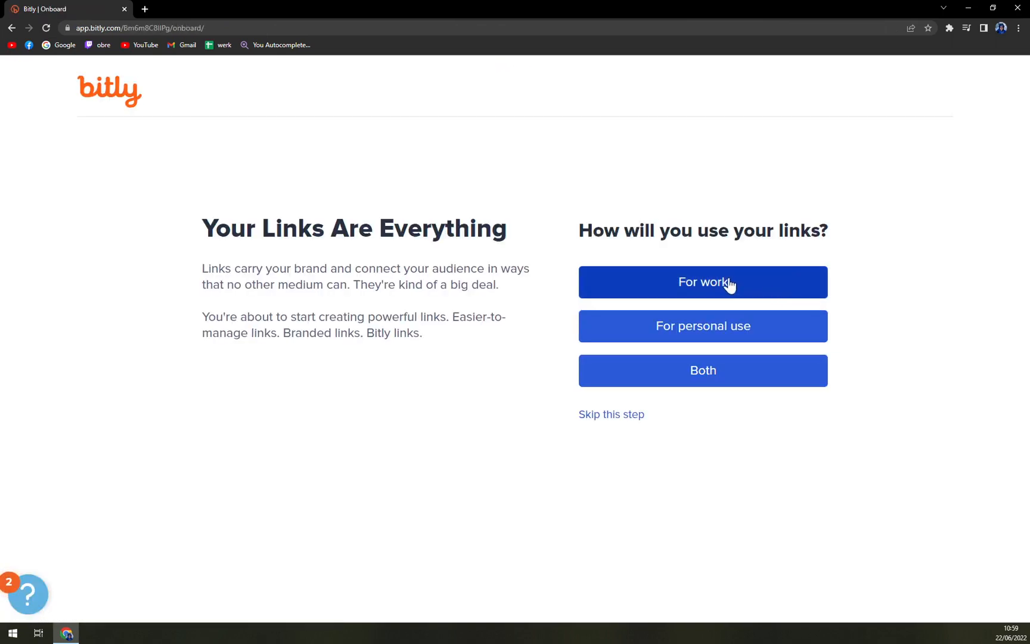
pyautogui.moveTo(700, 294)
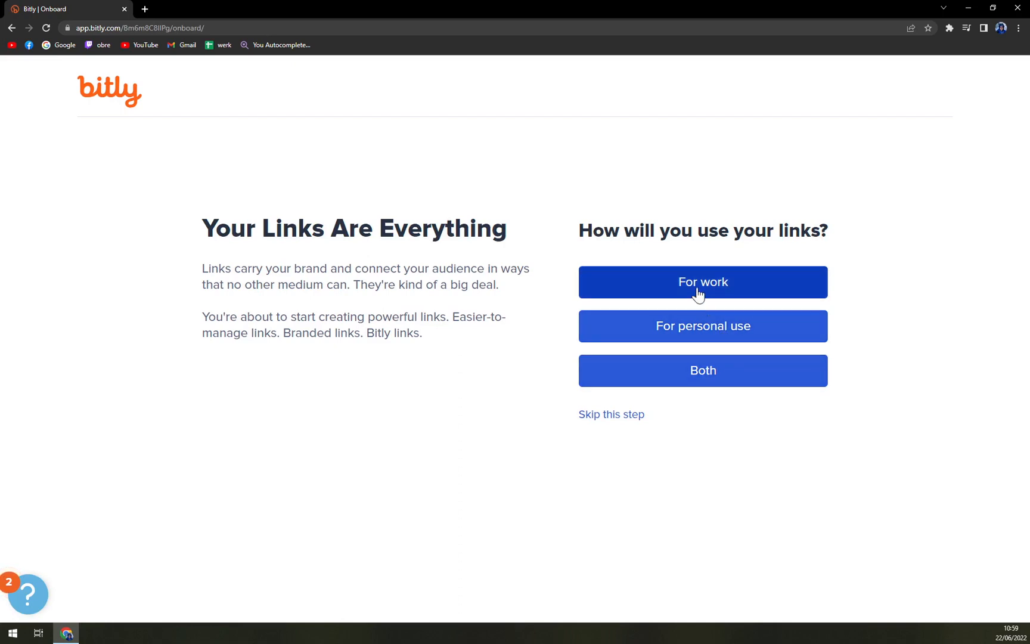
# Answer that links are for work and personal use, name Matt King, company MKT
pyautogui.click(702, 370)
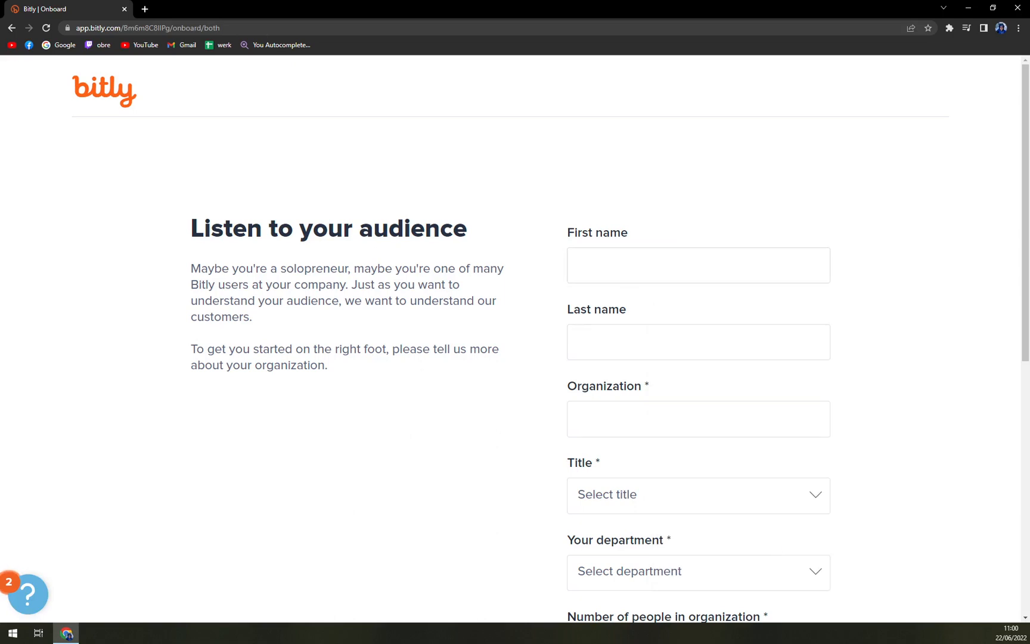
pyautogui.write('Matt')
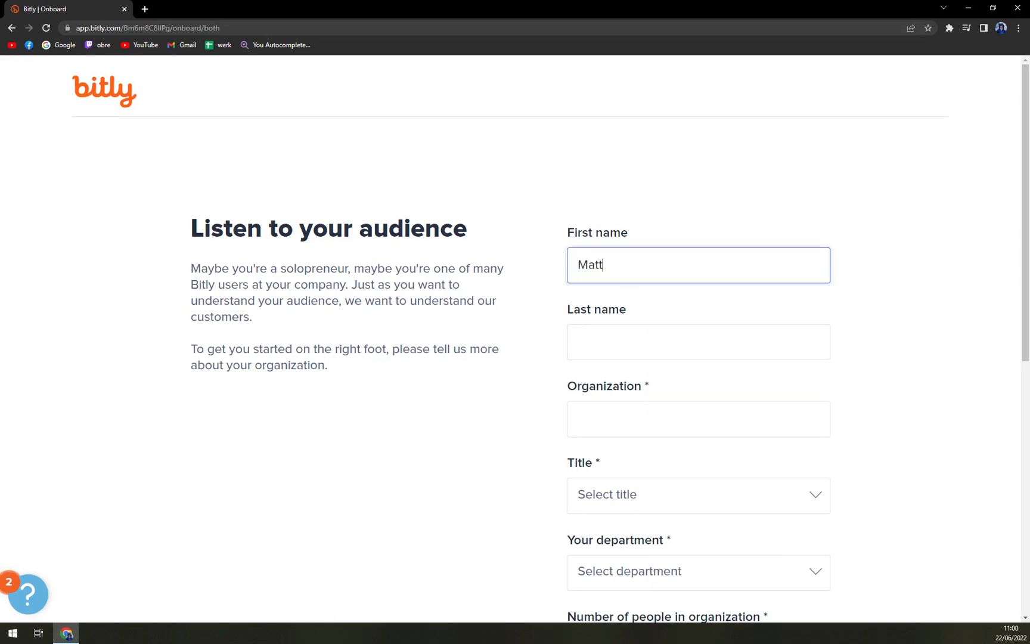
pyautogui.write('King')
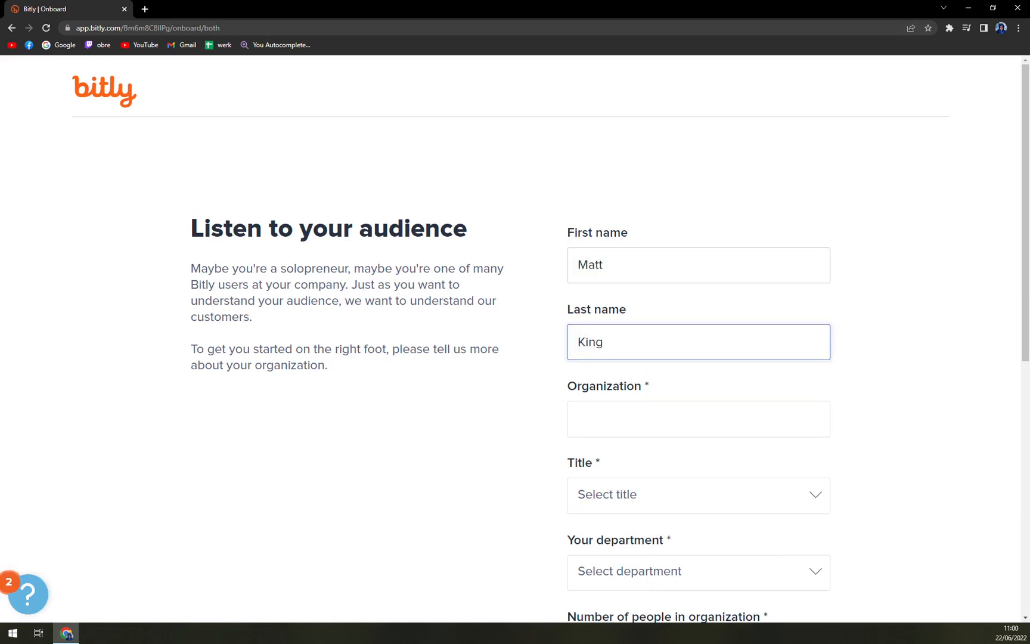
pyautogui.scroll(-3)
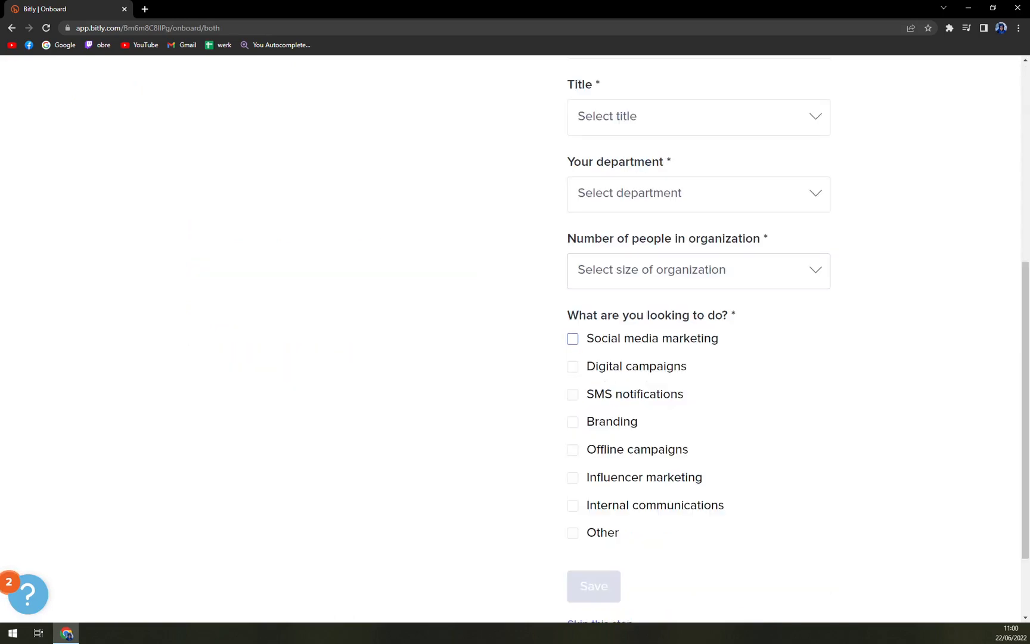
pyautogui.scroll(3)
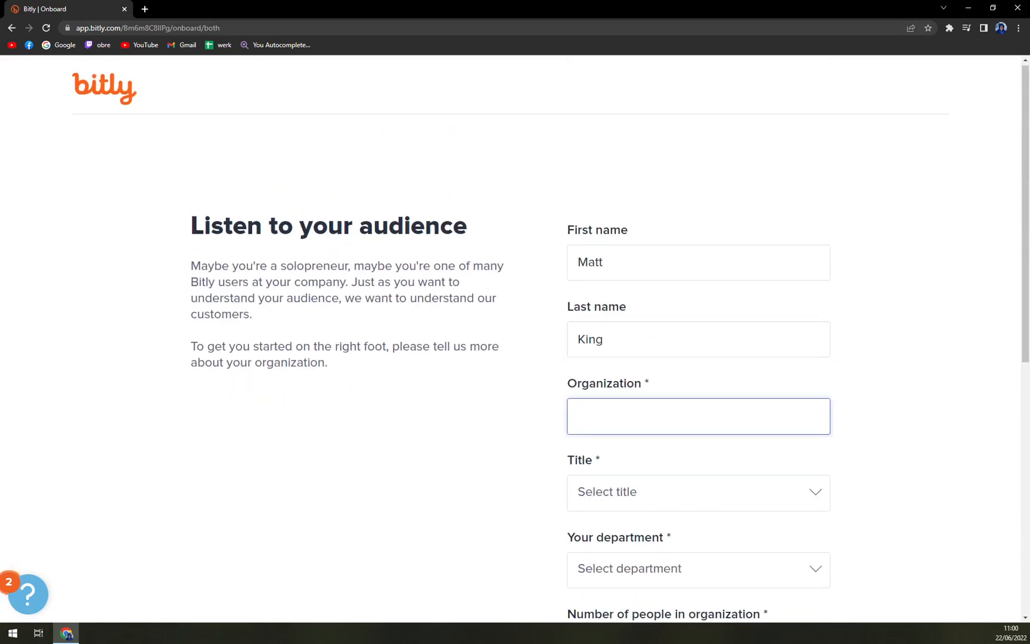
pyautogui.write('MKT')
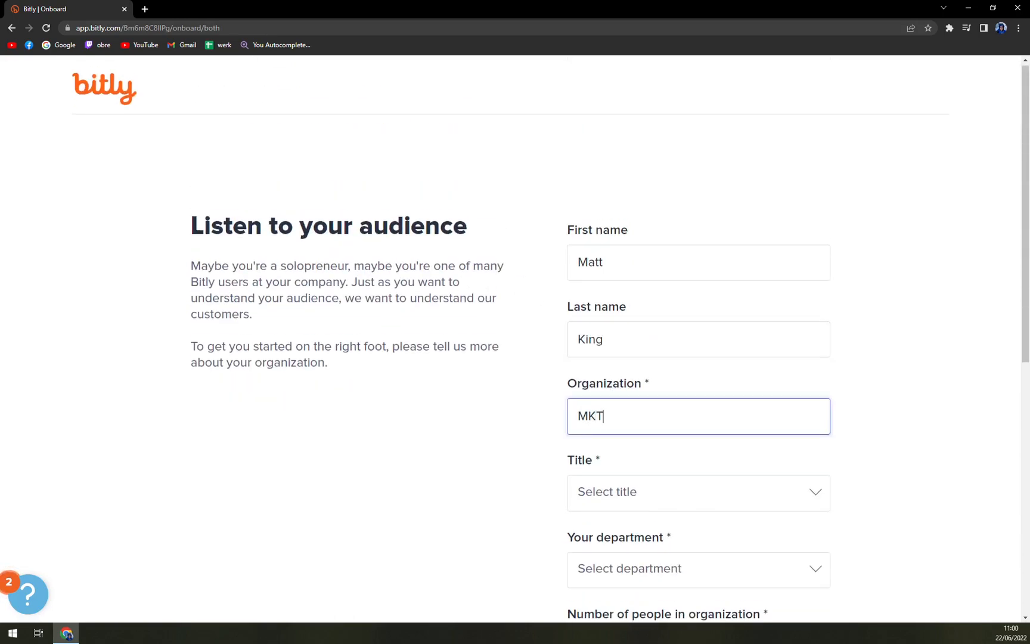
pyautogui.scroll(-3)
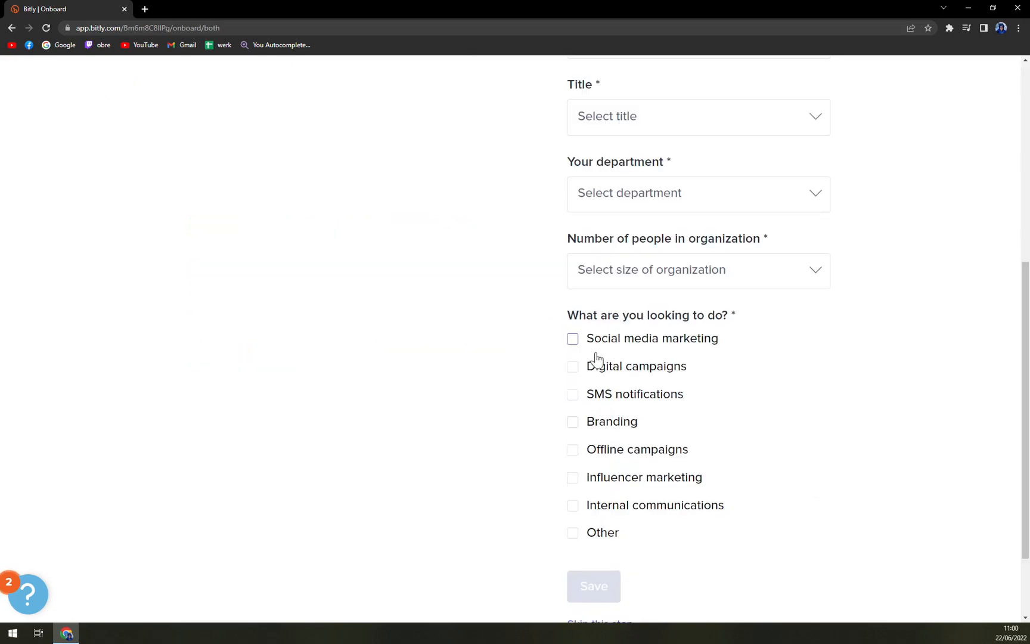
# Set job title Owner, department Product / Tech and organization size Less than 50
pyautogui.click(697, 117)
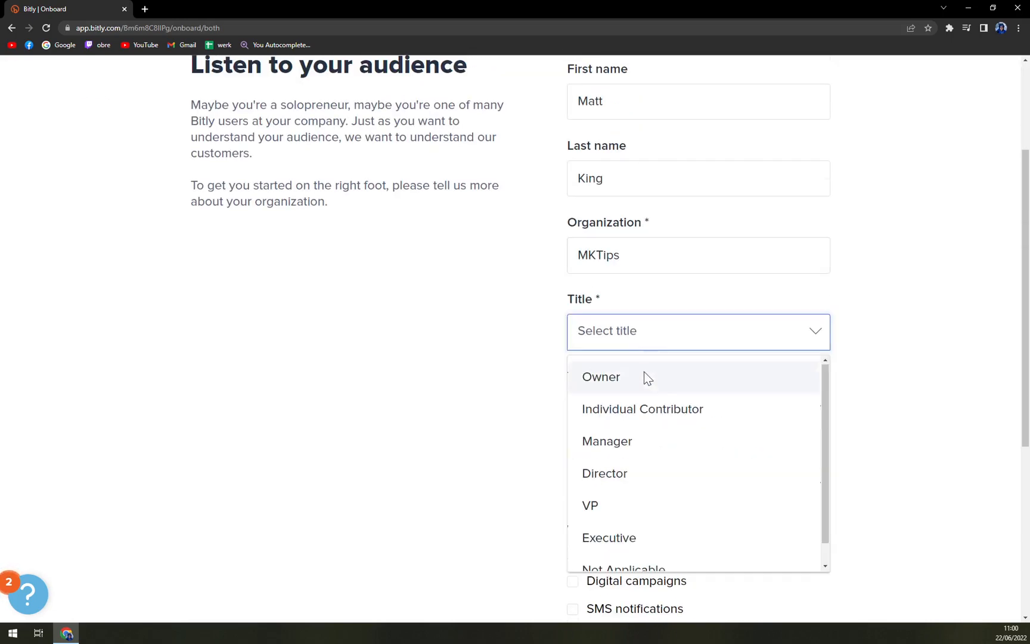
pyautogui.click(600, 377)
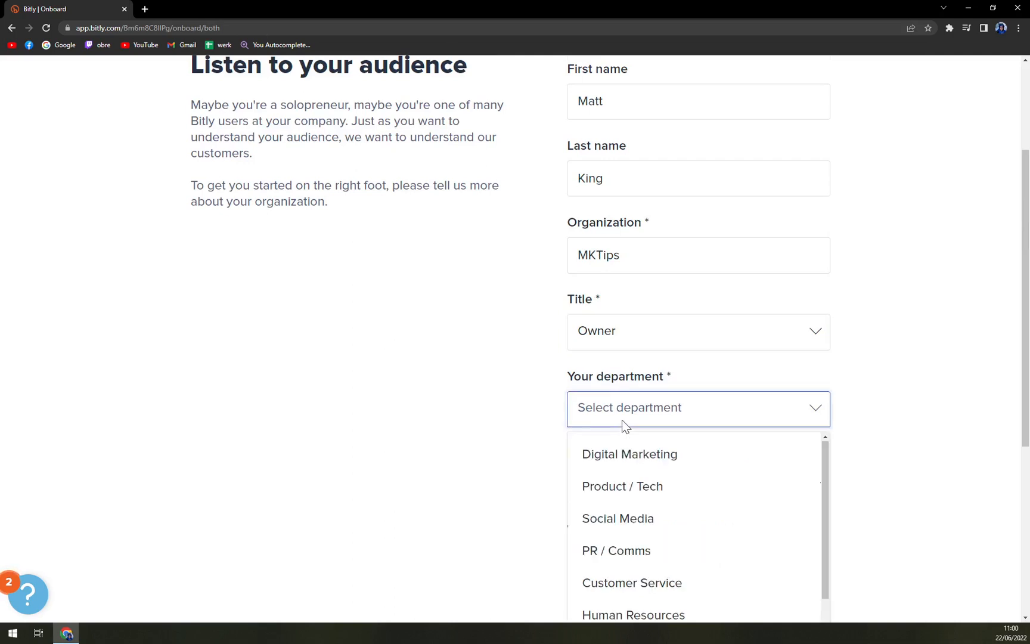
pyautogui.scroll(-3)
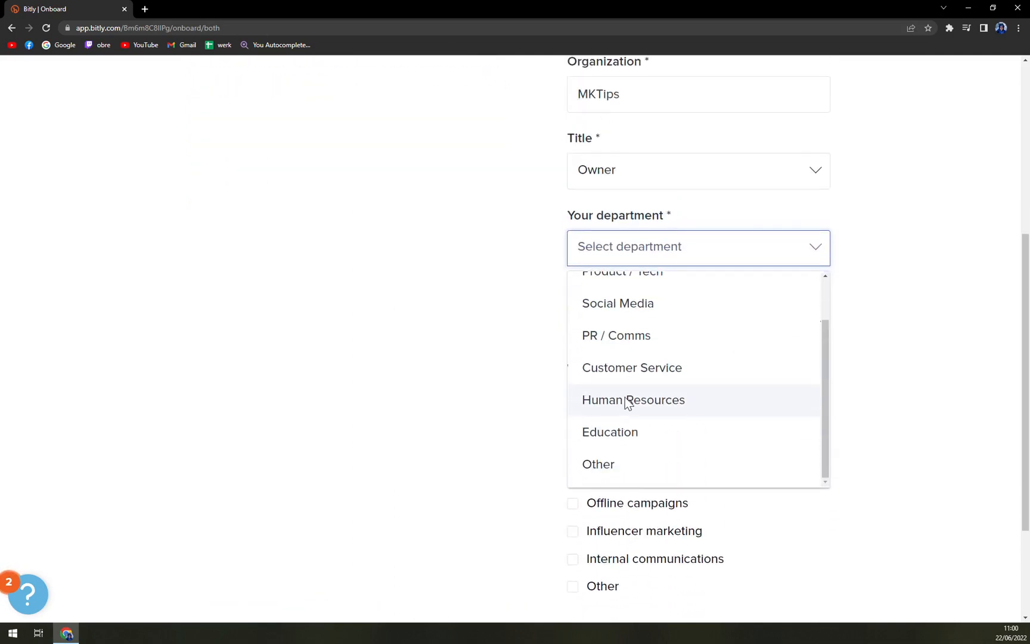
pyautogui.click(621, 272)
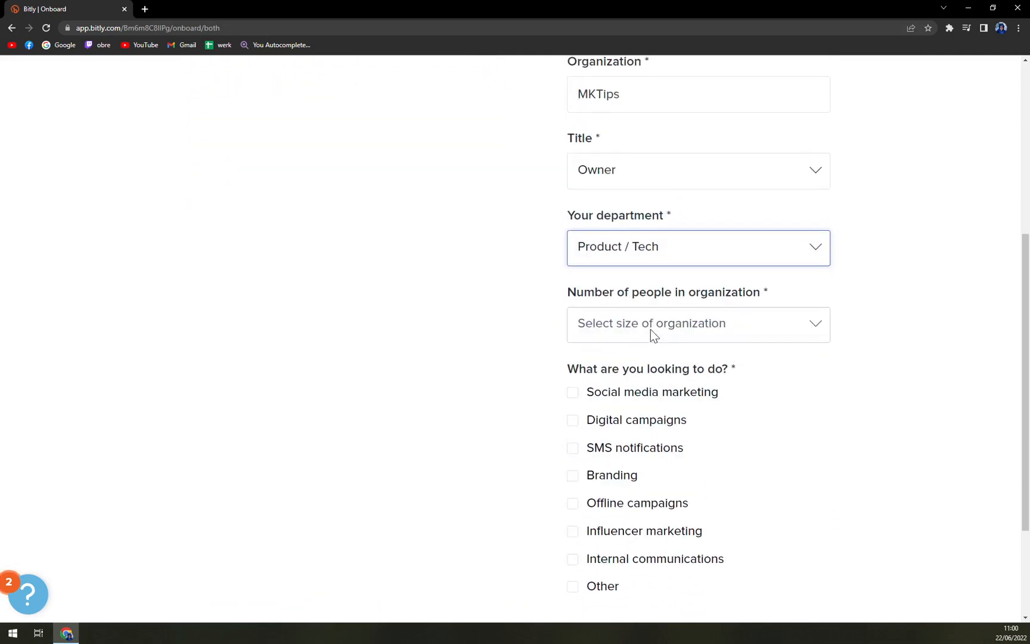
pyautogui.click(697, 323)
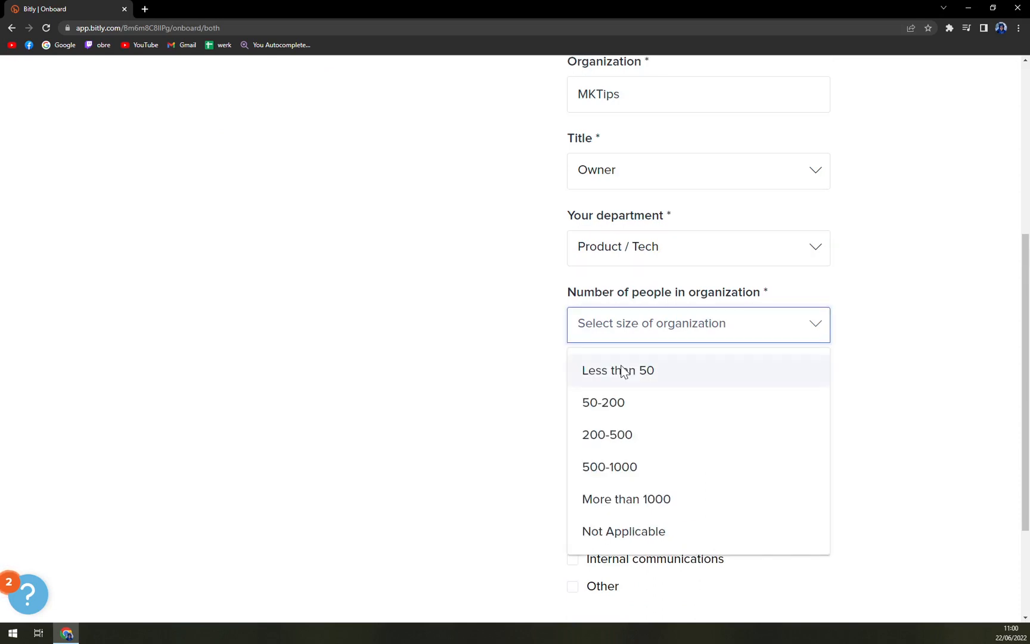
pyautogui.click(616, 370)
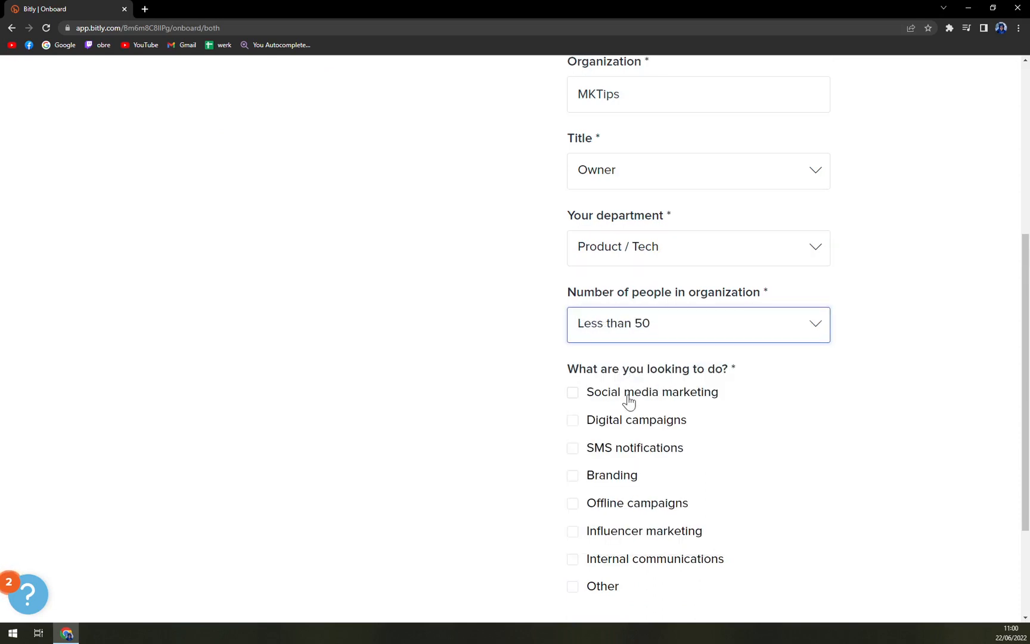
# Choose social media marketing and digital campaigns as goals and save the onboarding answers
pyautogui.click(572, 391)
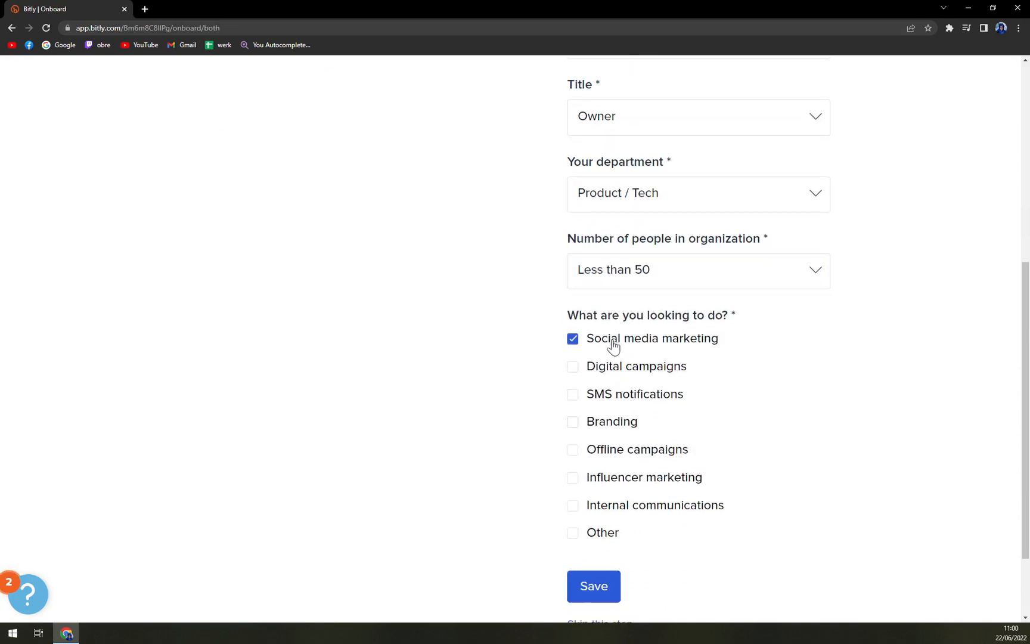
pyautogui.moveTo(615, 456)
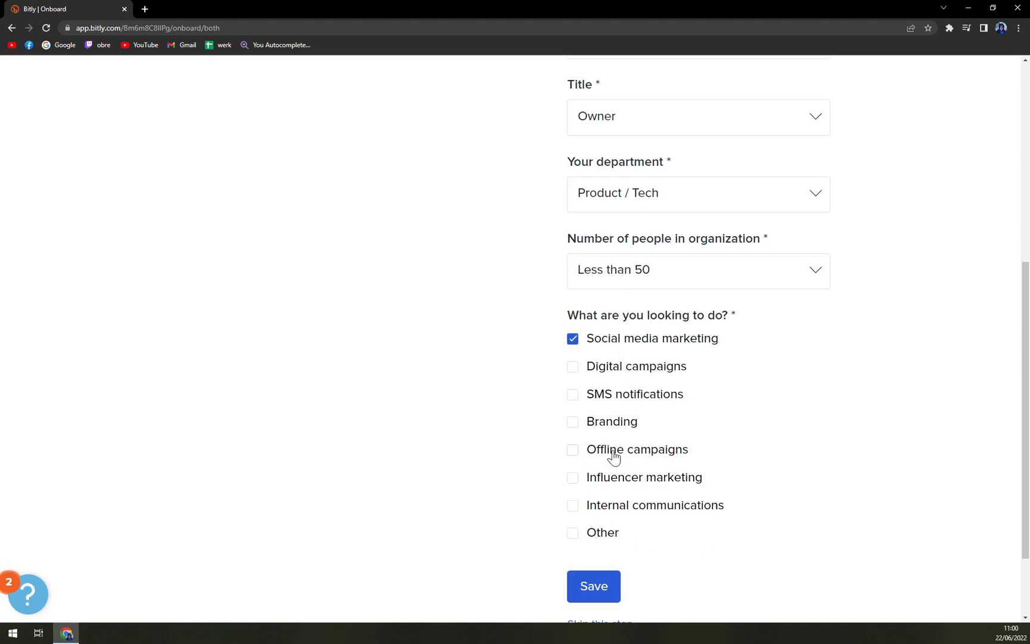
pyautogui.click(573, 366)
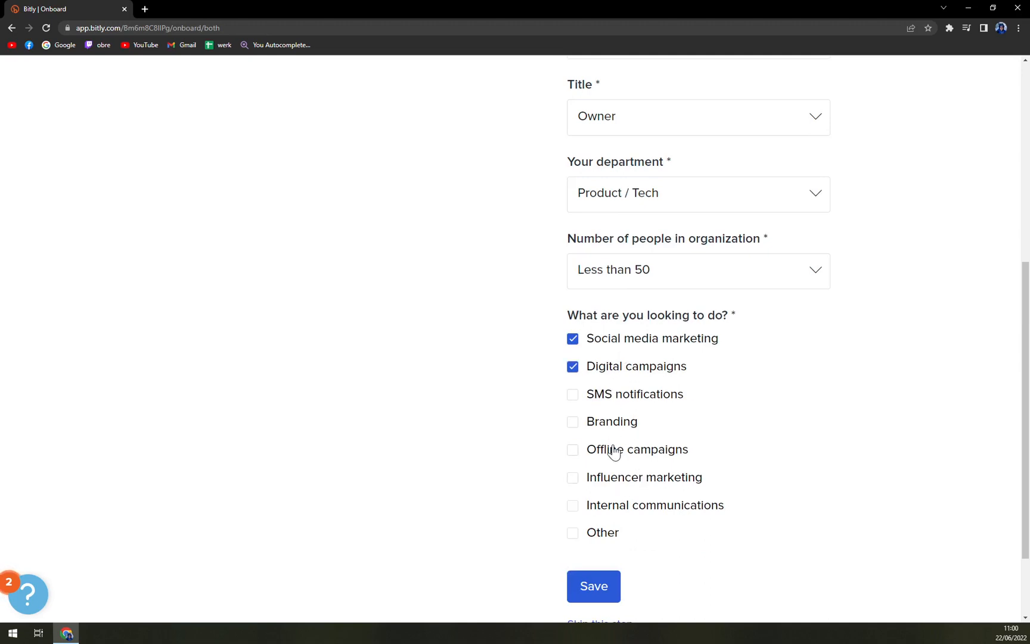
pyautogui.click(591, 587)
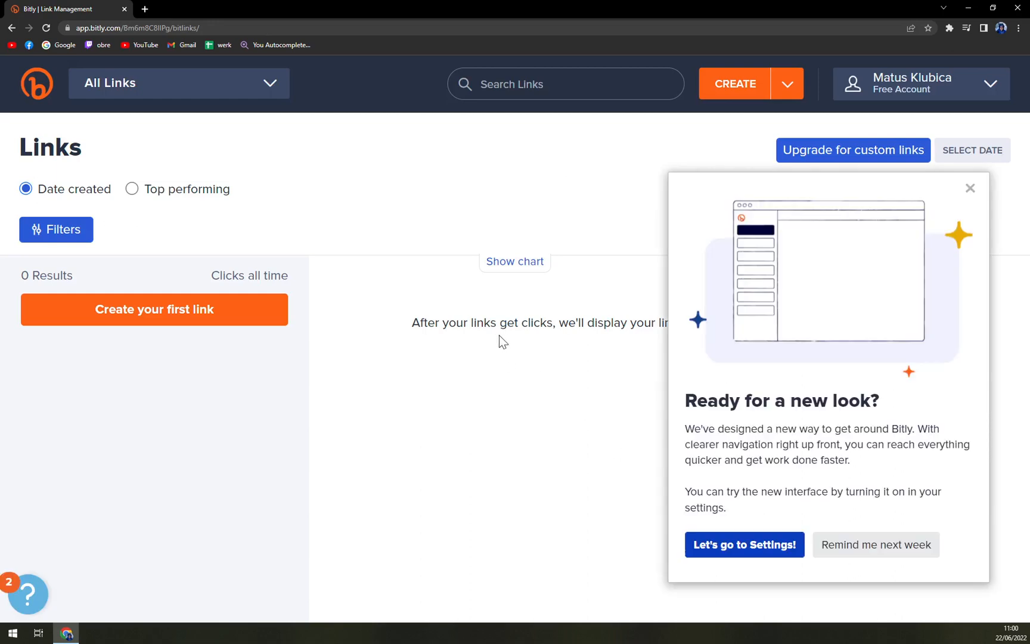
# Dismiss the new-look popup, glance at upgrade plans, then sort links by top performing
pyautogui.click(969, 188)
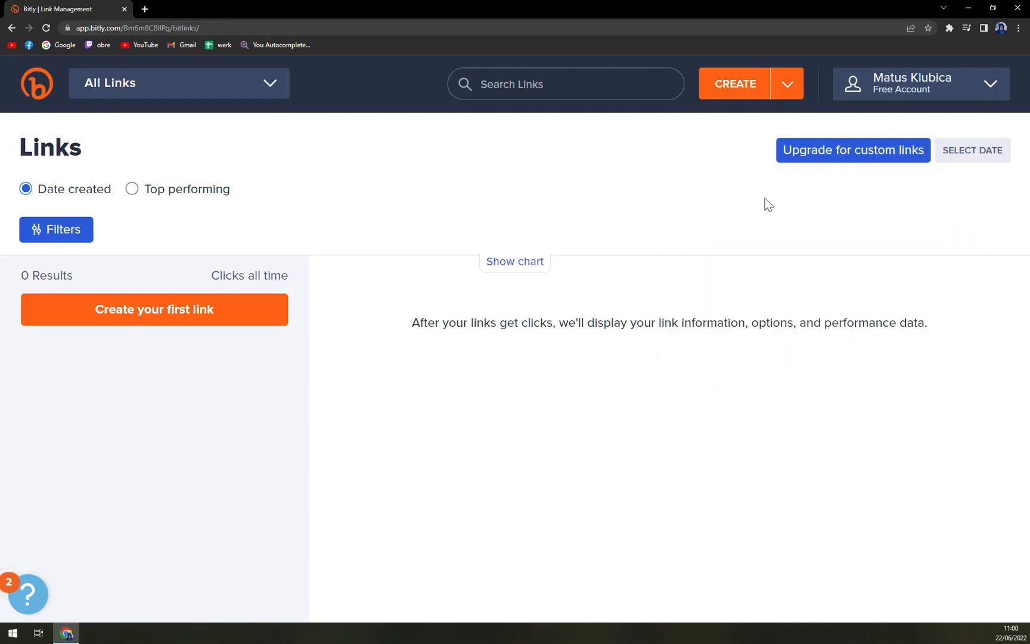
pyautogui.moveTo(171, 111)
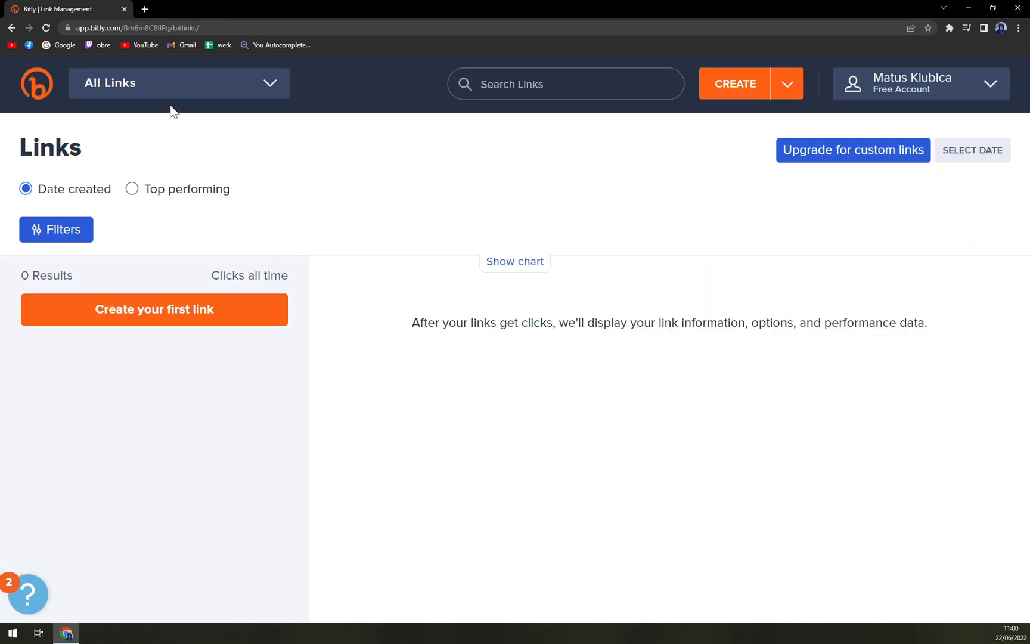
pyautogui.moveTo(338, 202)
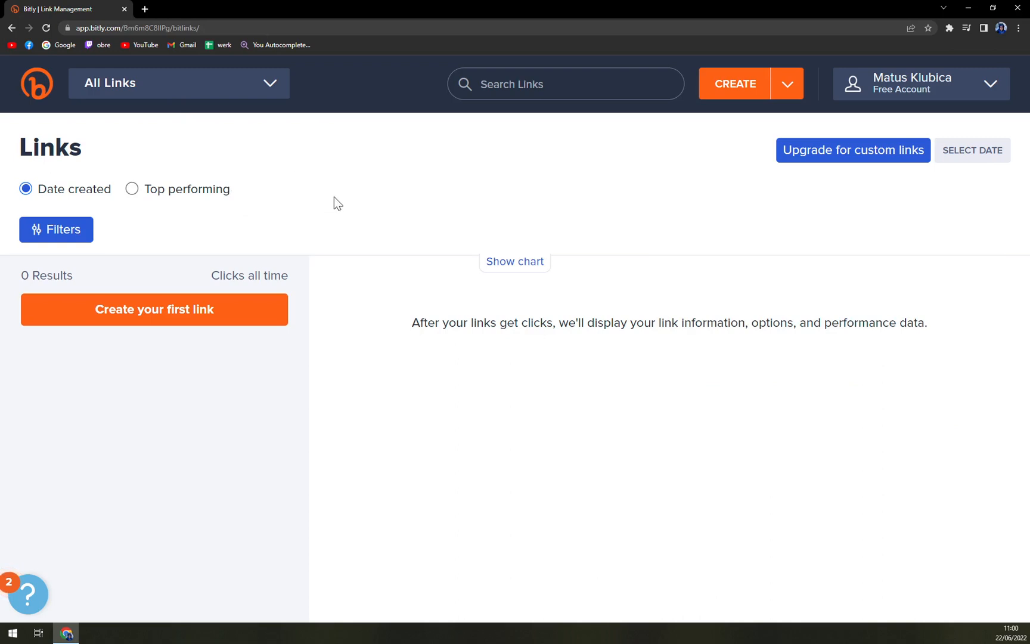
pyautogui.moveTo(501, 126)
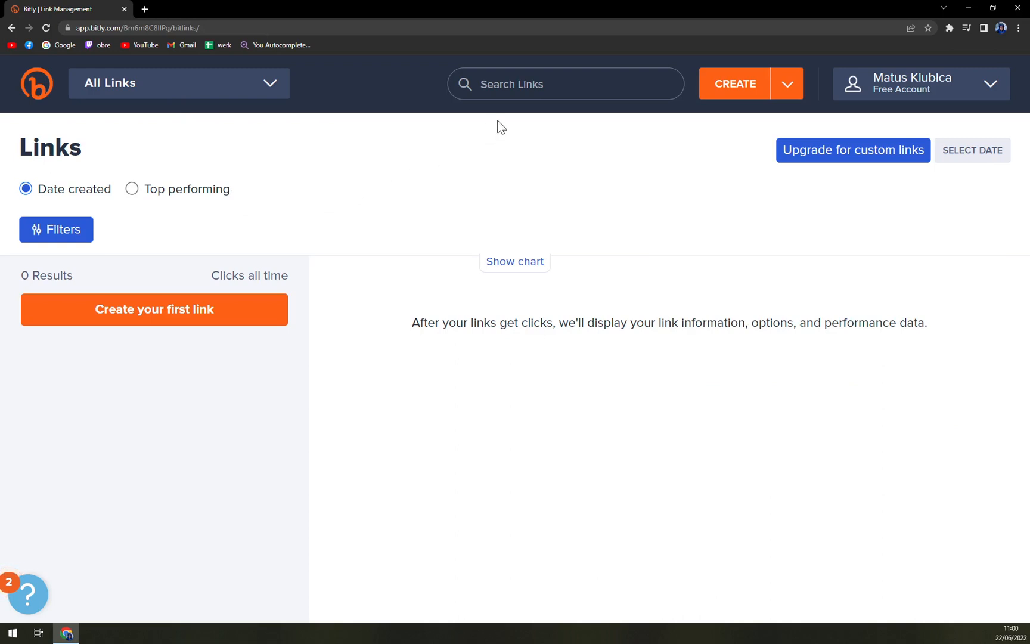
pyautogui.click(789, 83)
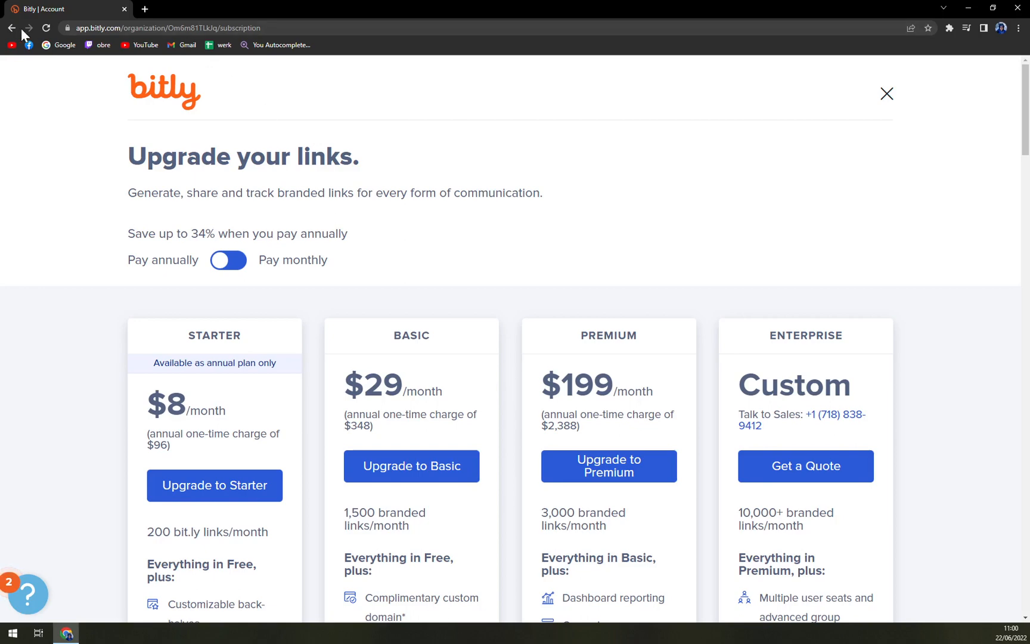
pyautogui.click(886, 93)
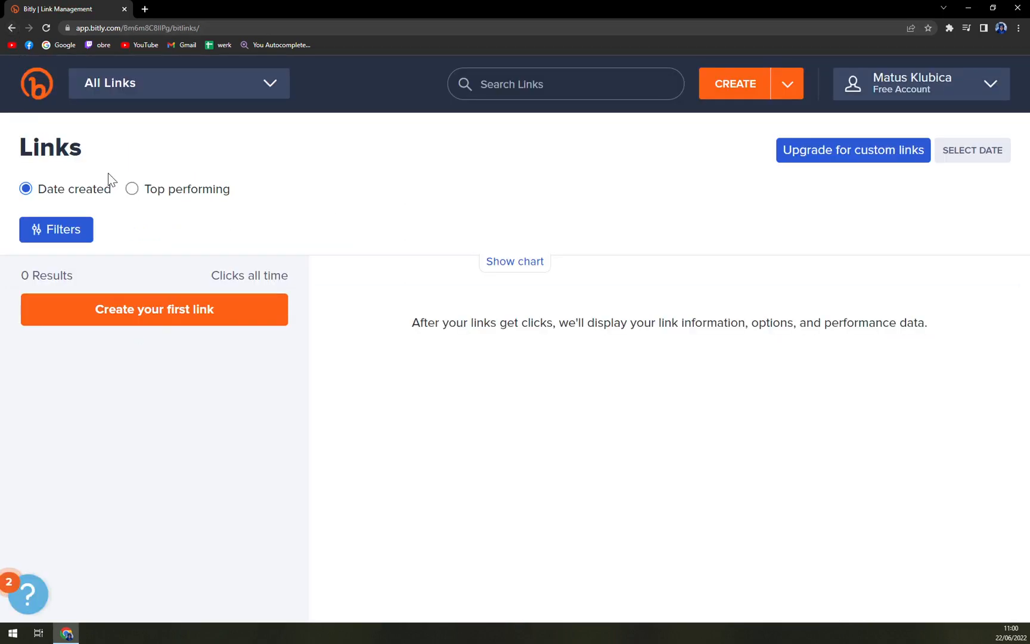
pyautogui.moveTo(259, 244)
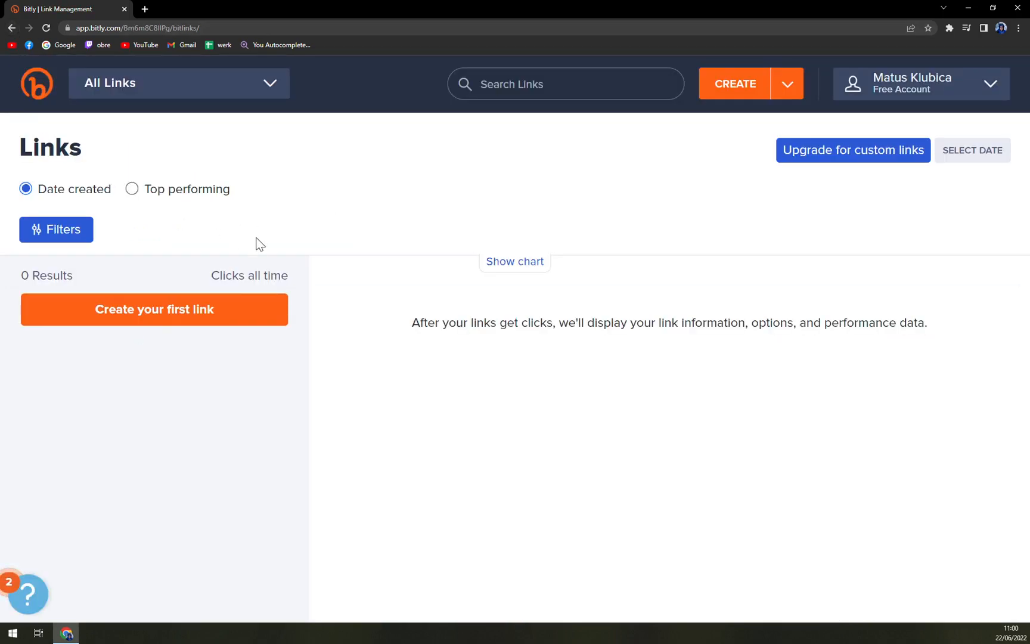
pyautogui.moveTo(878, 158)
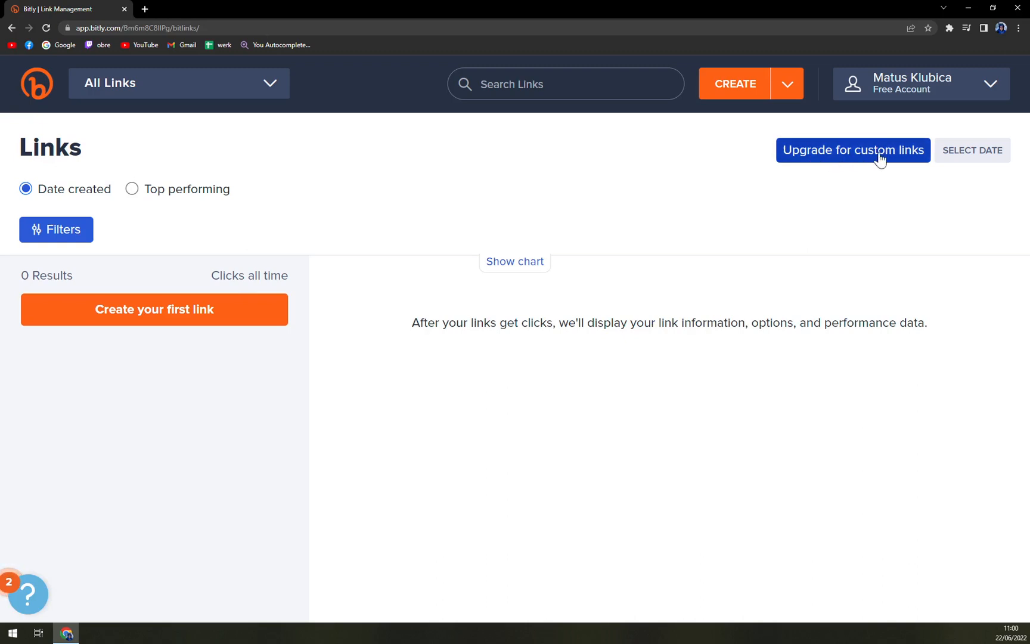
pyautogui.moveTo(100, 191)
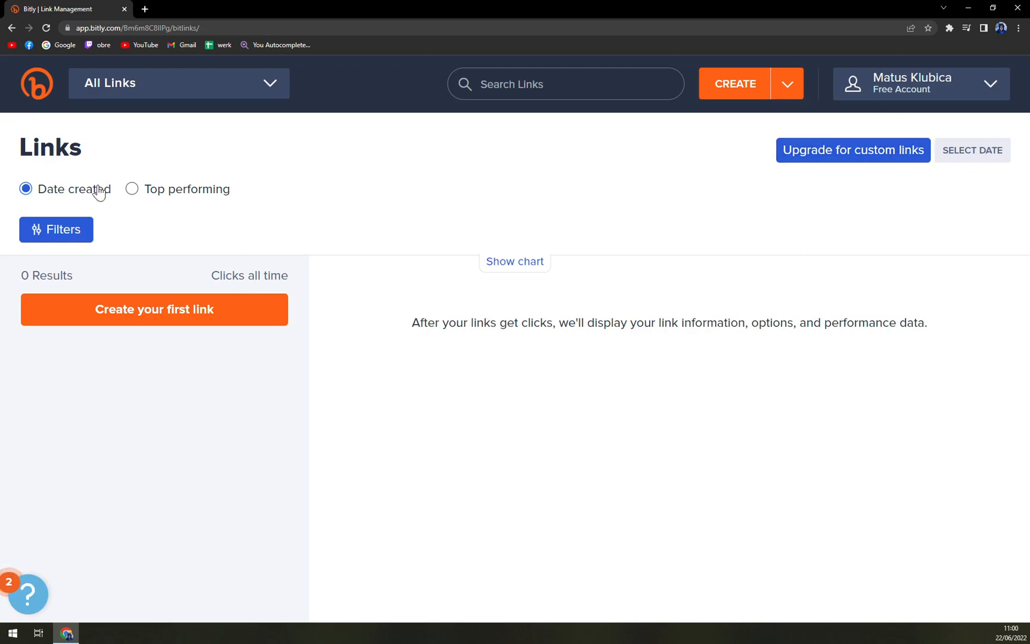
pyautogui.click(132, 190)
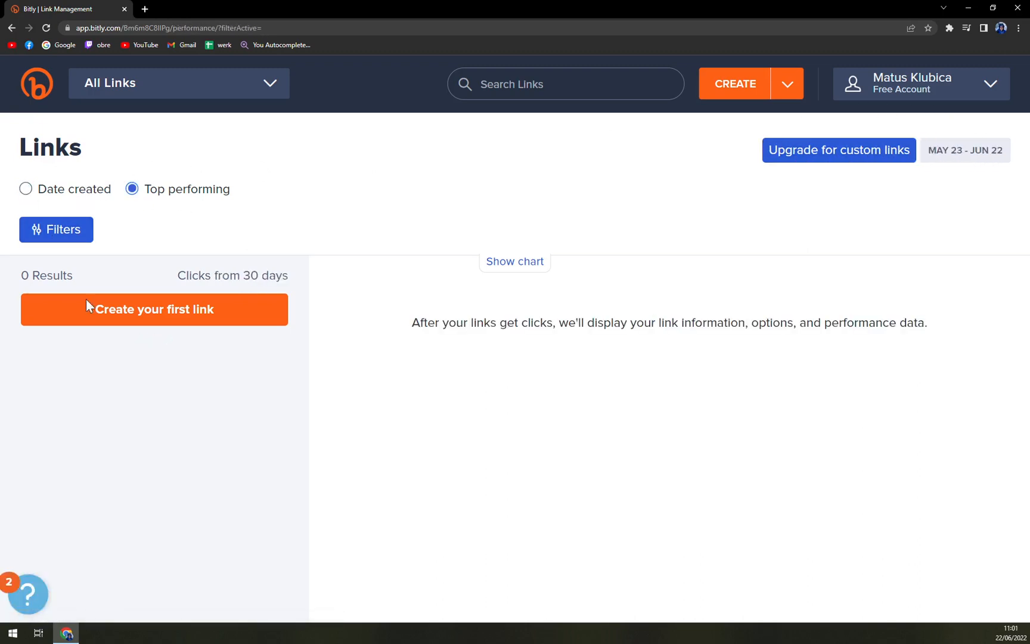
# Create the first short link pointing to the YouTube channel URL UCa_iNE2jnPPZphPGVMQuyoQ
pyautogui.click(733, 83)
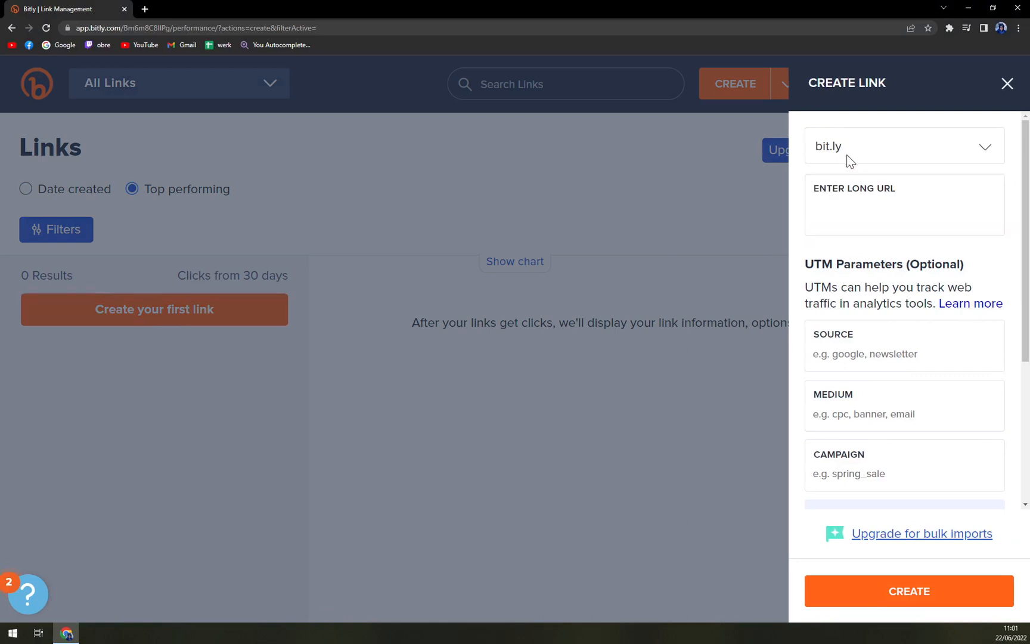
pyautogui.click(905, 205)
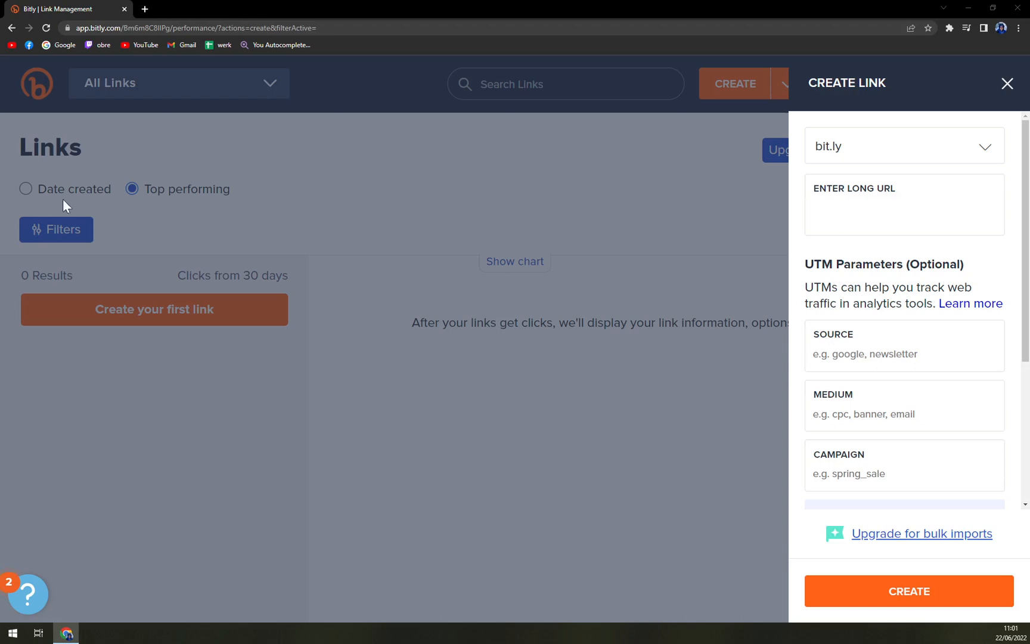
pyautogui.write('https://www.youtube.com/channel/UCa_iNE2jnPPZphPGVMQuyoQ')
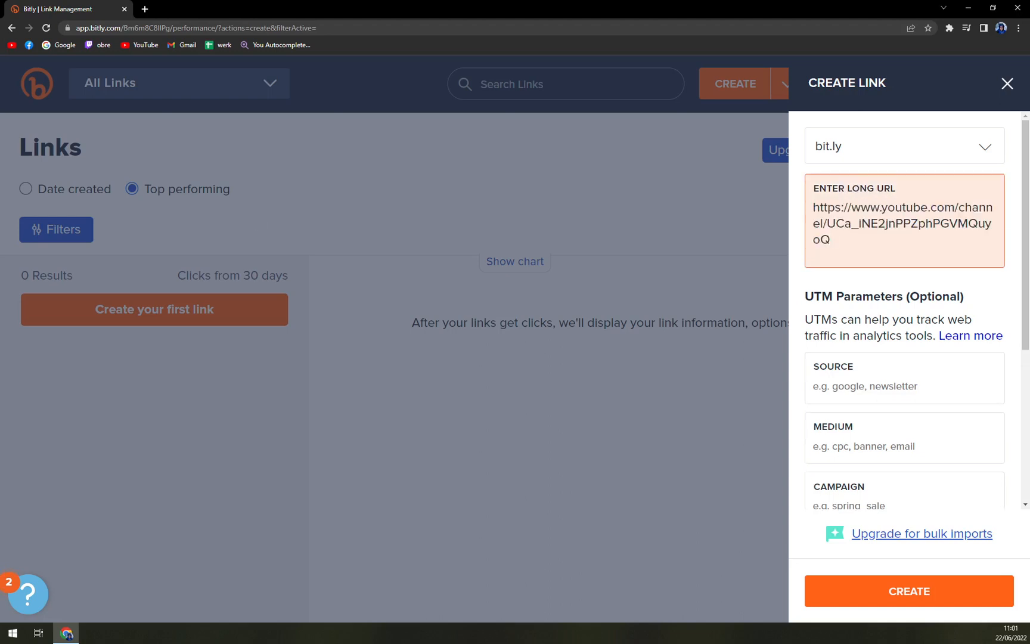
pyautogui.scroll(-3)
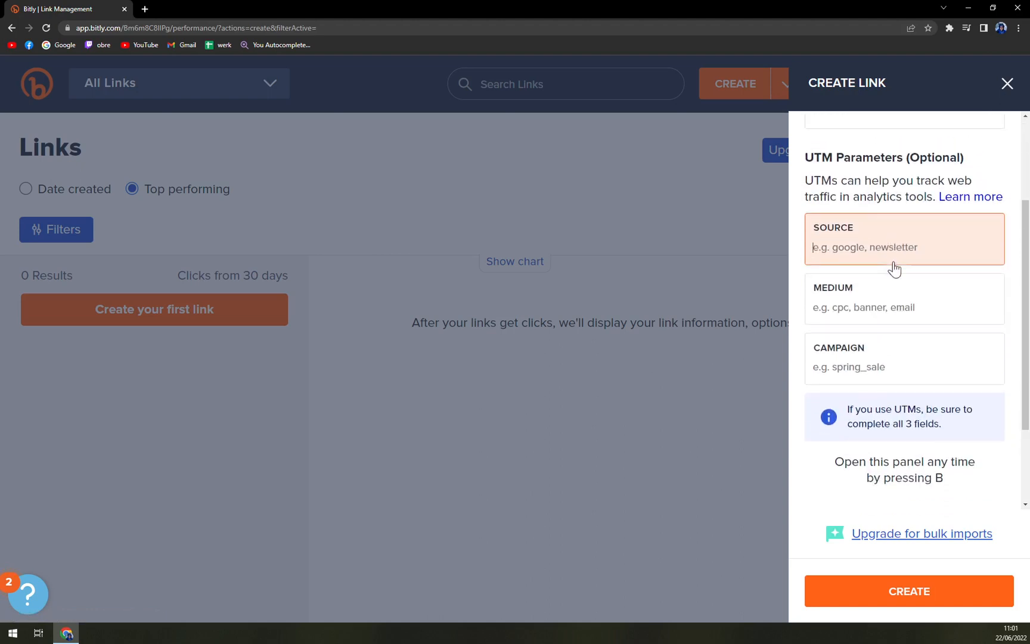
pyautogui.click(910, 590)
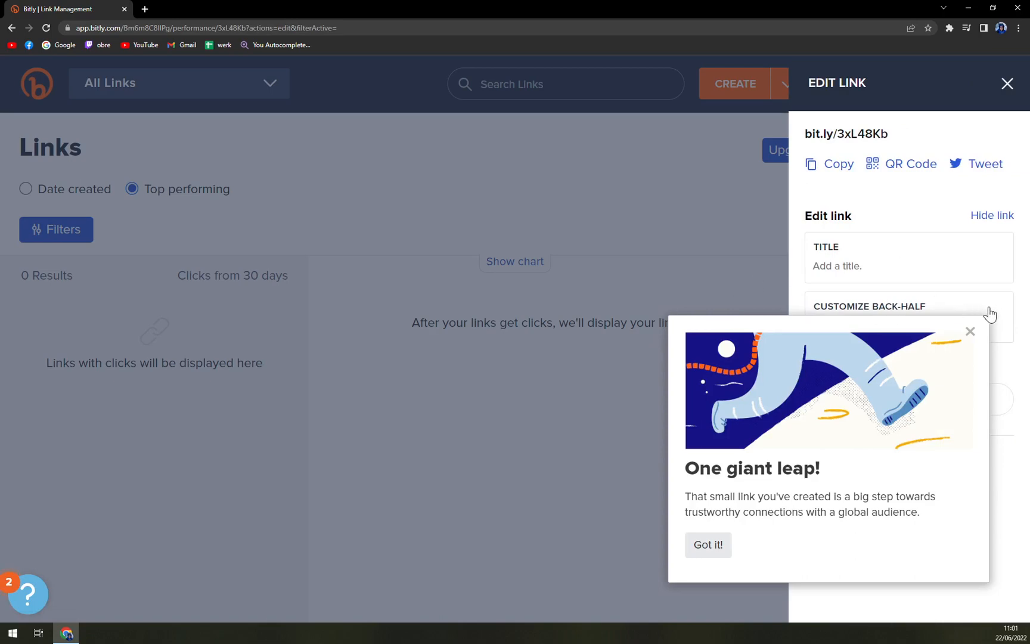
# Dismiss the congratulation message and title the new link 'YT account'
pyautogui.click(707, 544)
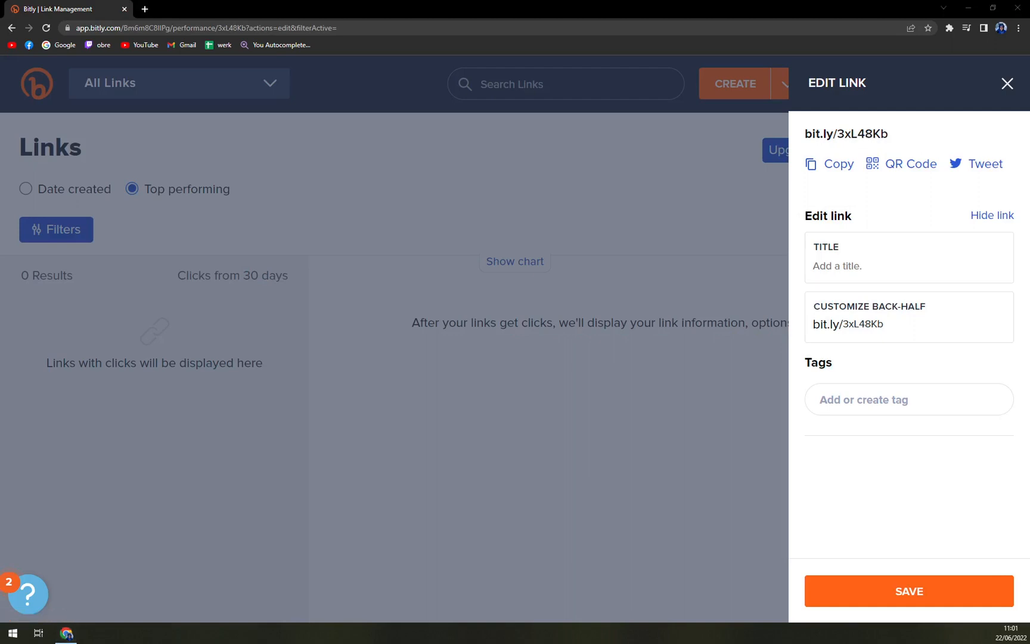
pyautogui.click(908, 266)
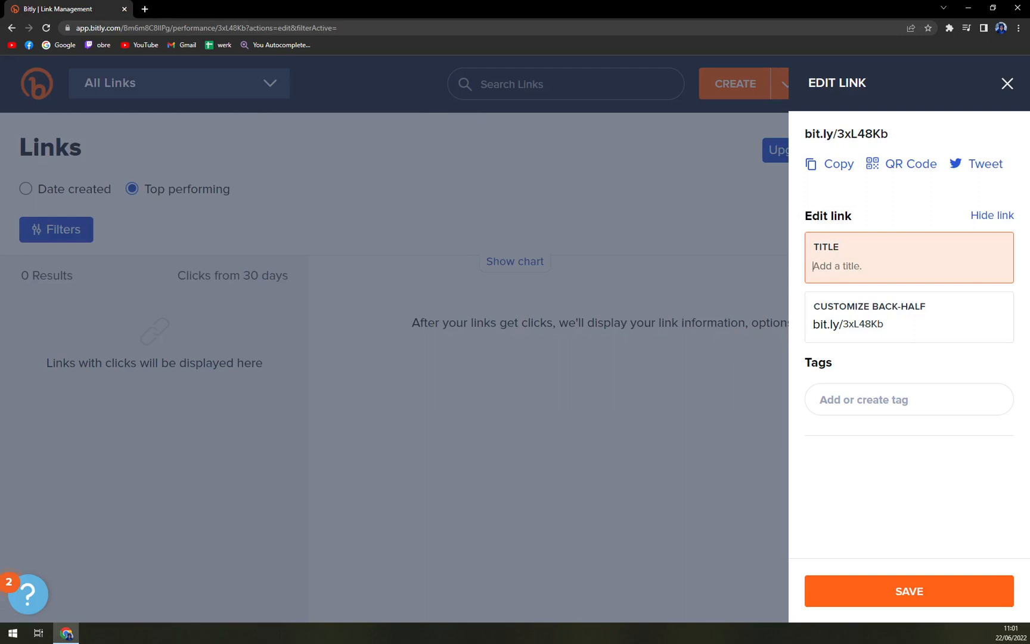
pyautogui.write('YT')
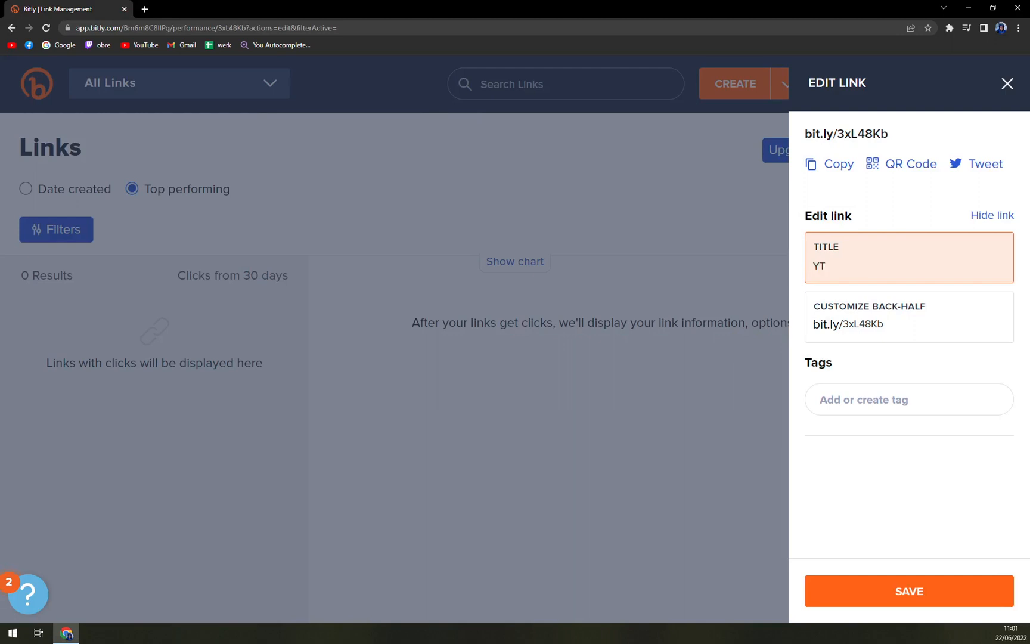
pyautogui.write('accoun')
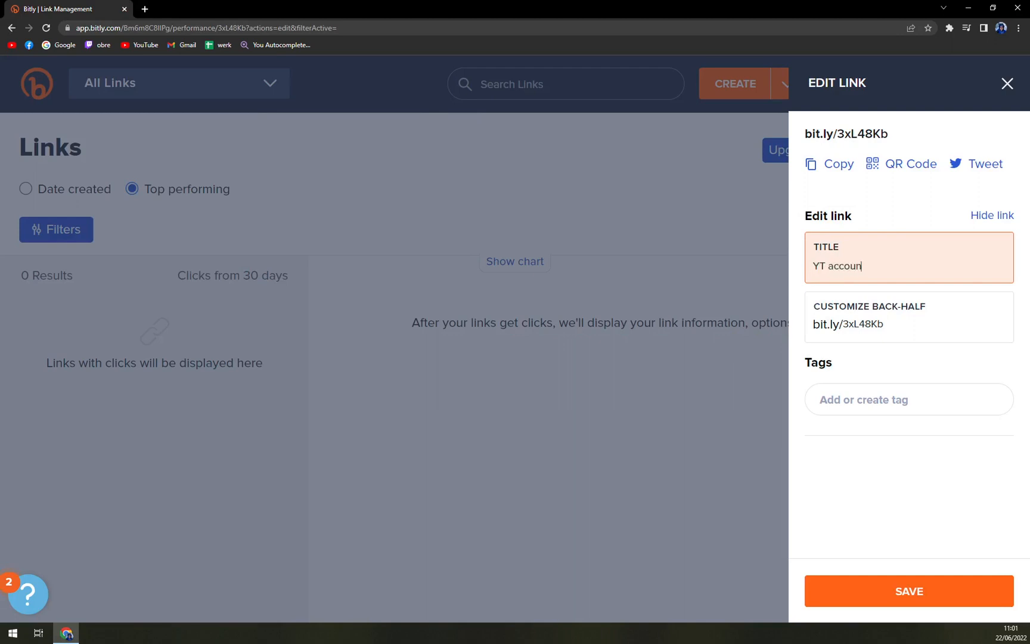
# Replace the random back-half with the custom back-half 'matttips'
pyautogui.doubleClick(865, 324)
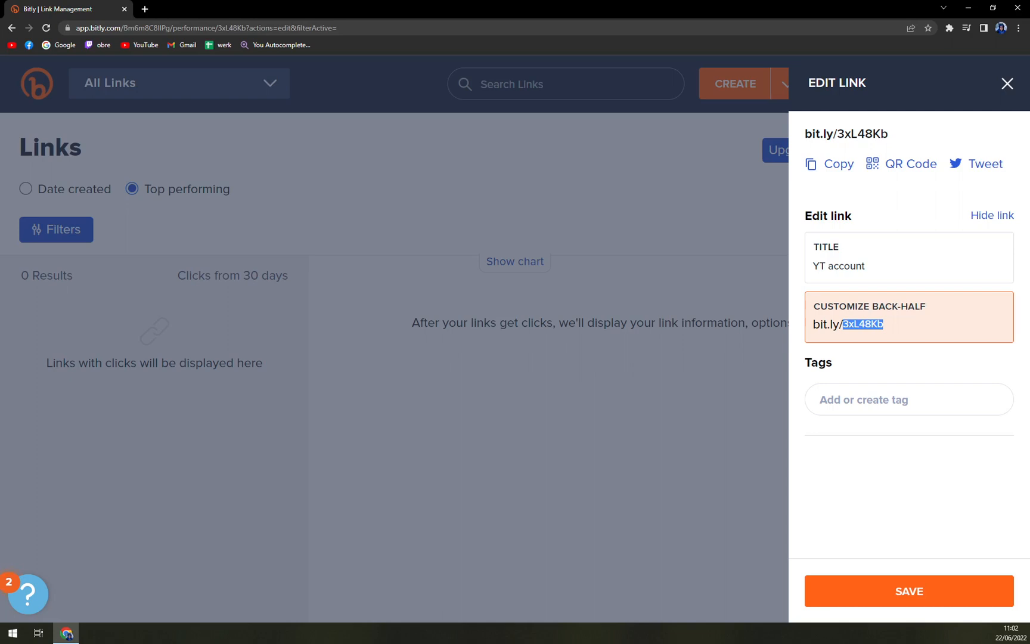
pyautogui.write('m')
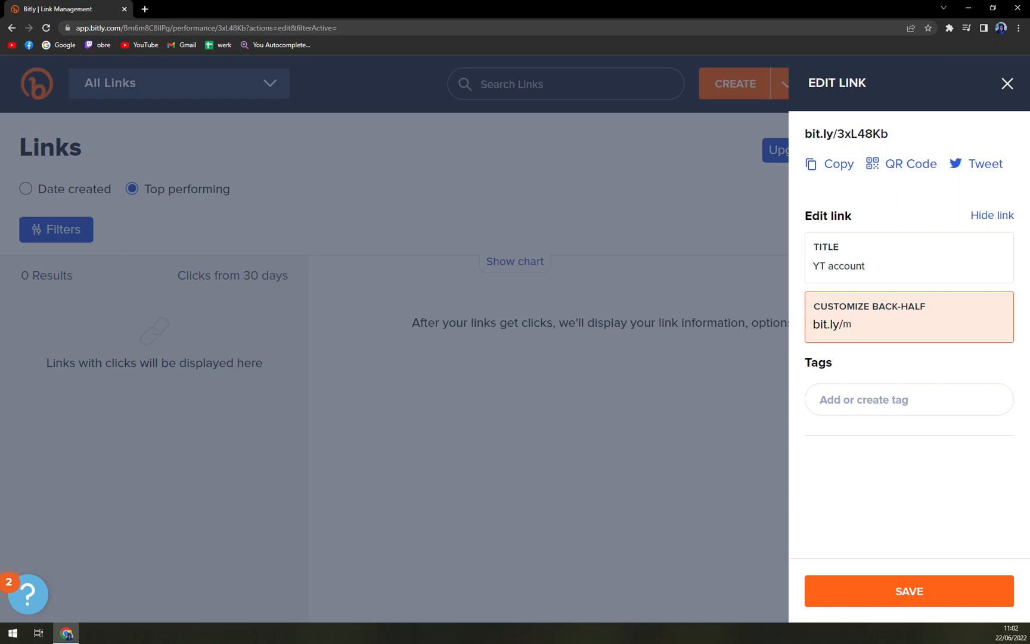
pyautogui.write('taoman')
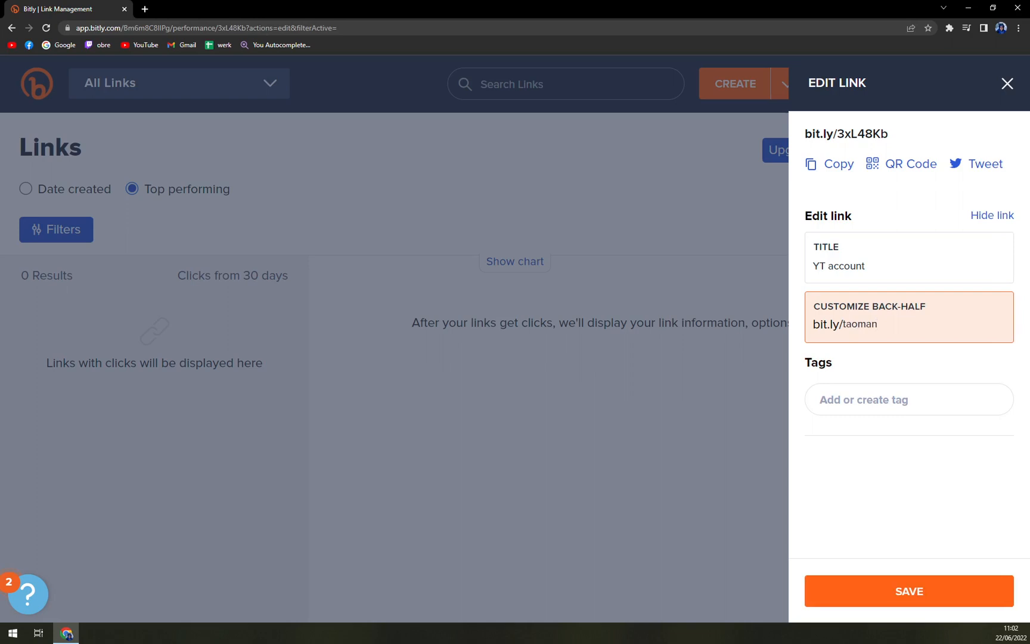
pyautogui.press('Backspace')
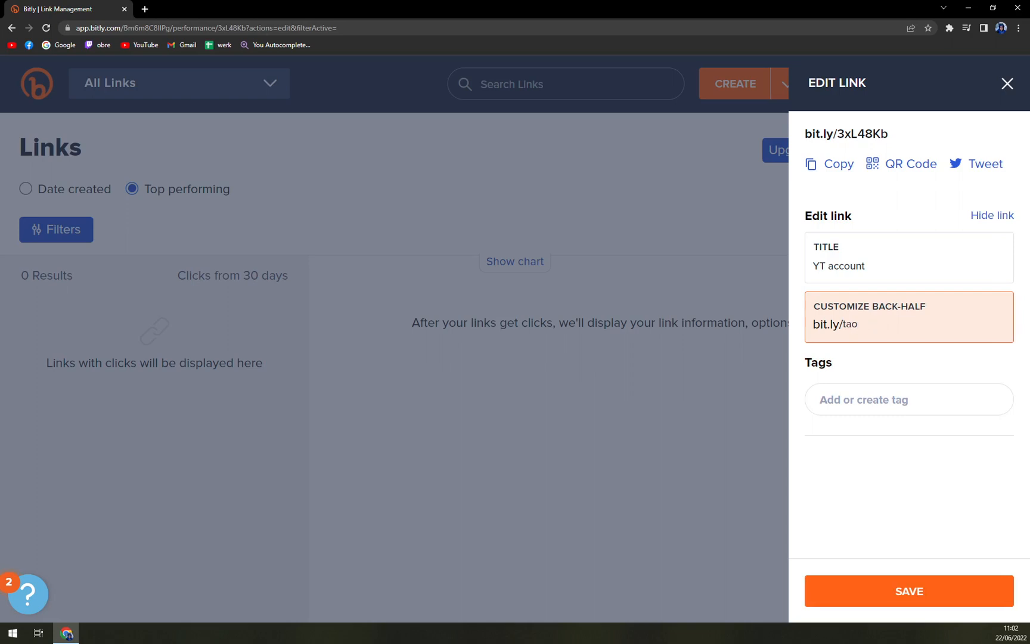
pyautogui.write('matttips')
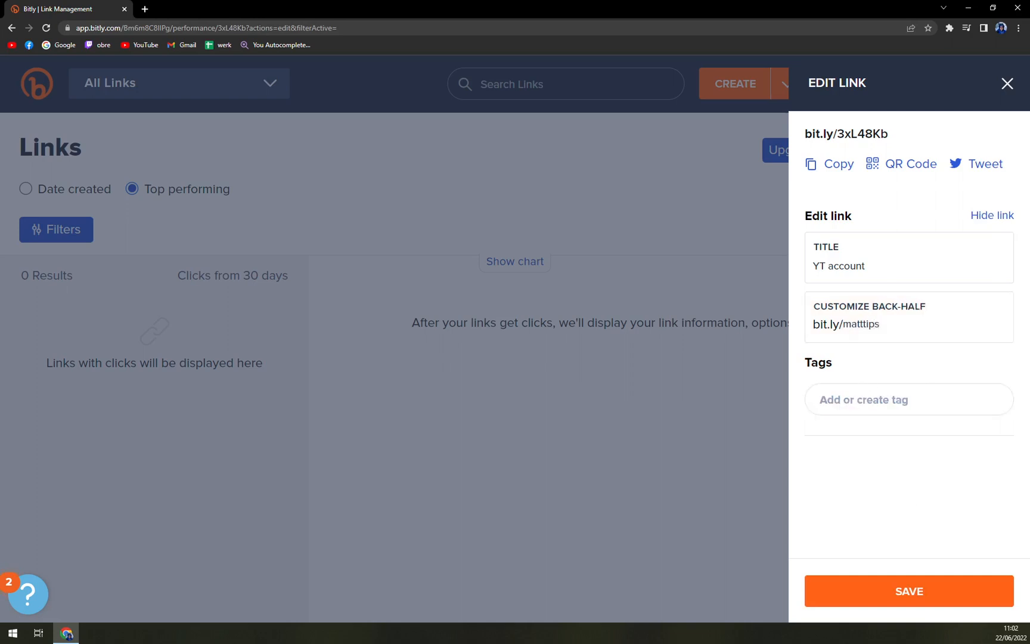
# Enter the tag 'yttchanel' and save the link as bit.ly/matttips
pyautogui.click(908, 399)
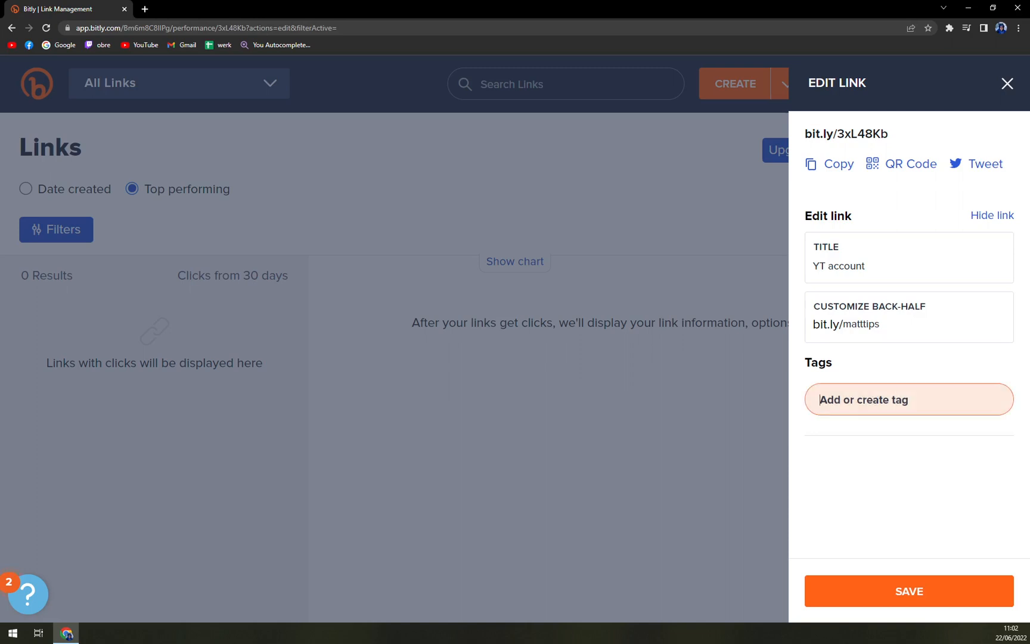
pyautogui.write('ytt')
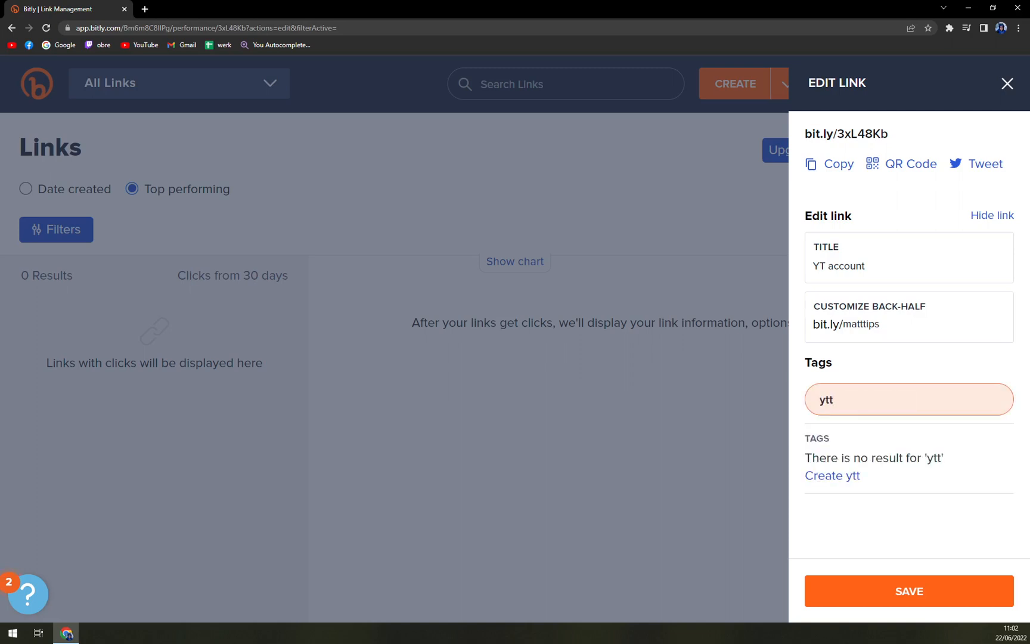
pyautogui.write('chanel')
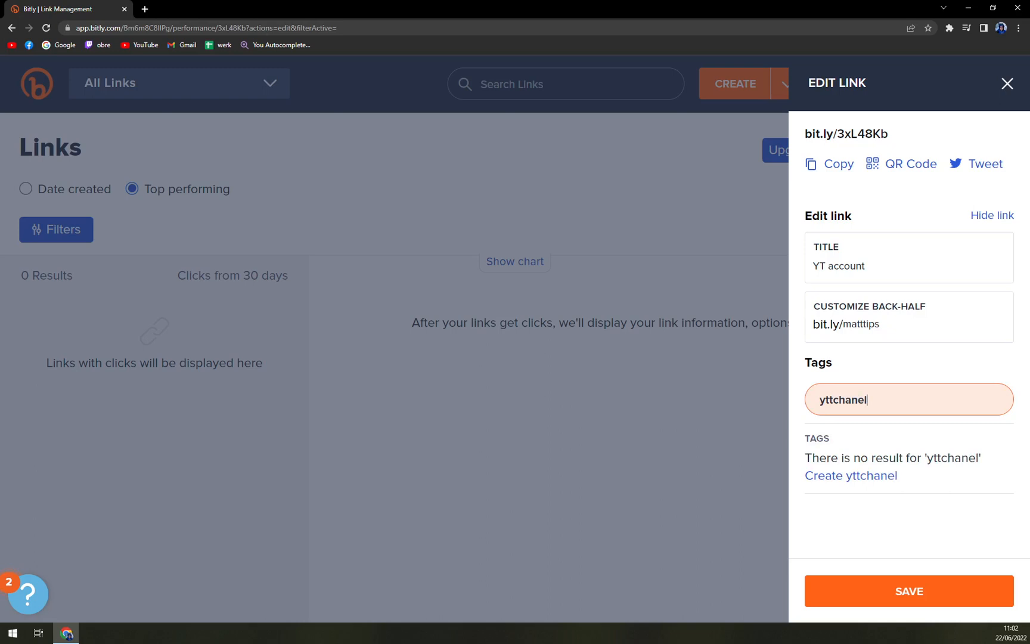
pyautogui.click(909, 590)
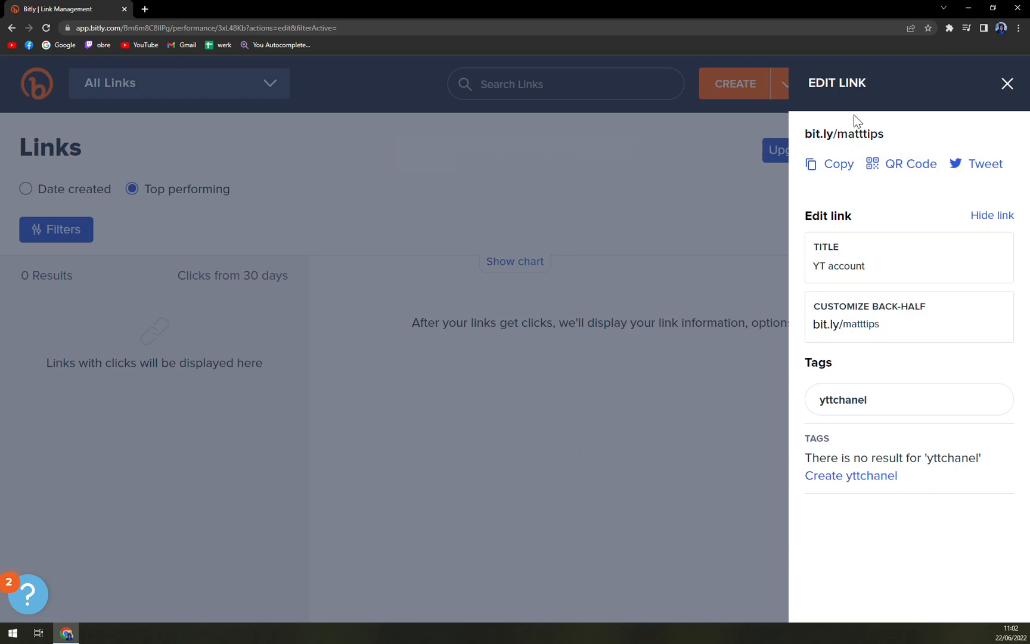
pyautogui.moveTo(869, 139)
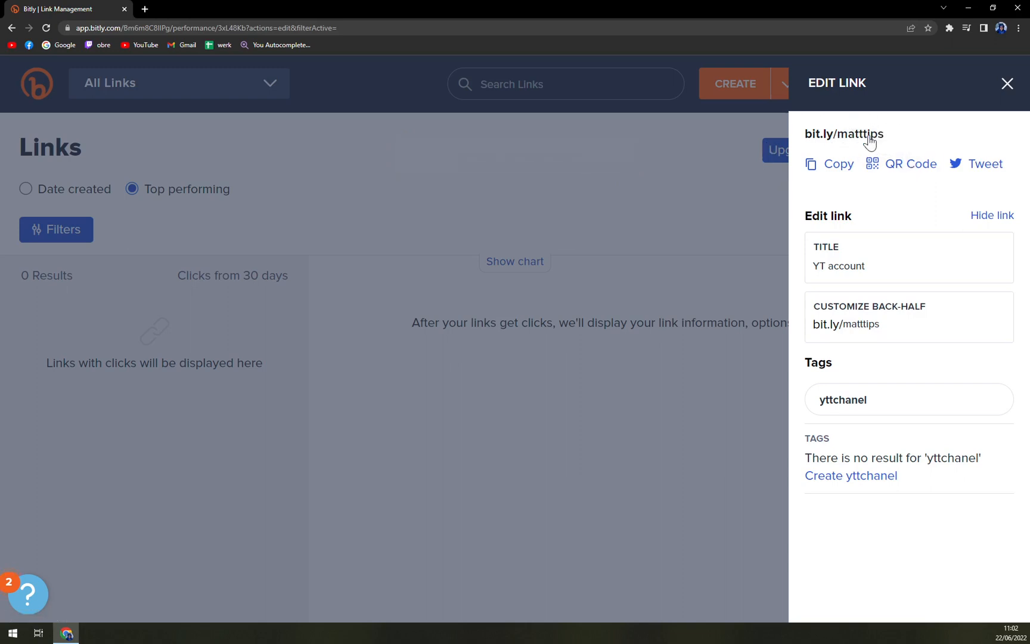
pyautogui.moveTo(986, 163)
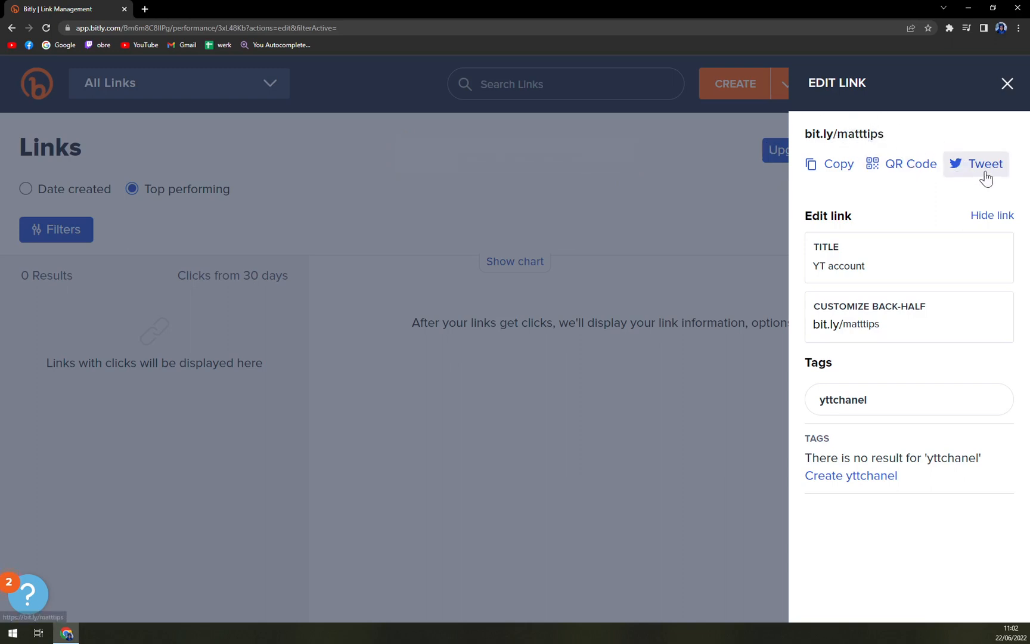
pyautogui.moveTo(910, 164)
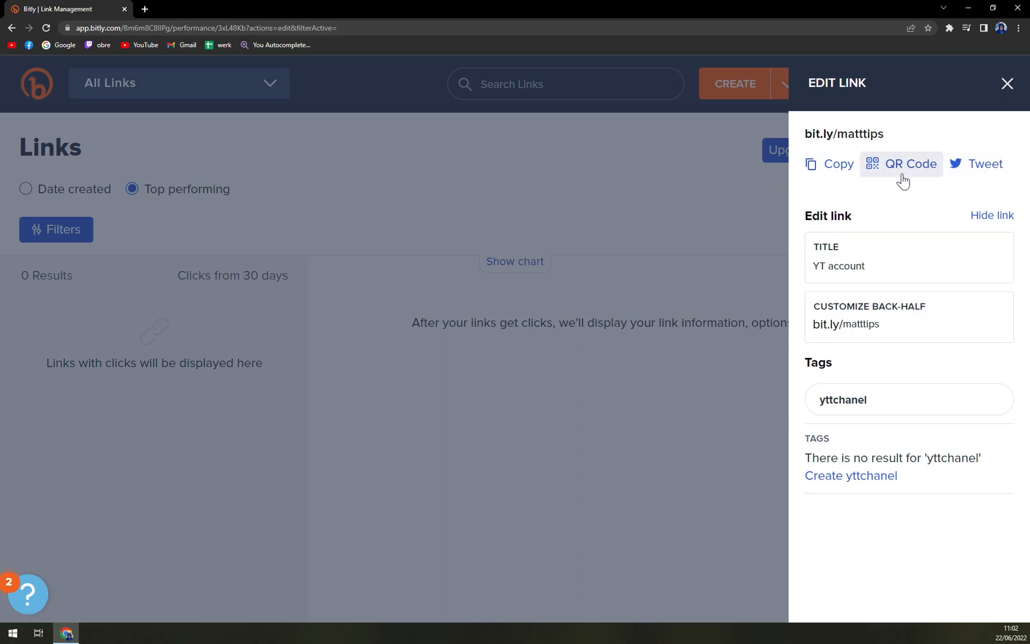
# Follow bit.ly/matttips to the TaoMan Mathew Tips YouTube channel in a new tab
pyautogui.click(837, 164)
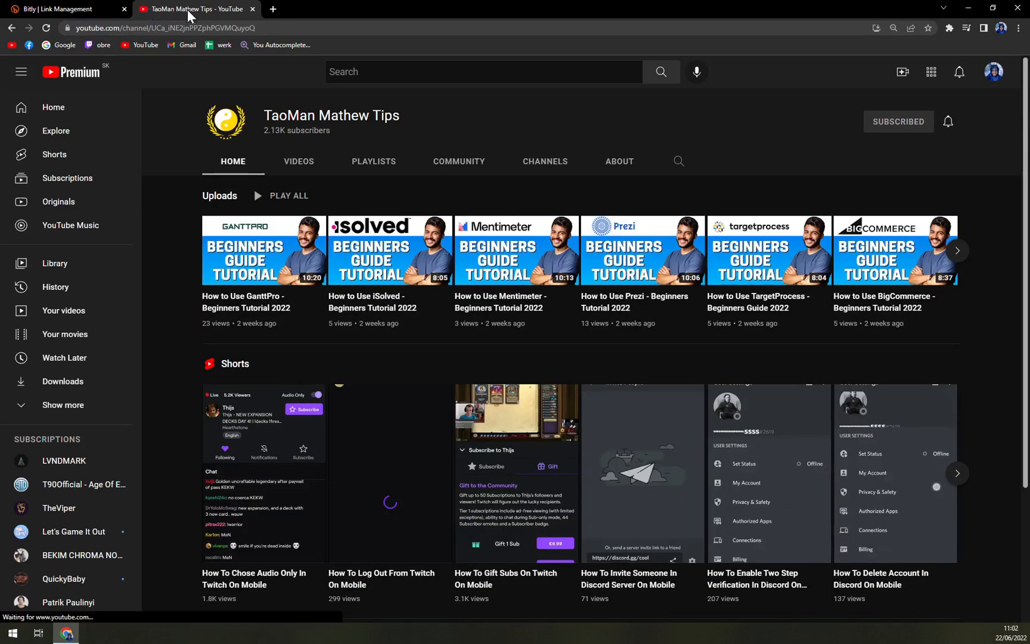
pyautogui.moveTo(538, 292)
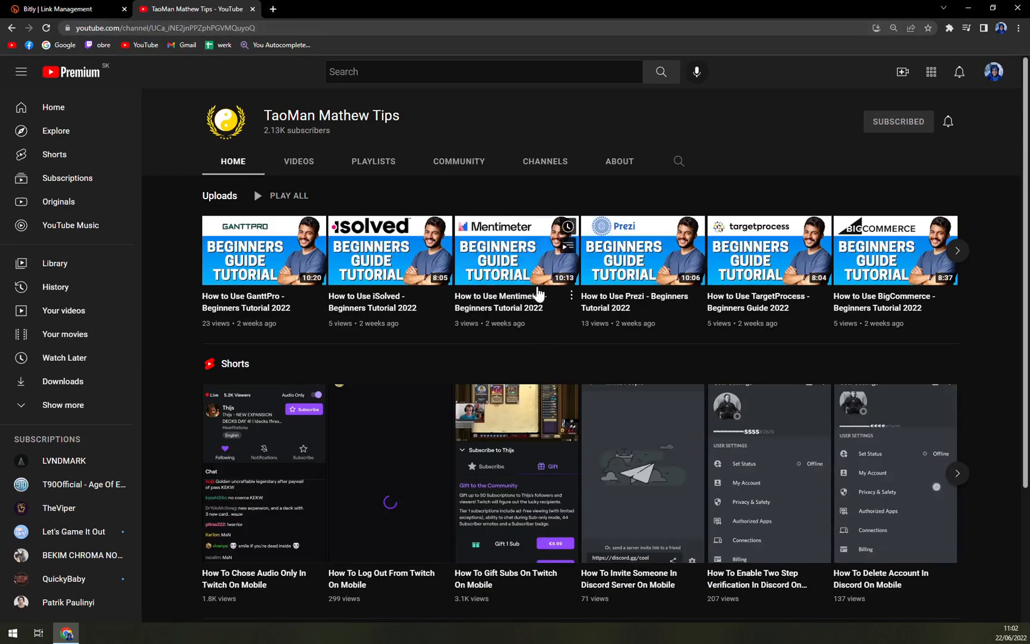
pyautogui.moveTo(371, 112)
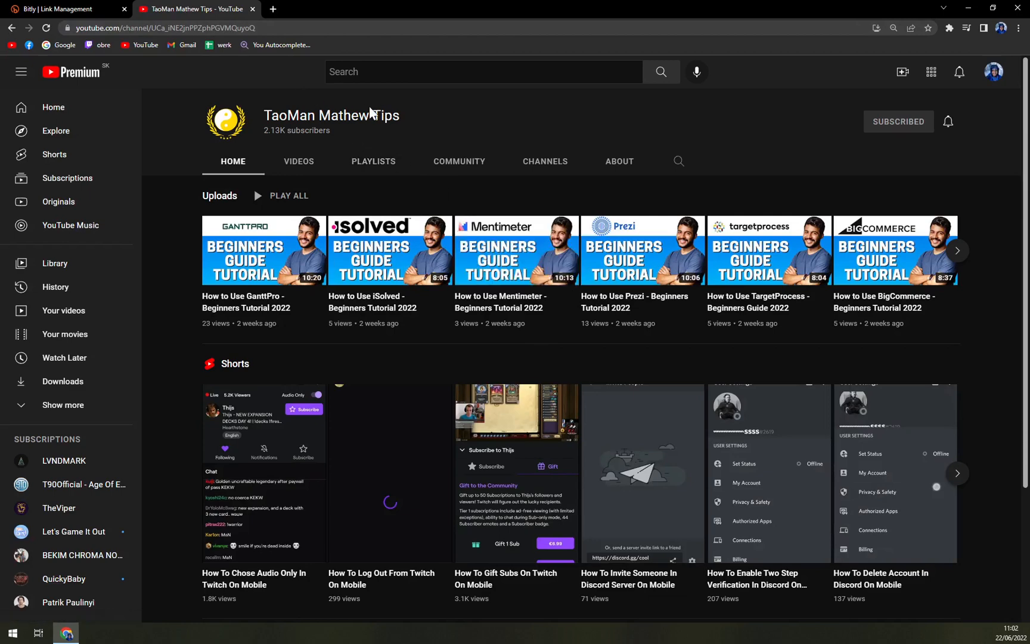
pyautogui.moveTo(463, 127)
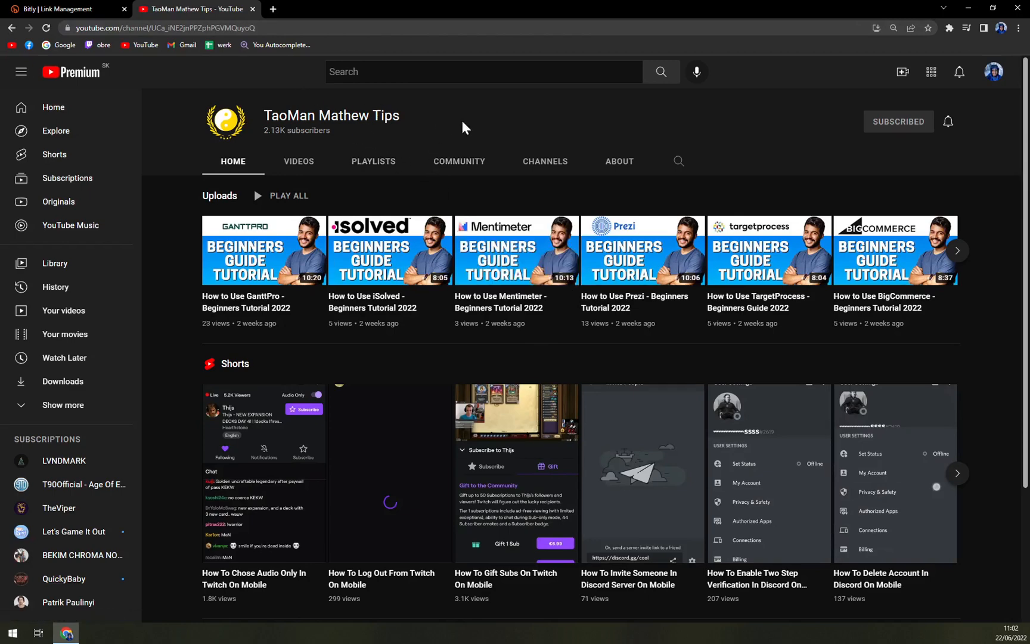
pyautogui.moveTo(92, 7)
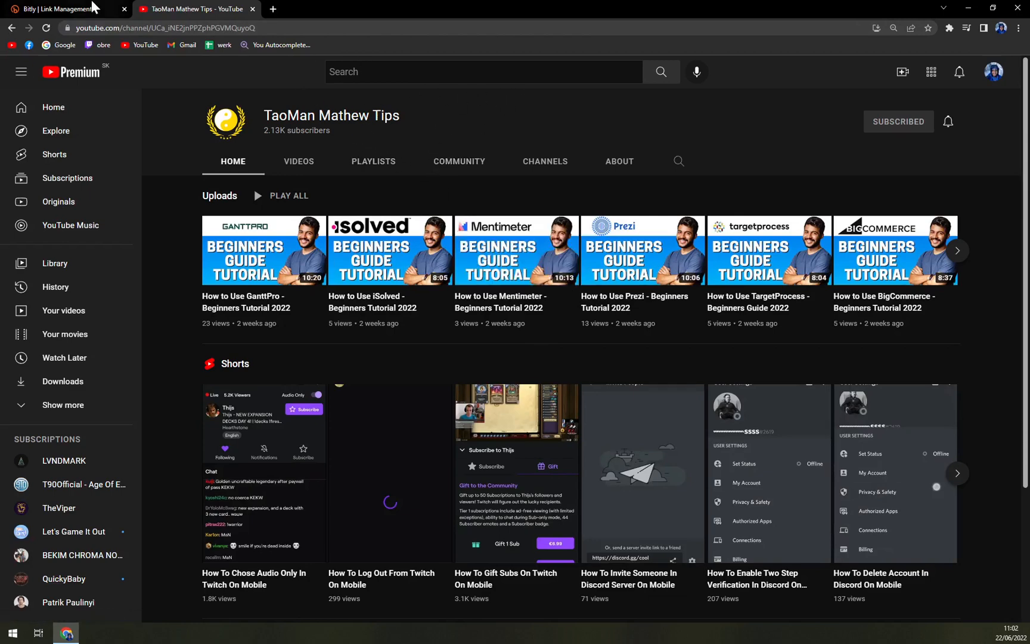
# Return to the Bitly tab and close the QR code preview for bit.ly/matttips
pyautogui.click(62, 9)
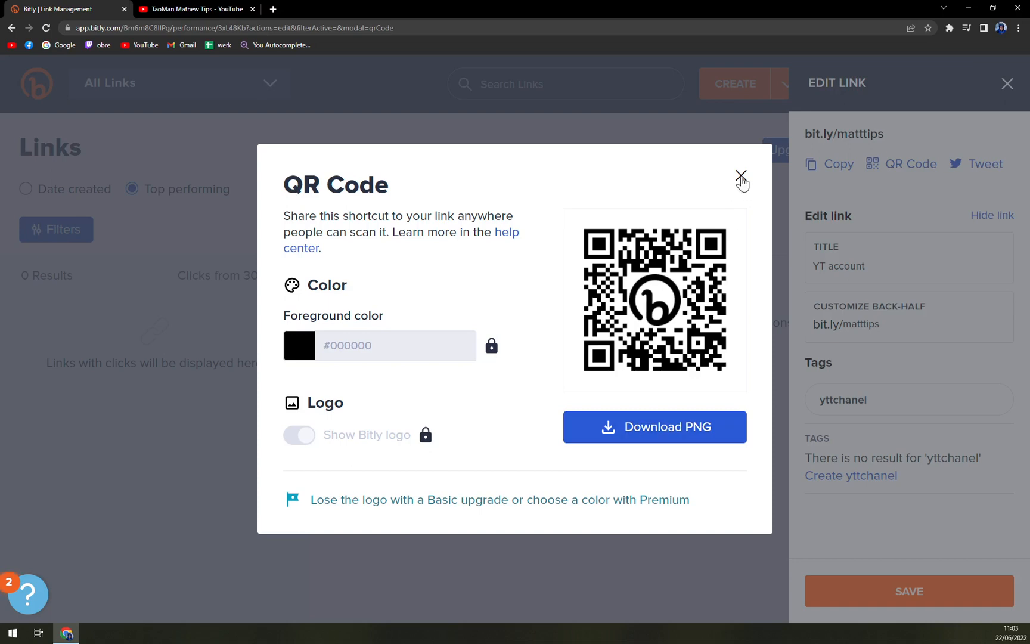
pyautogui.click(742, 177)
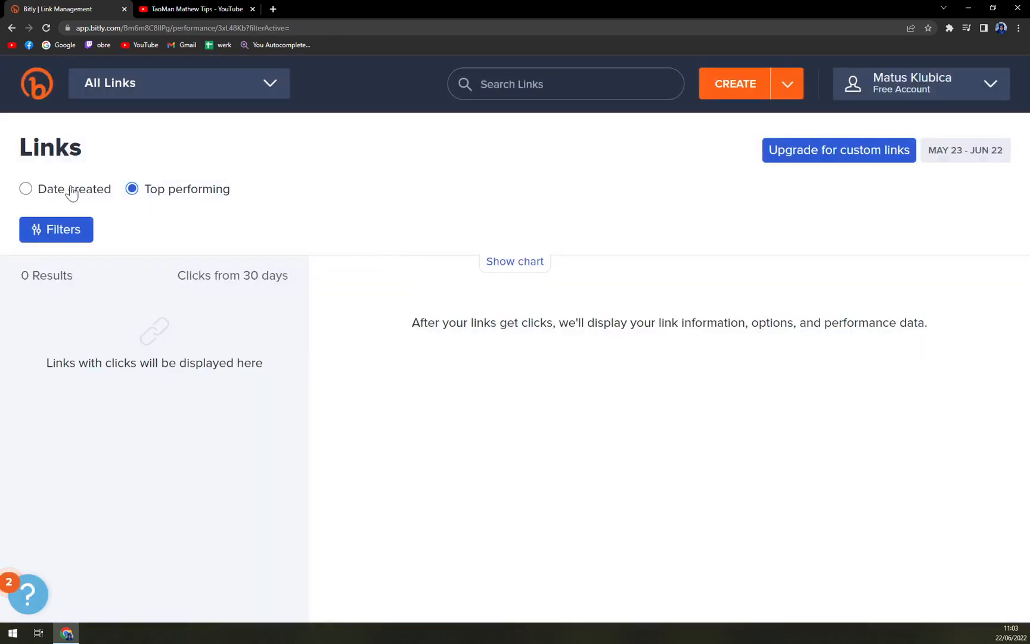
# Sort the Links dashboard by Date created, showing bit.ly/matttips with 2 total clicks
pyautogui.click(25, 190)
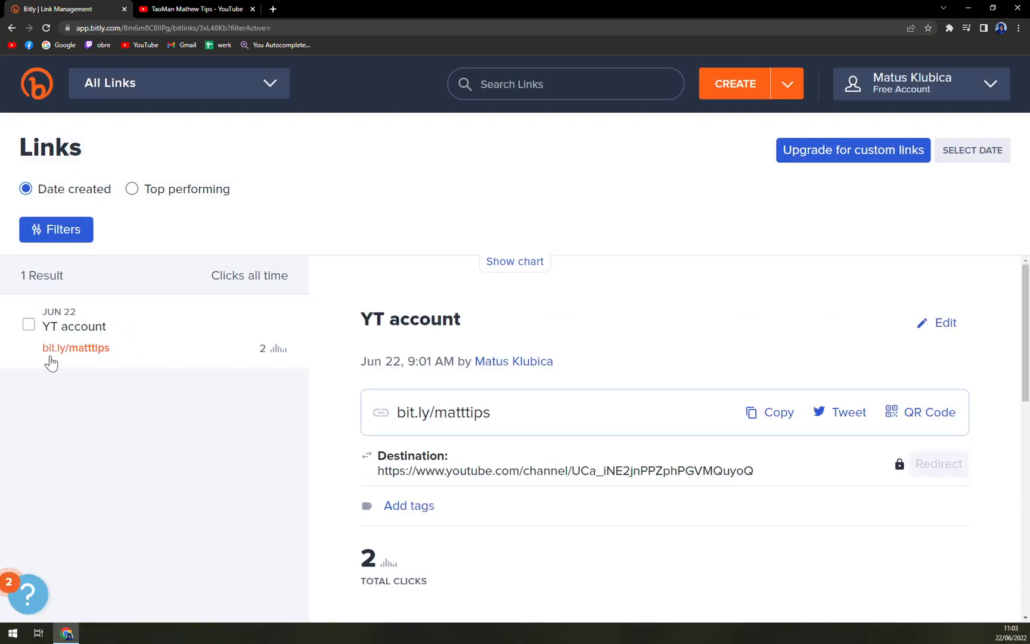
pyautogui.moveTo(11, 608)
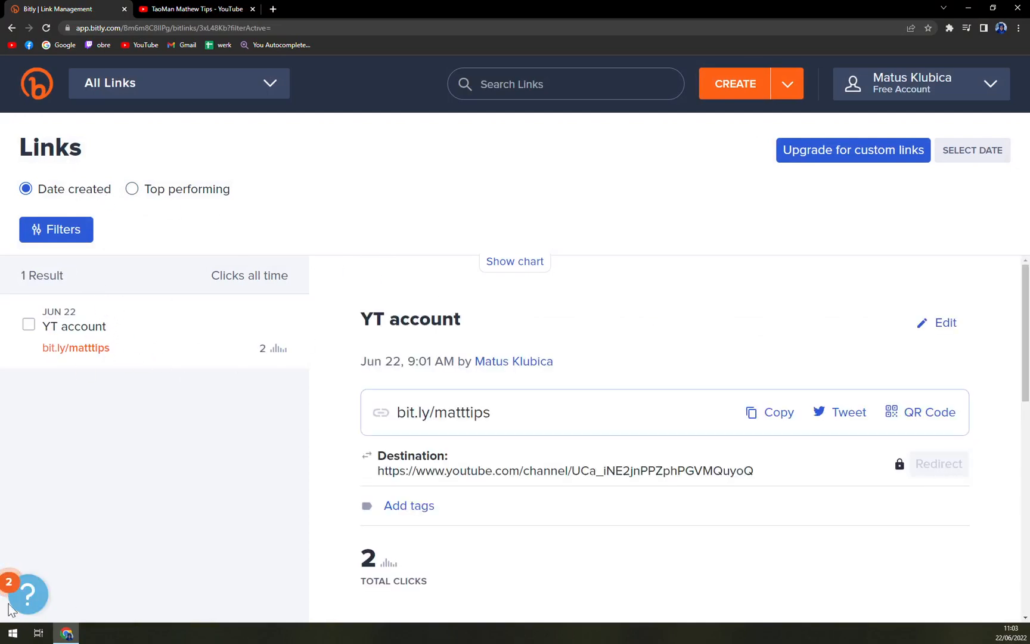
pyautogui.moveTo(174, 189)
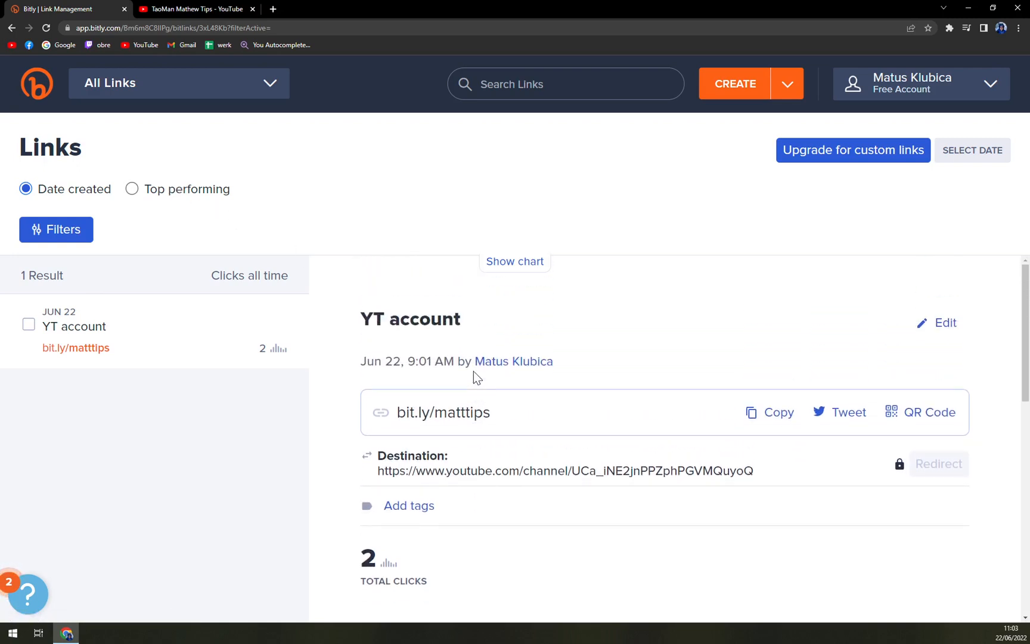
pyautogui.moveTo(107, 436)
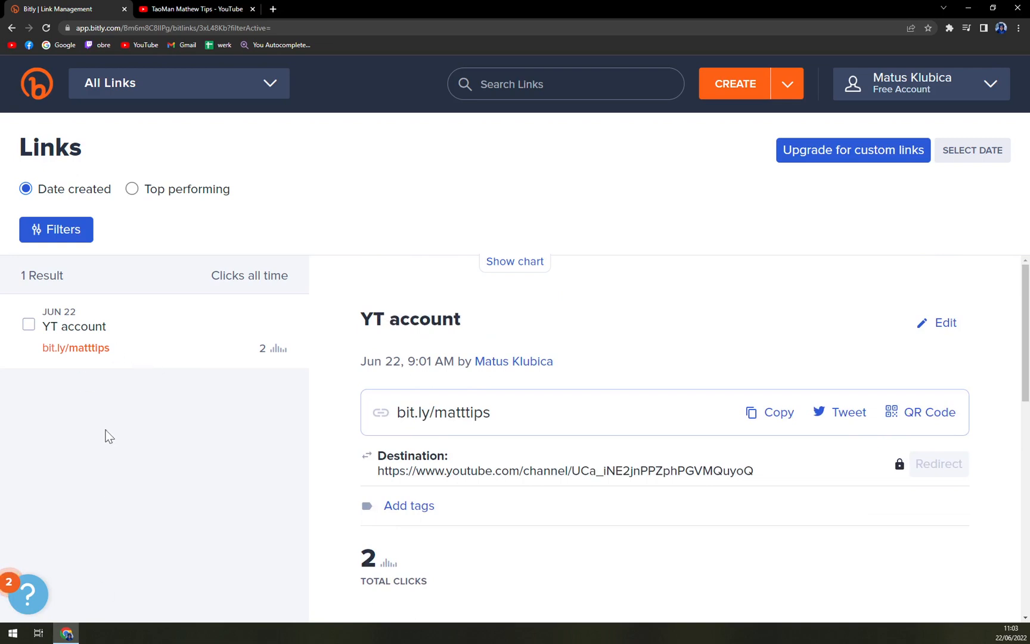
pyautogui.click(56, 229)
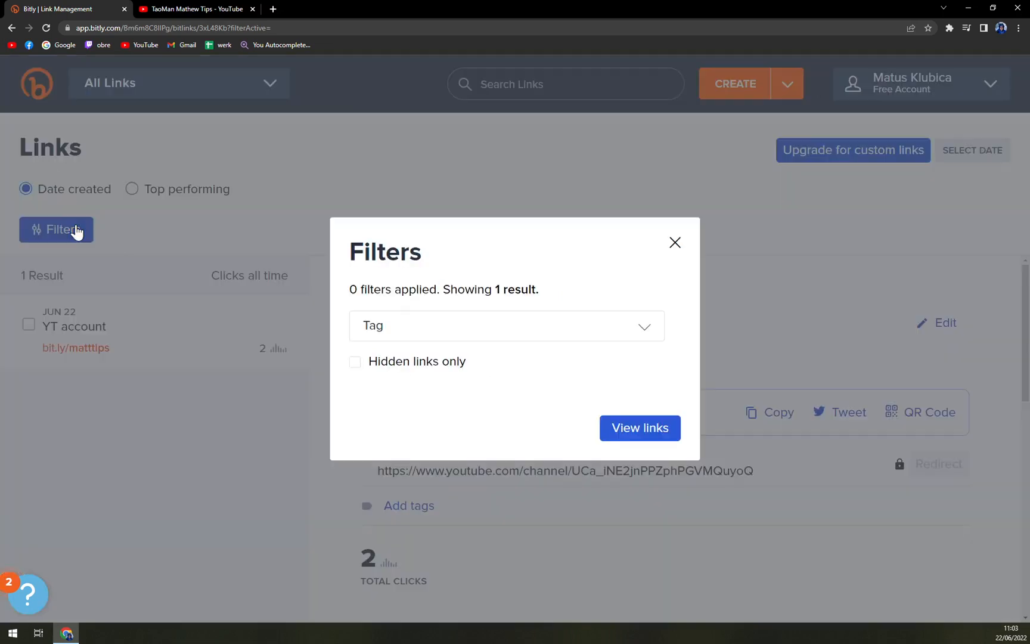
pyautogui.click(506, 325)
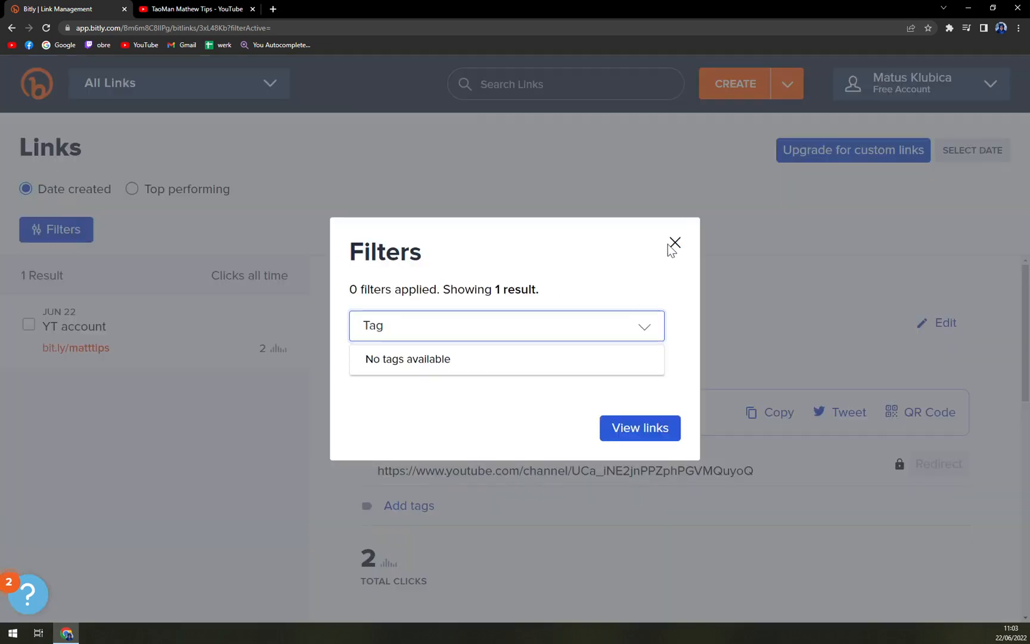
pyautogui.click(674, 242)
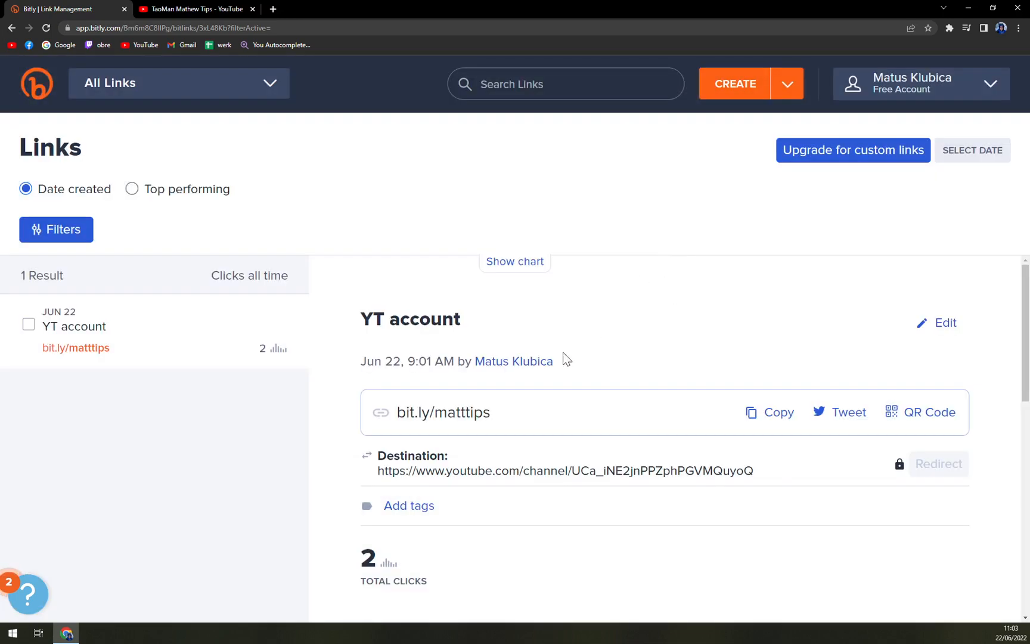
pyautogui.moveTo(403, 506)
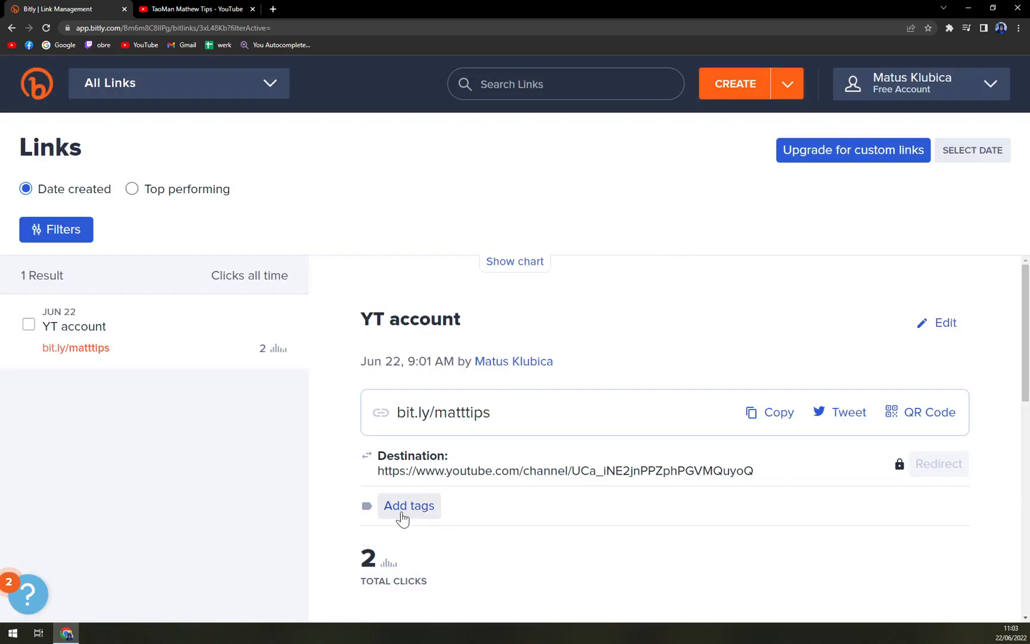
pyautogui.scroll(-3)
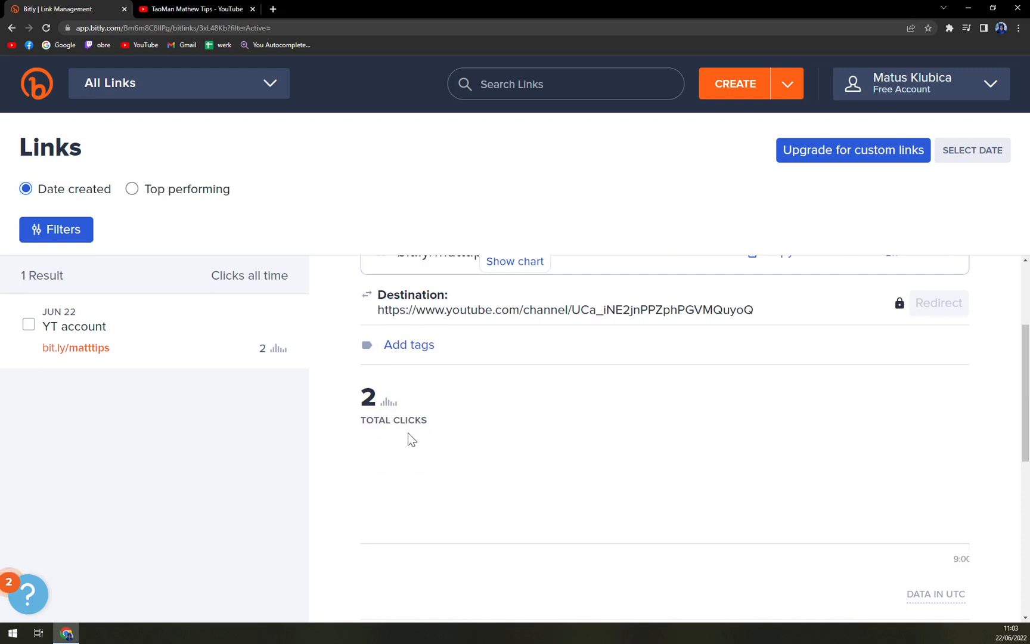
pyautogui.scroll(3)
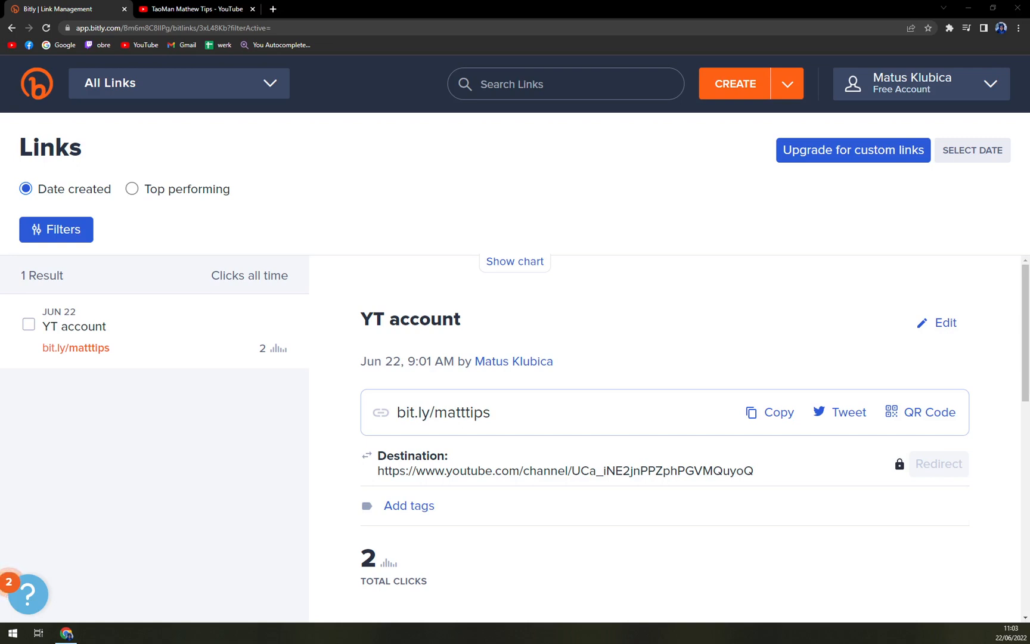
pyautogui.moveTo(153, 448)
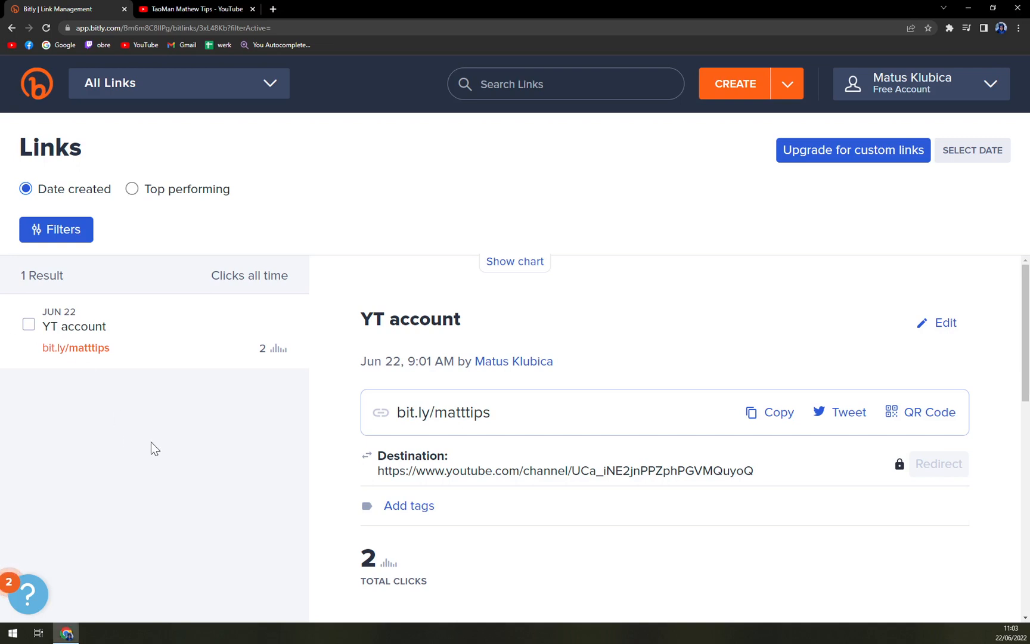